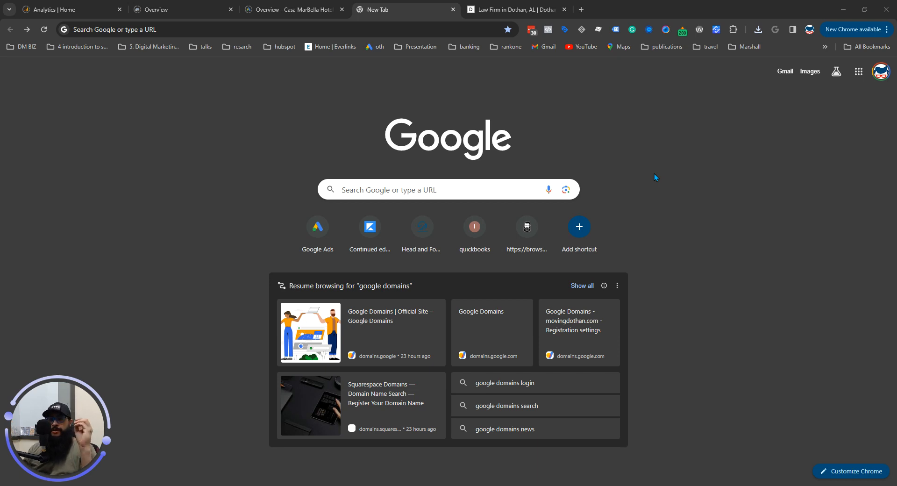
mouse_move(19, 203)
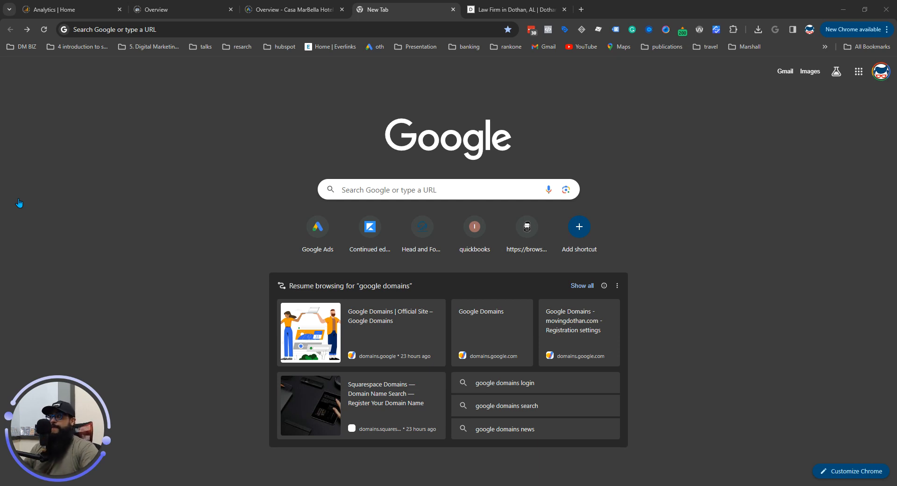
mouse_move(236, 276)
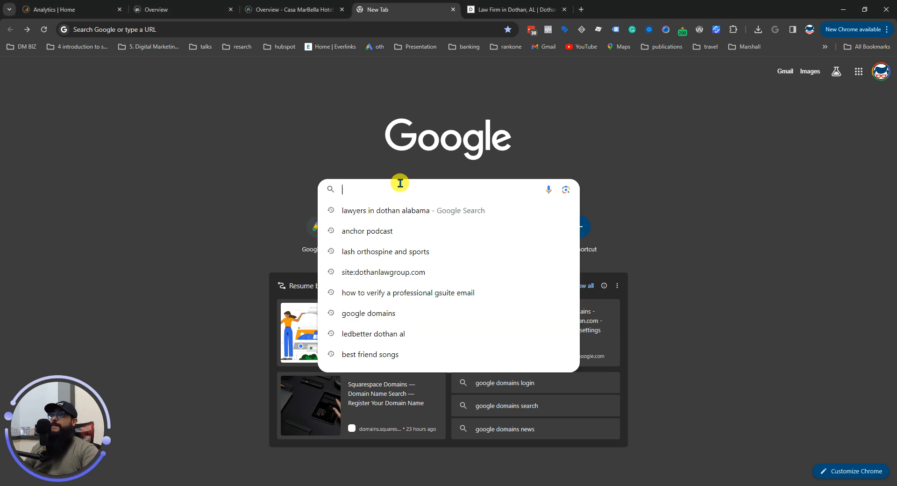
mouse_move(264, 163)
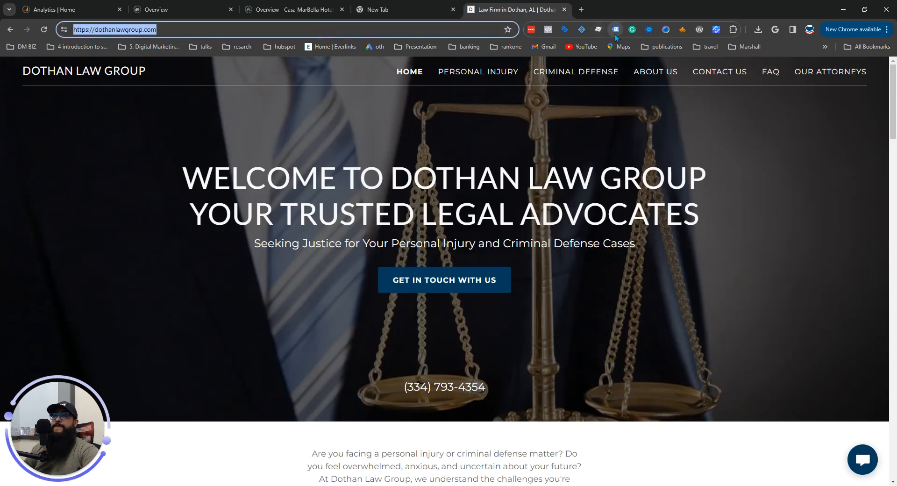
Run Tag Assistant Legacy on the Dothan Law Group homepage, which finds no tags
click(615, 29)
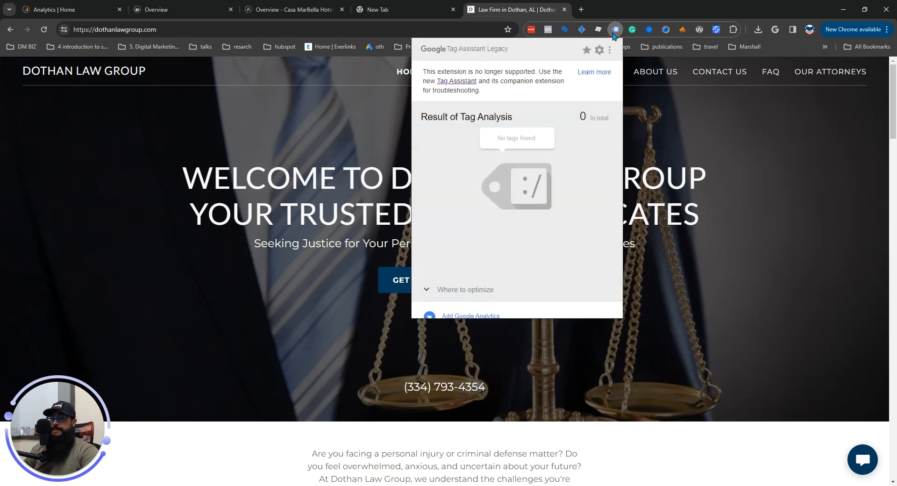
mouse_move(725, 331)
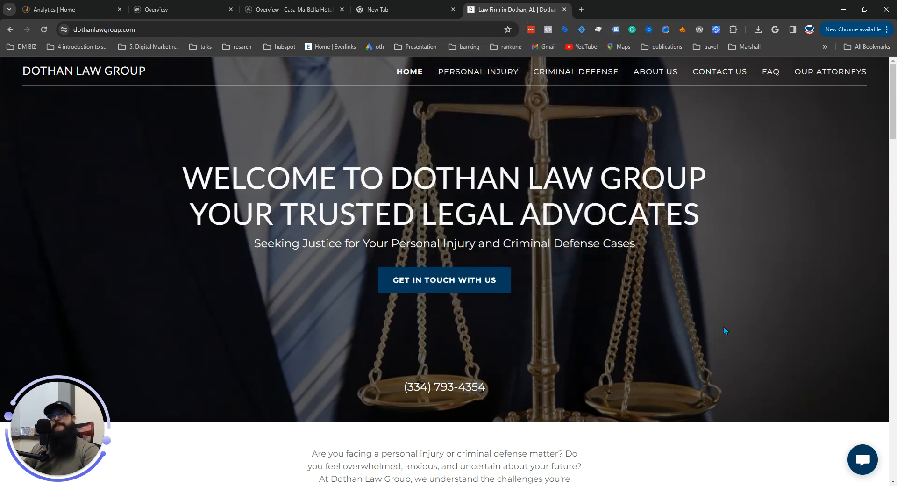
mouse_move(699, 319)
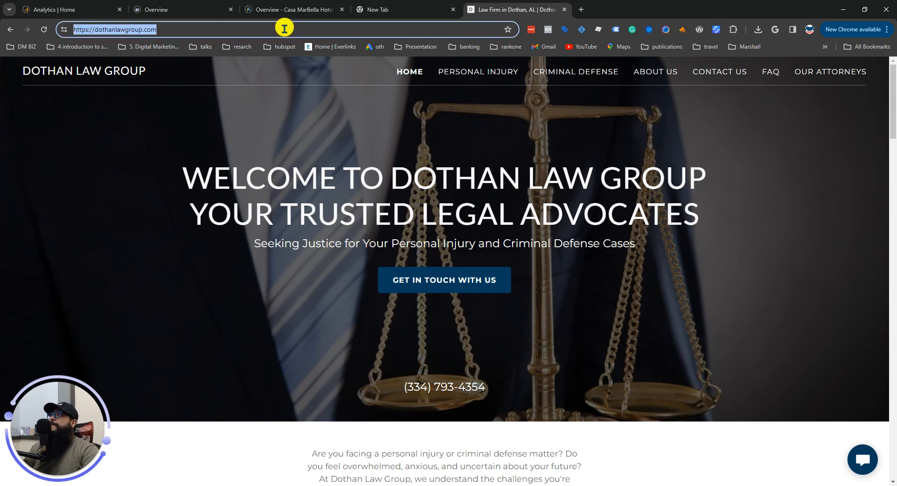
click(377, 9)
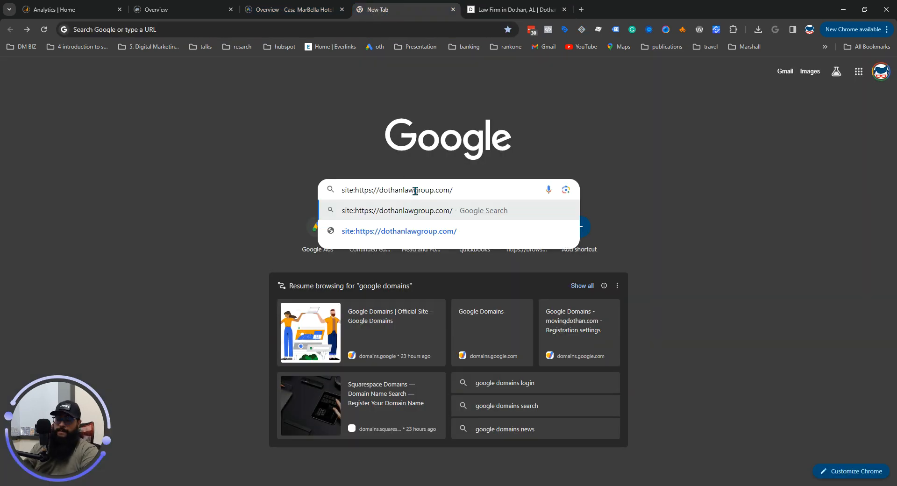
key(Backspace)
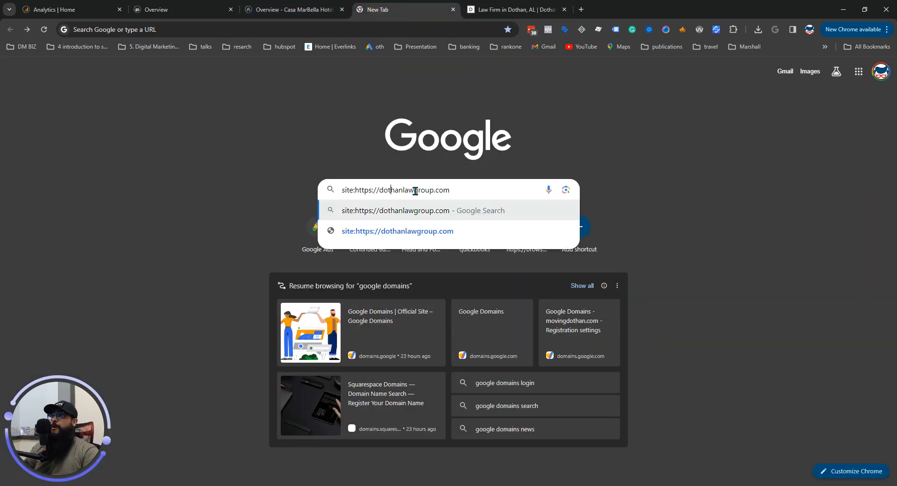
key(Backspace)
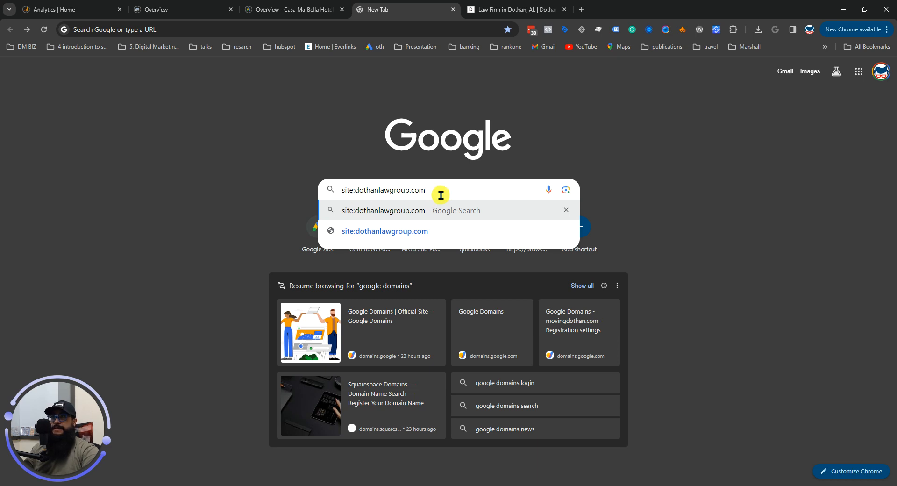
key(Return)
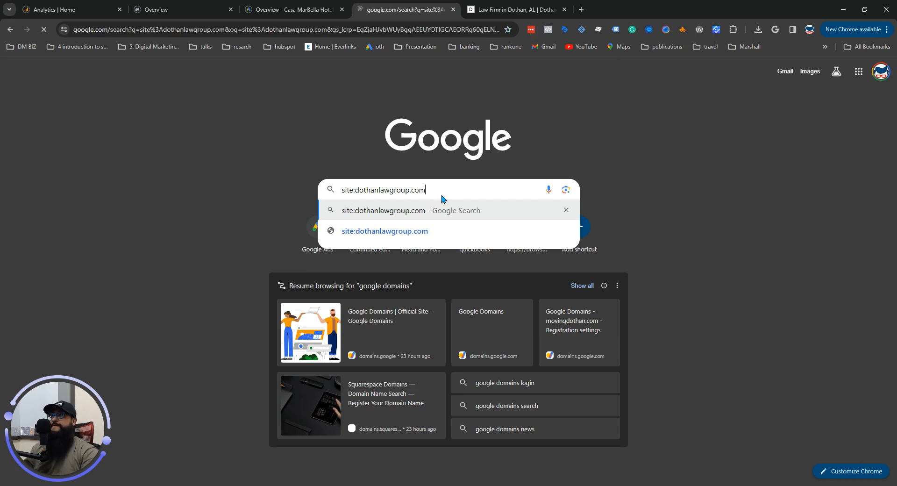
key(Return)
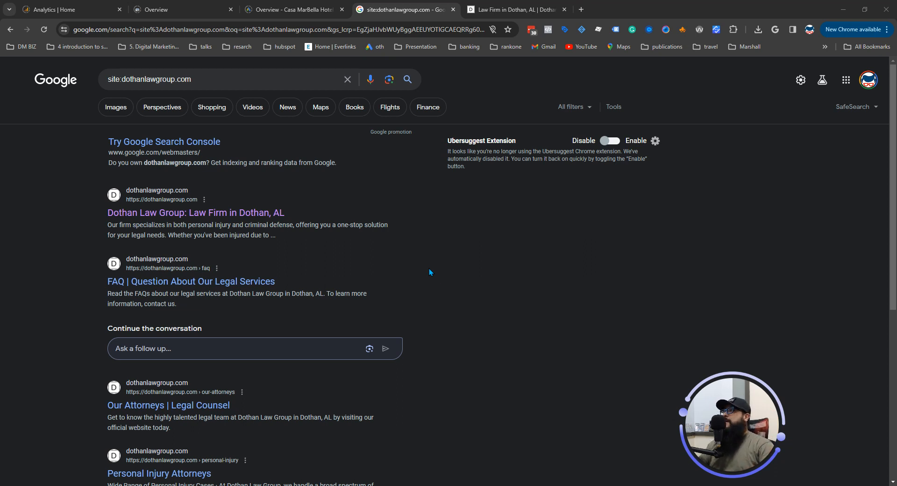
mouse_move(190, 212)
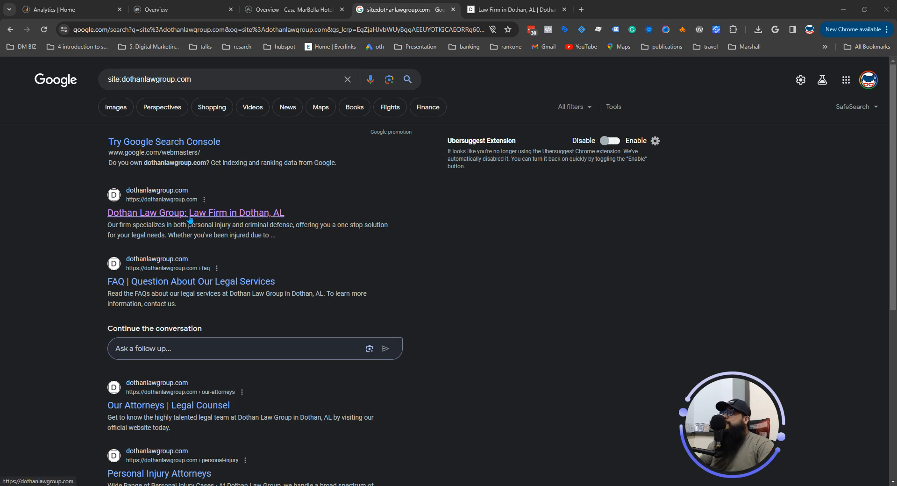
Visit the indexed Dothan Law Group homepage result and return to the site search results
click(196, 212)
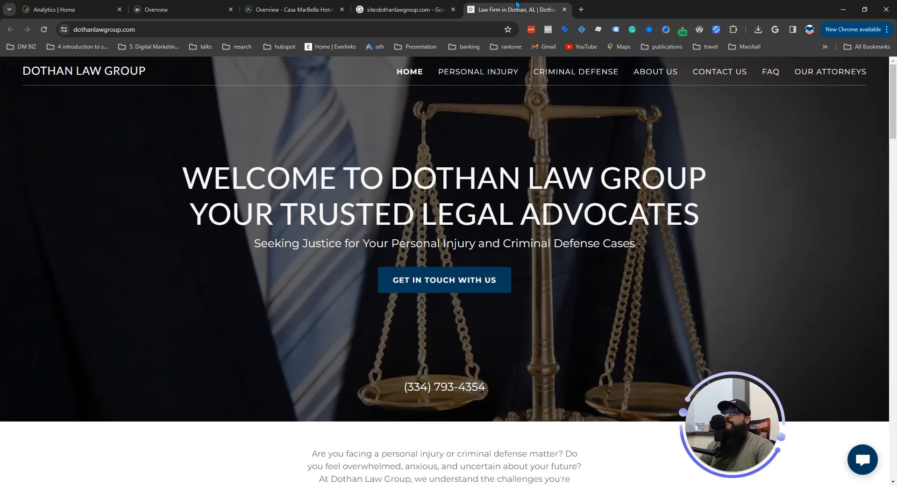
click(404, 9)
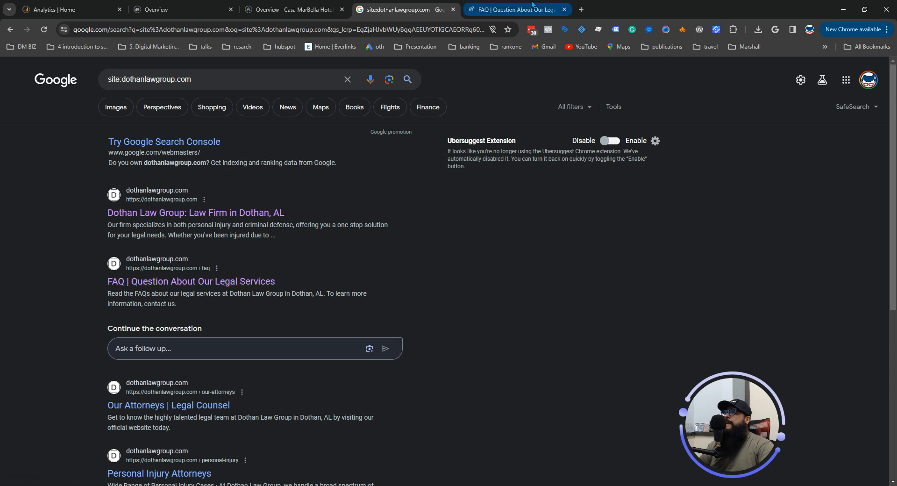
mouse_move(515, 9)
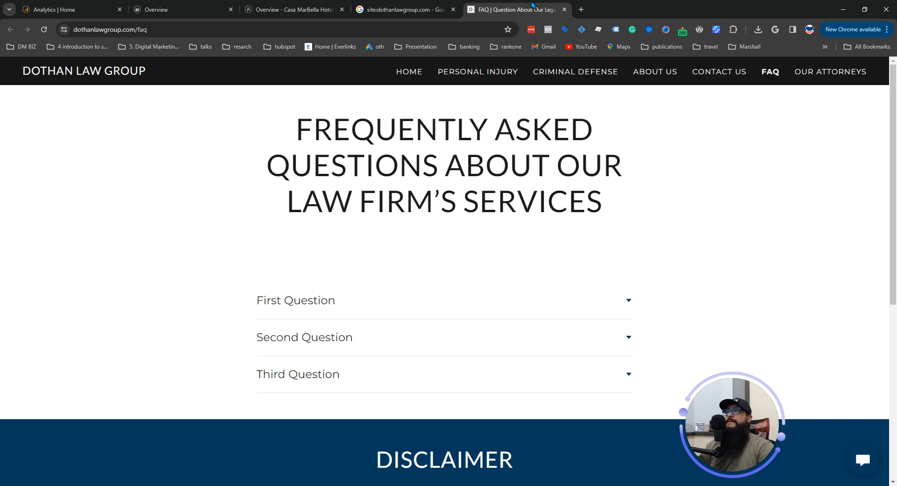
mouse_move(669, 77)
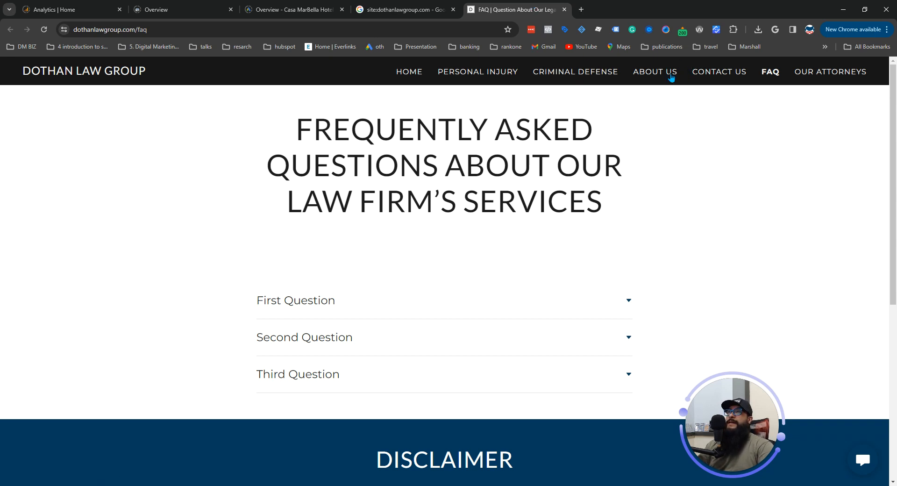
Review the firm's About Us page and return to the site search results
click(654, 72)
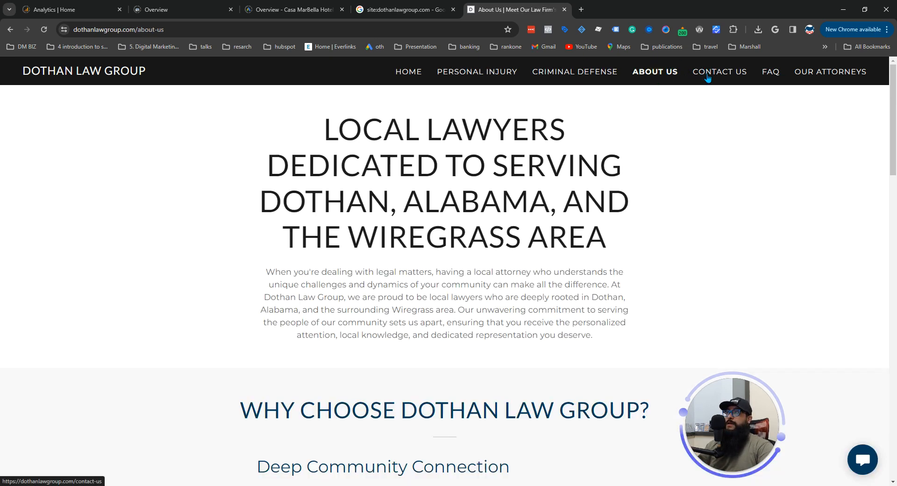
scroll(down, 3)
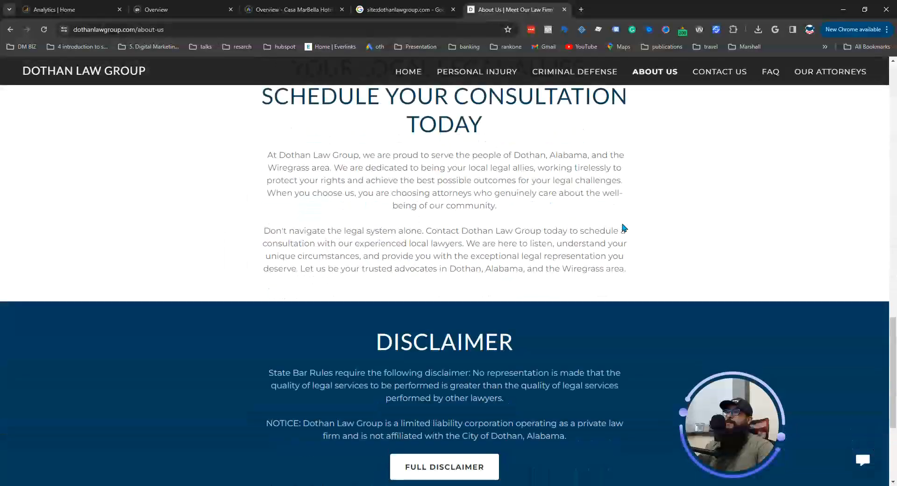
scroll(down, 3)
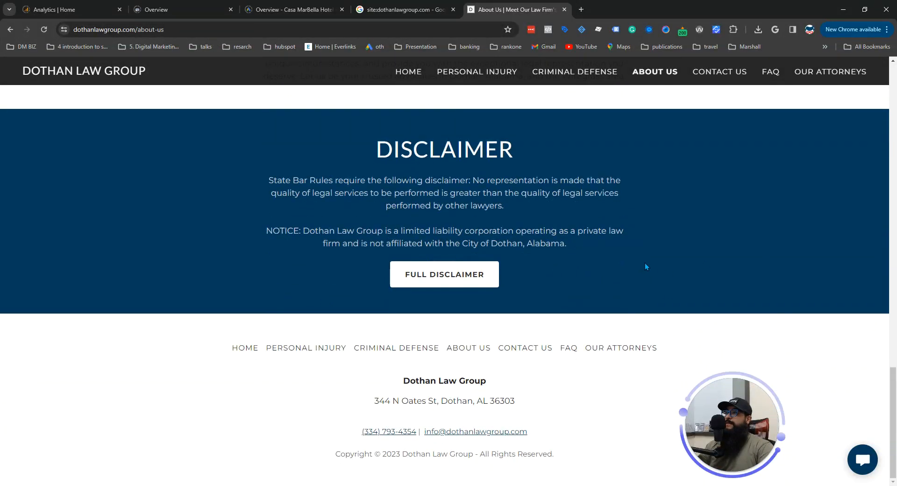
scroll(up, 3)
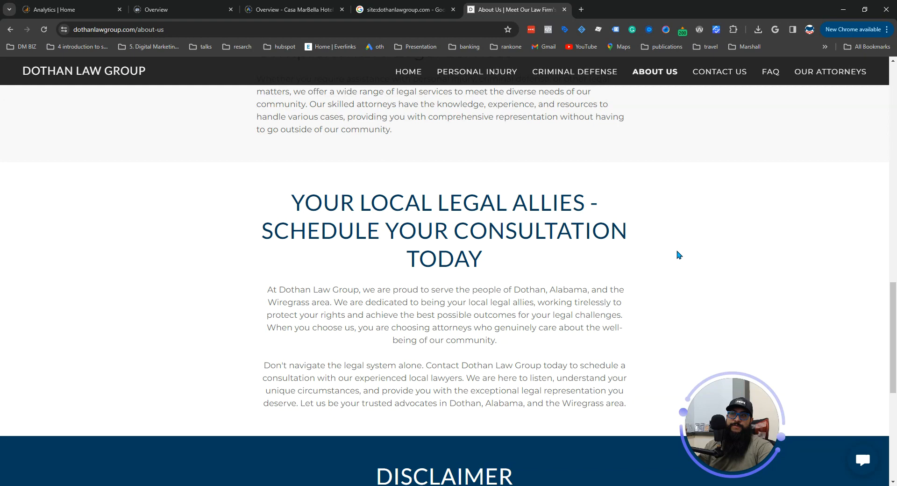
scroll(up, 3)
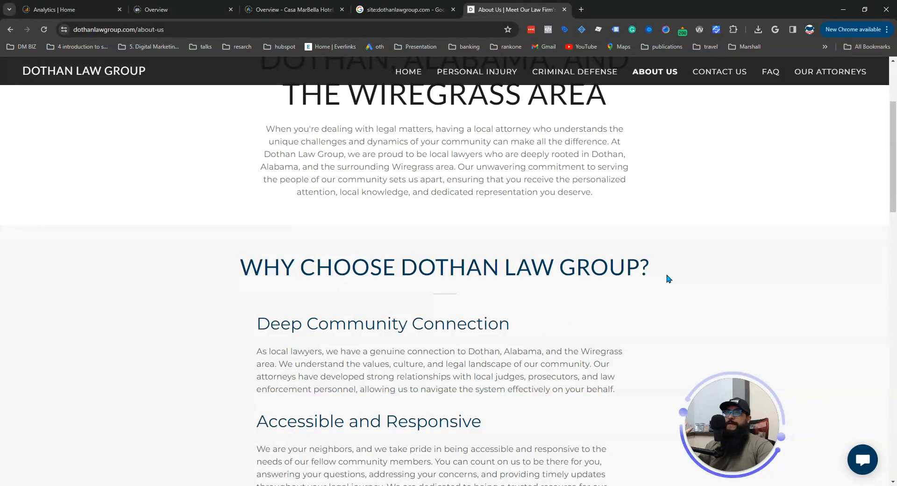
scroll(up, 3)
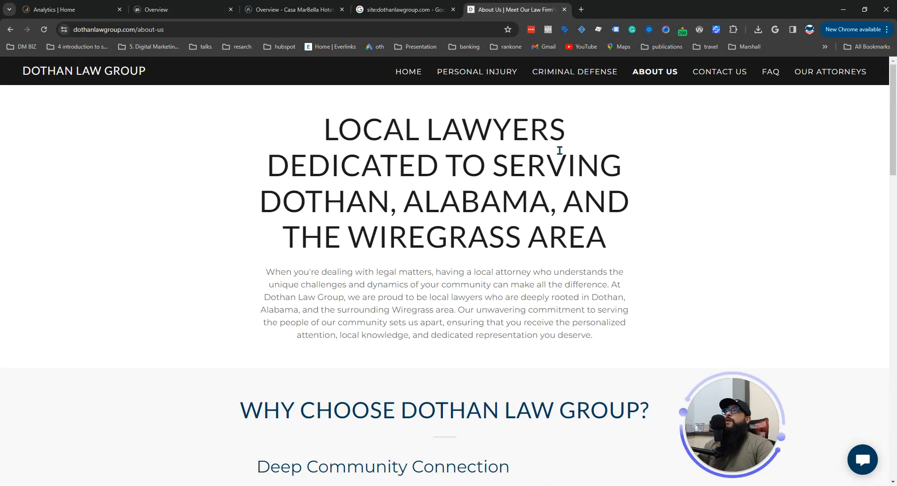
click(404, 9)
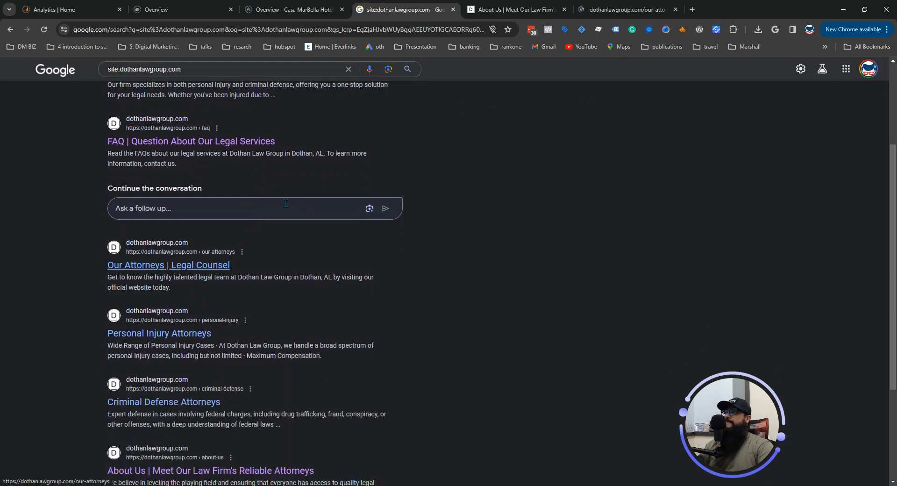
Review the Our Attorneys page and return to the site: search results
click(168, 264)
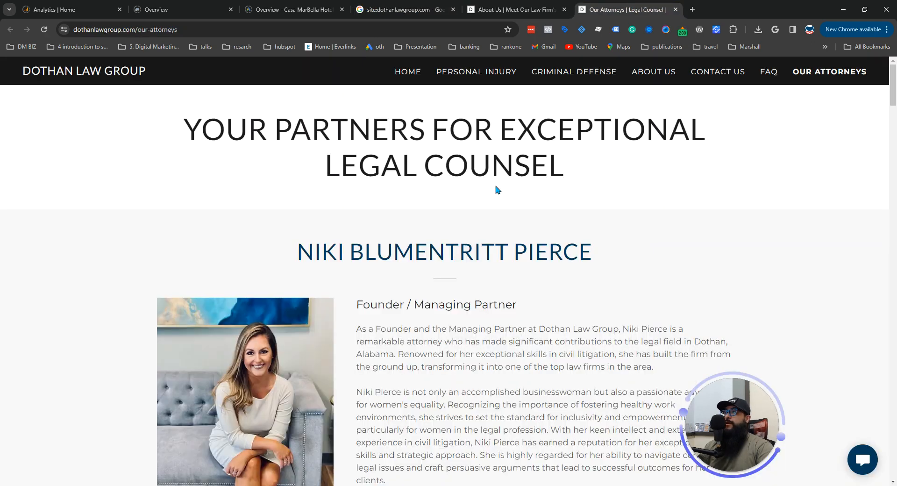
mouse_move(832, 78)
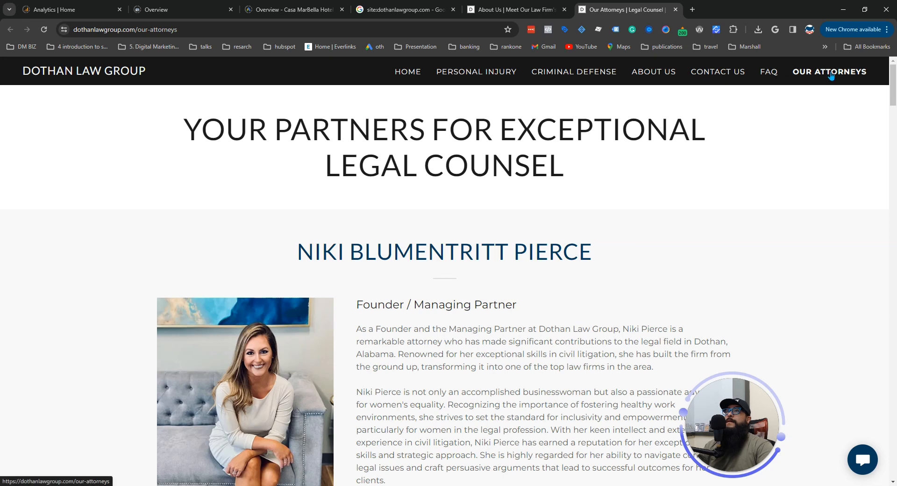
mouse_move(686, 132)
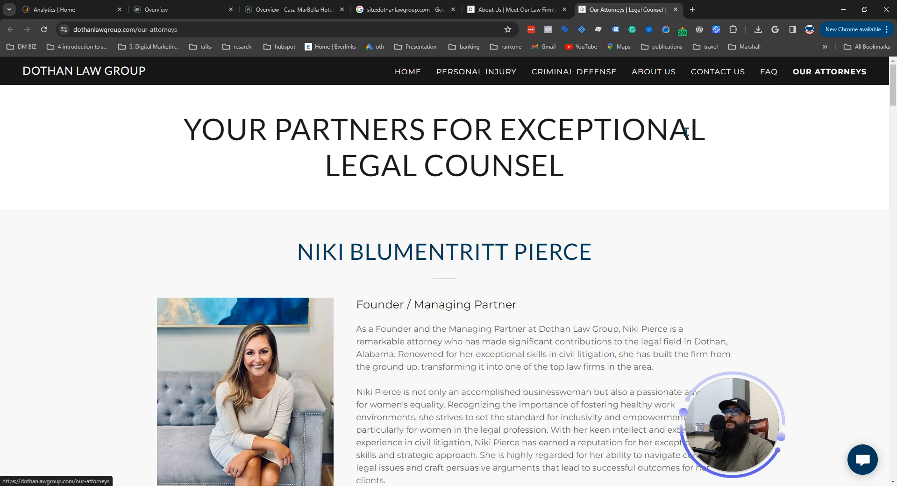
scroll(down, 3)
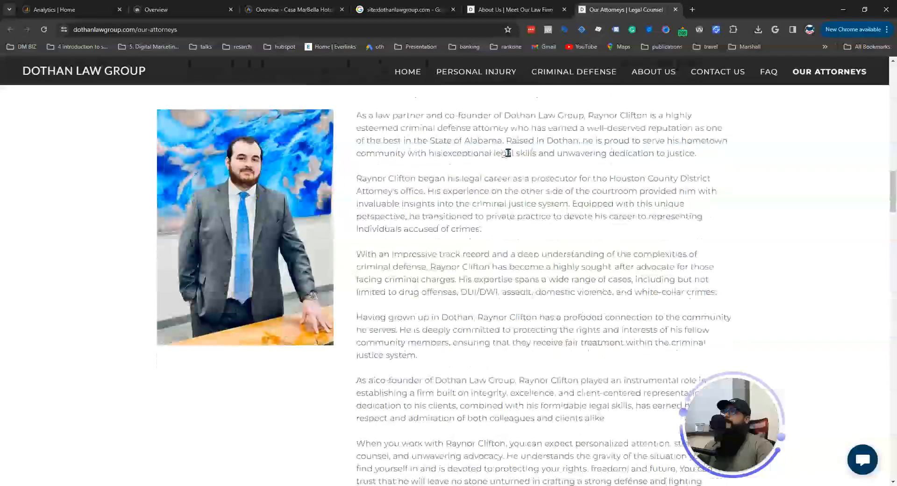
scroll(down, 3)
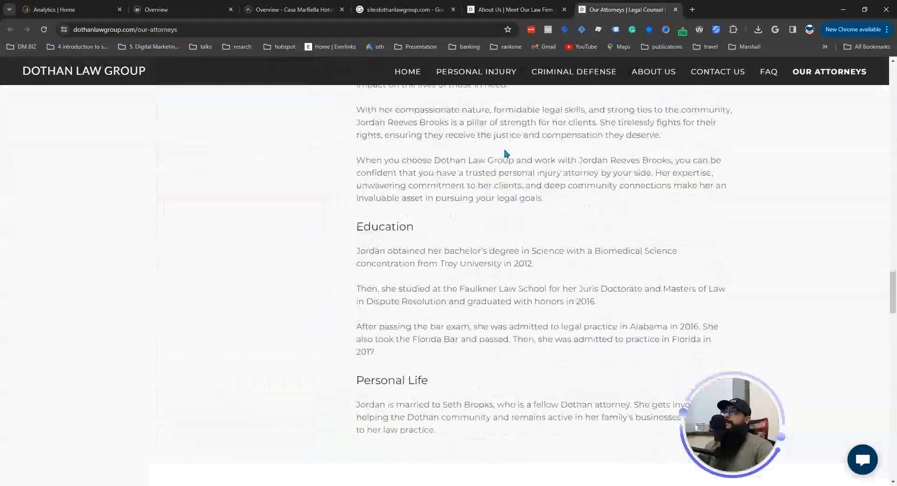
click(404, 10)
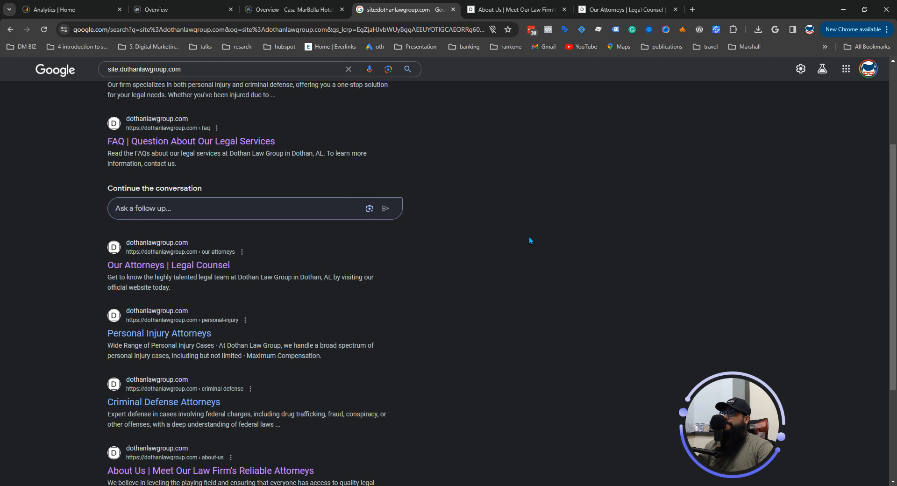
mouse_move(538, 208)
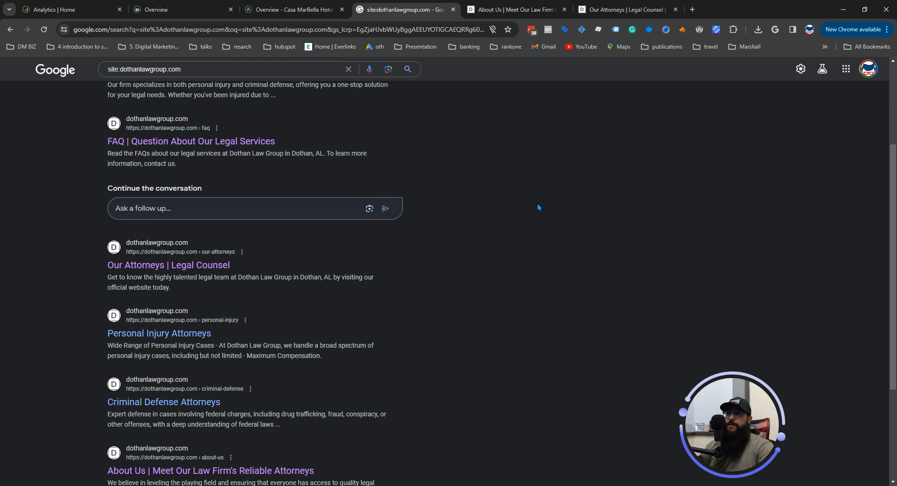
mouse_move(183, 333)
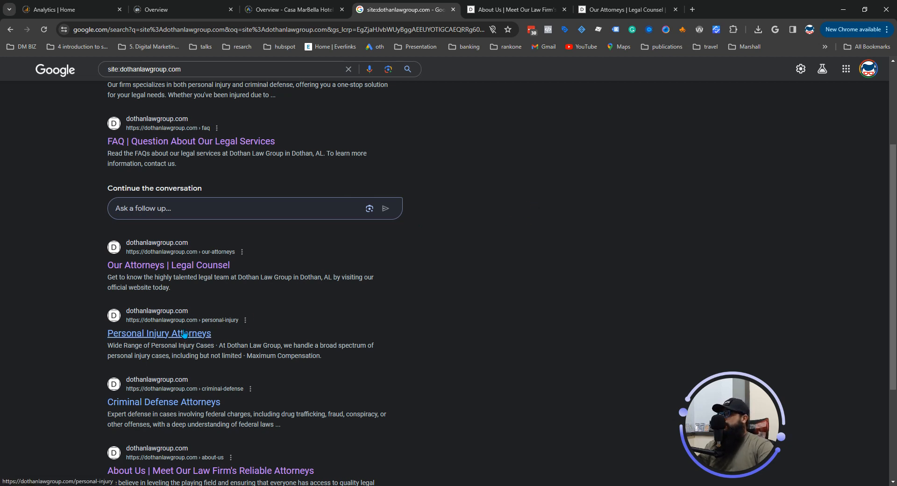
Look over the indexed results list, then bring the About Us page back up
scroll(down, 3)
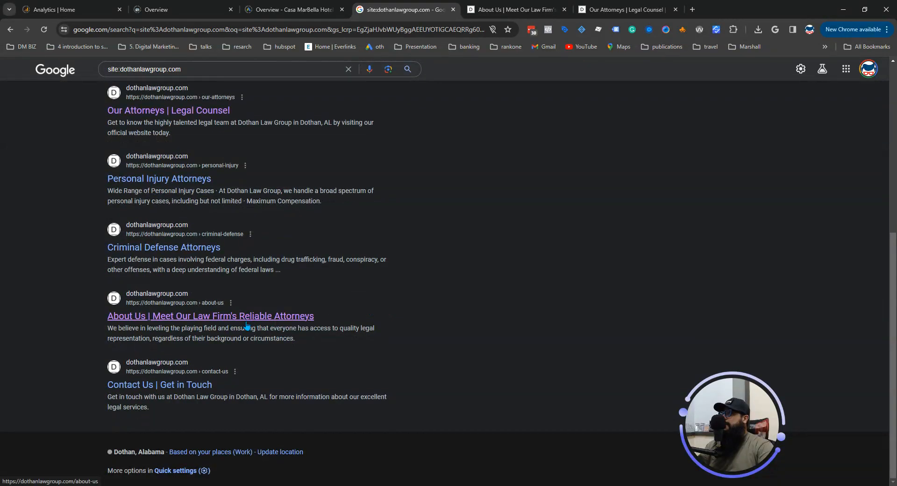
mouse_move(292, 371)
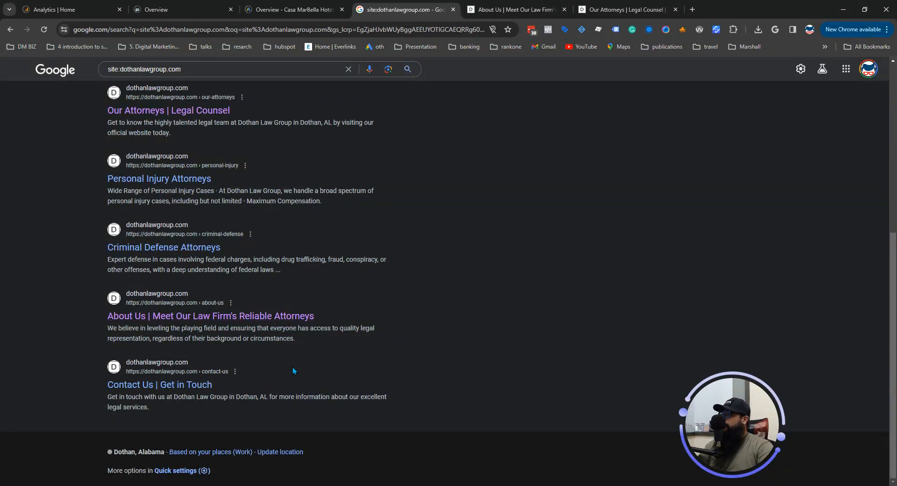
mouse_move(160, 385)
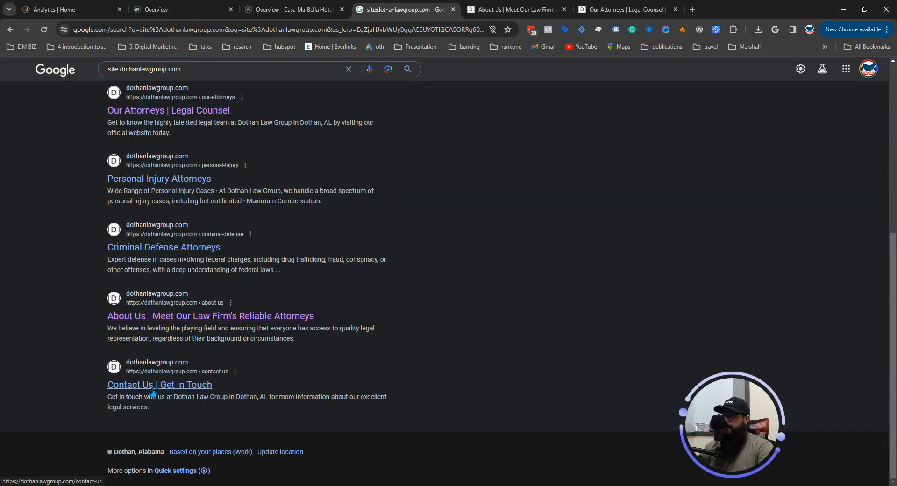
mouse_move(202, 387)
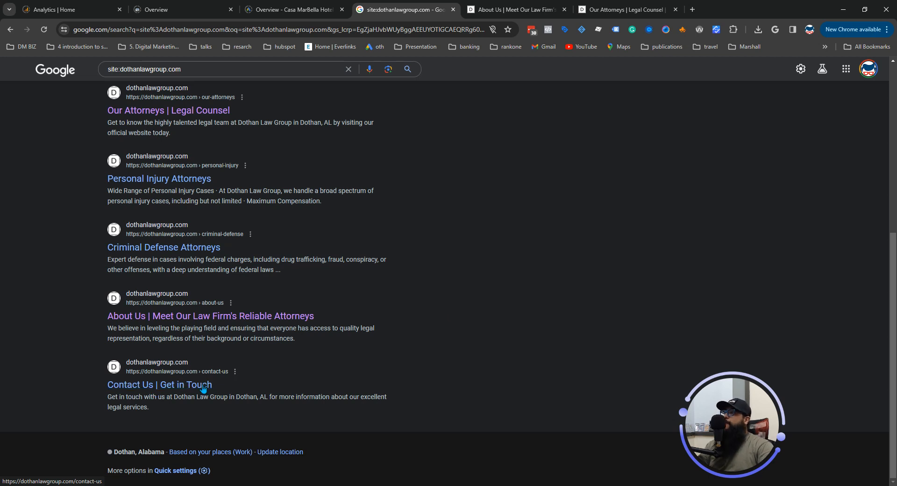
mouse_move(466, 299)
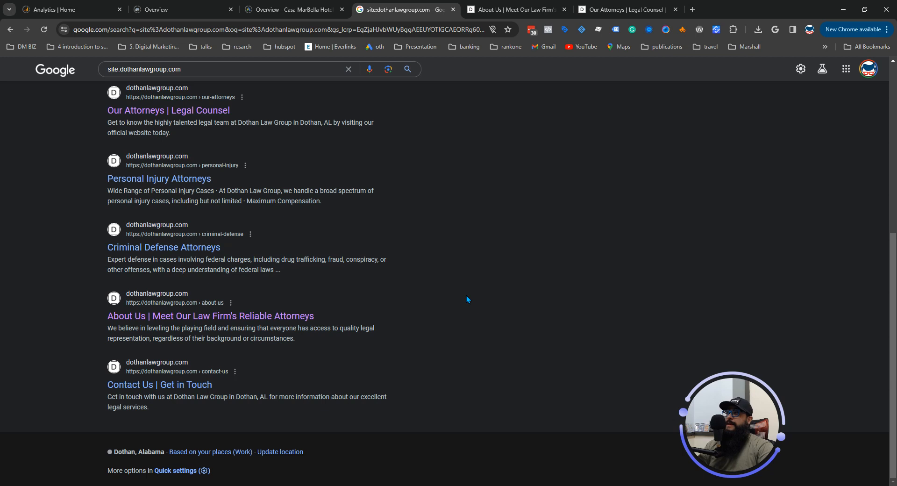
scroll(up, 3)
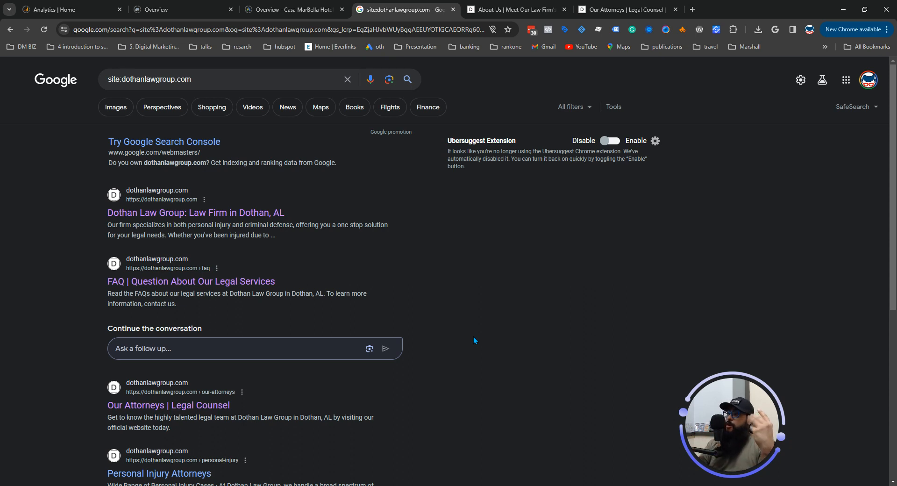
mouse_move(486, 5)
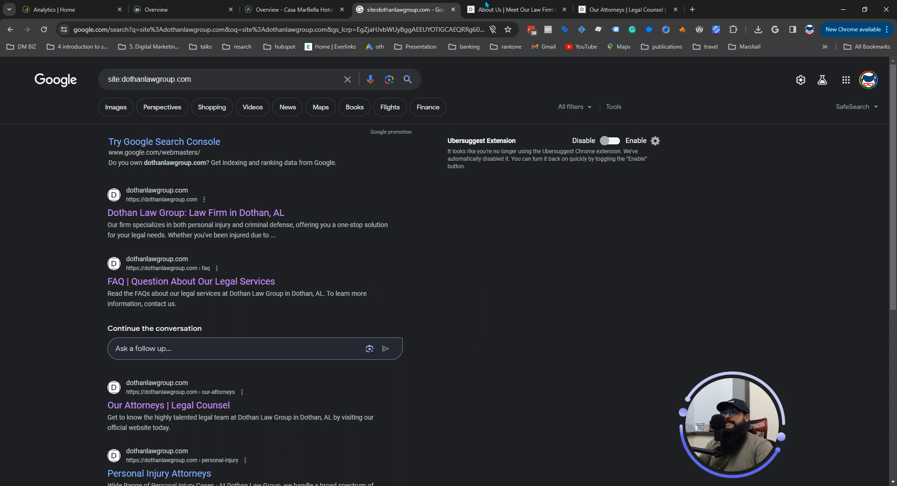
click(509, 9)
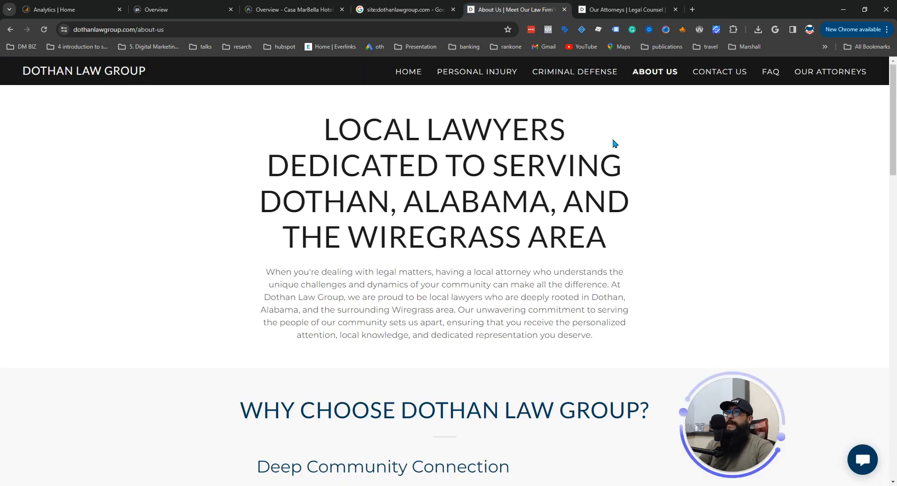
mouse_move(788, 147)
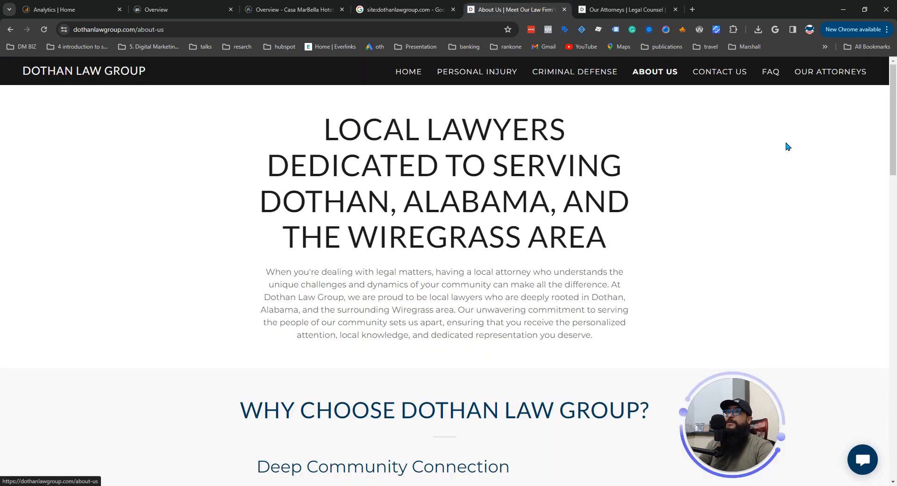
mouse_move(830, 72)
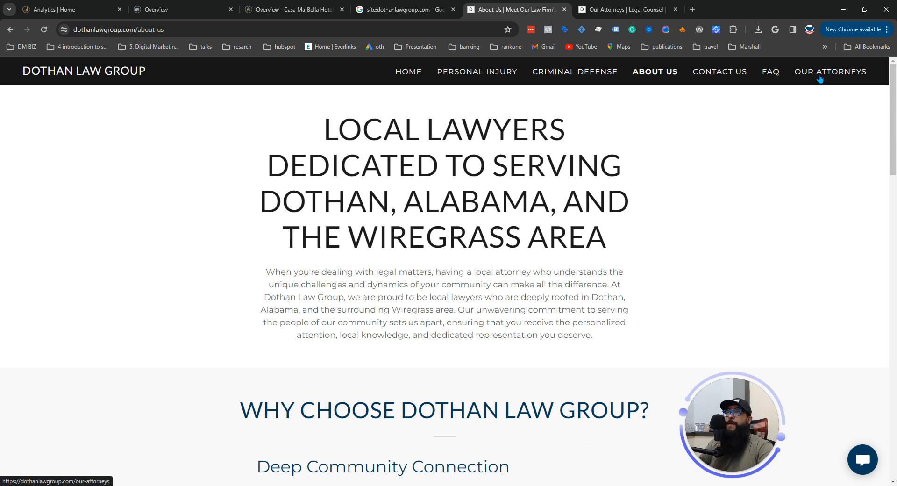
mouse_move(557, 82)
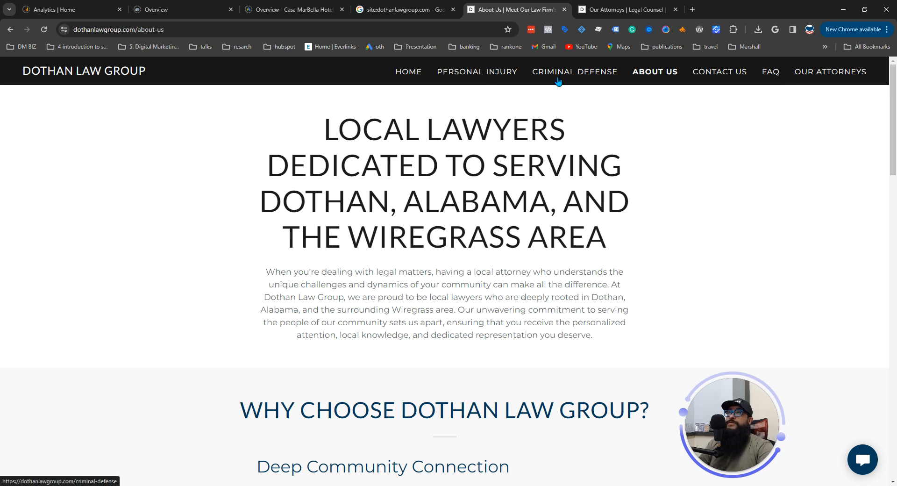
mouse_move(562, 79)
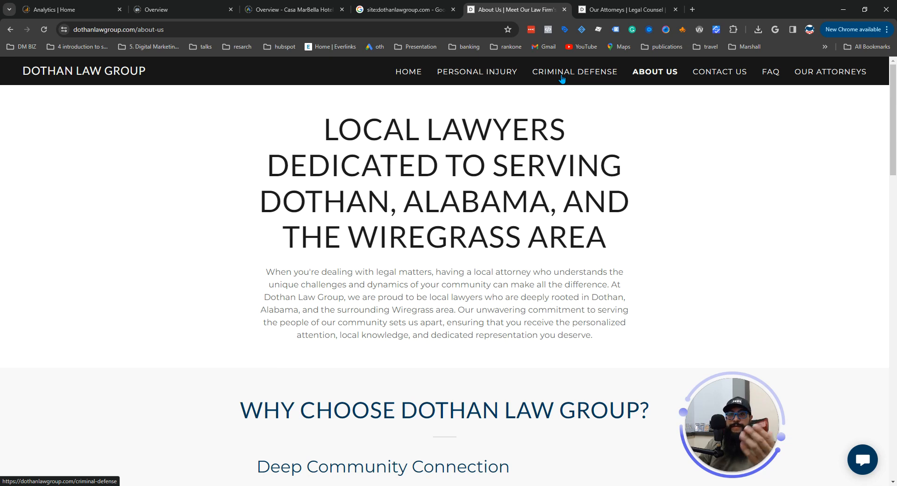
mouse_move(468, 80)
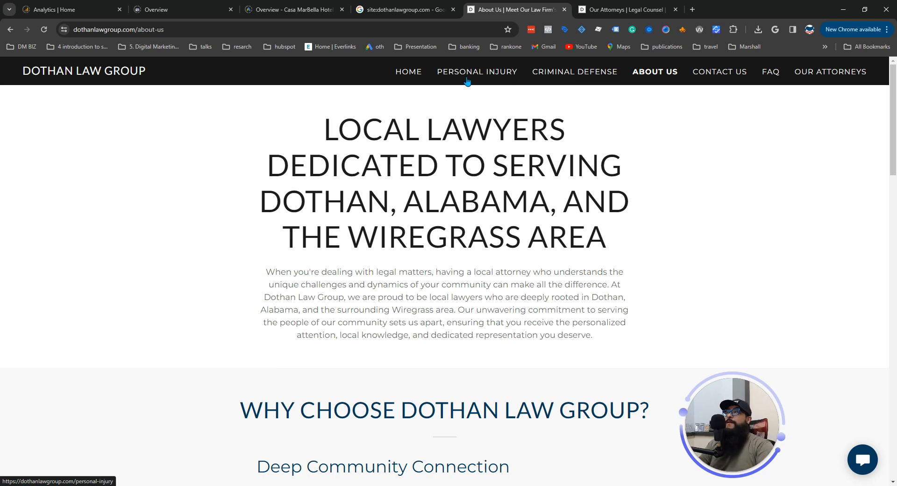
View the Personal Injury page, then close the firm's page tabs
click(477, 72)
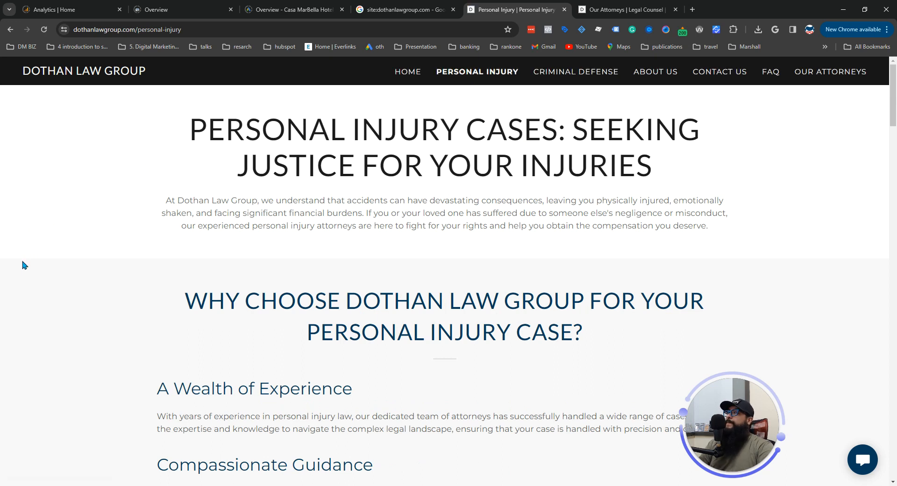
mouse_move(10, 230)
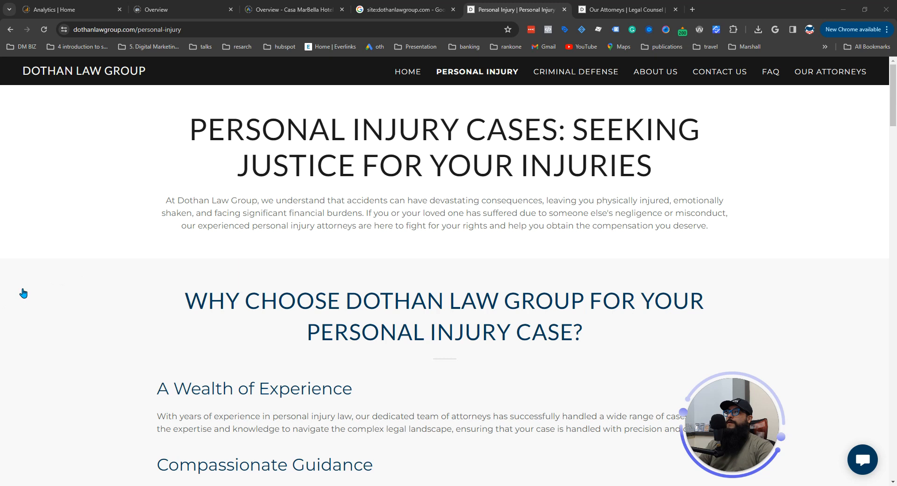
mouse_move(22, 296)
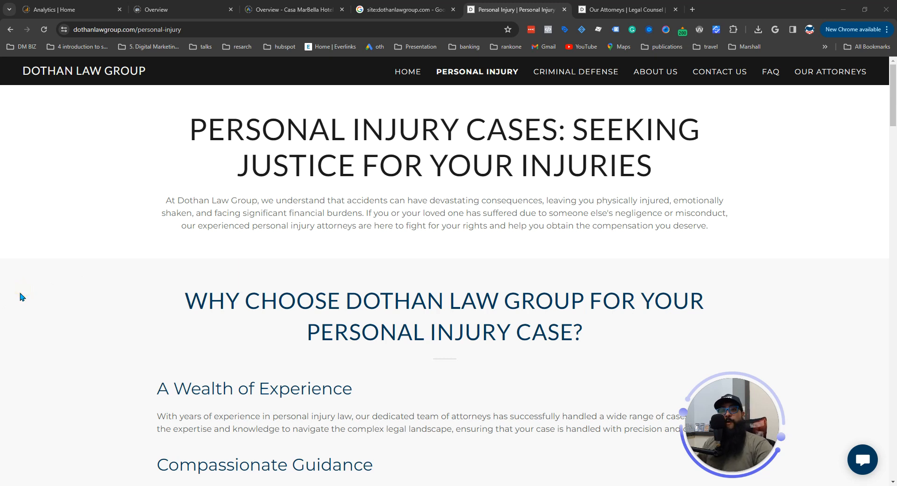
mouse_move(185, 217)
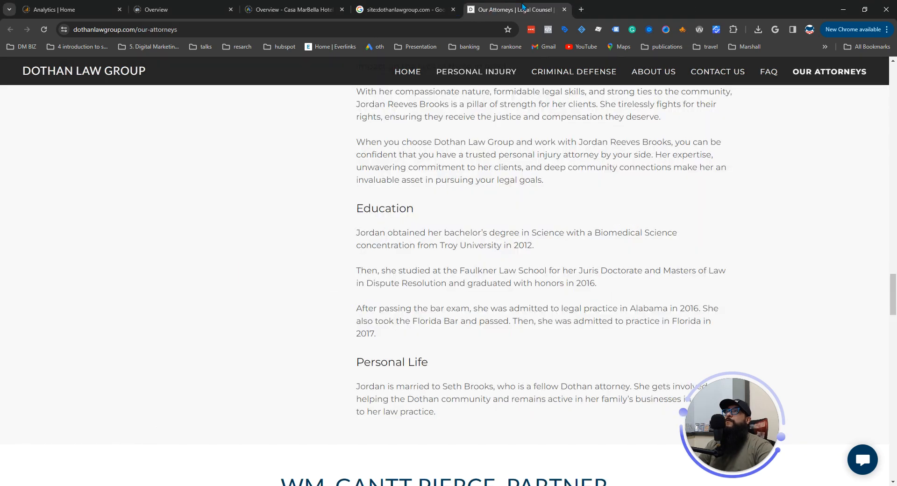
click(404, 9)
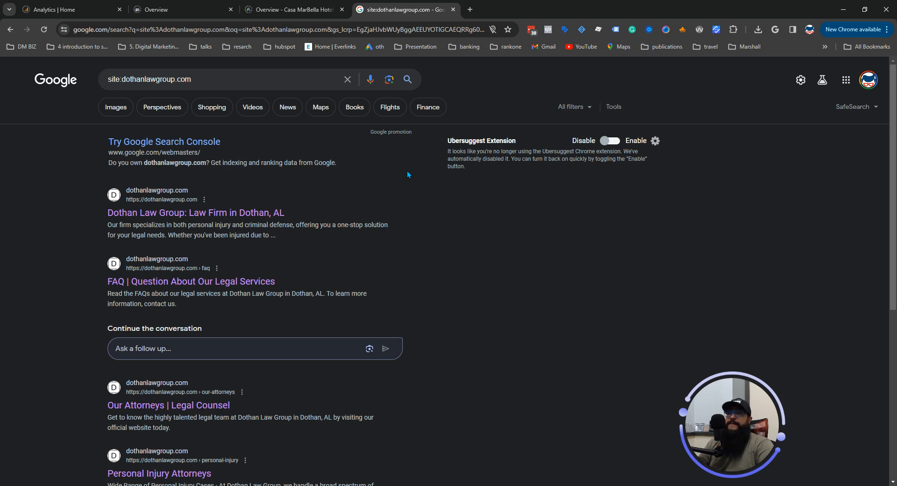
Switch to the Search Console overview for the bizpad.us property
click(291, 9)
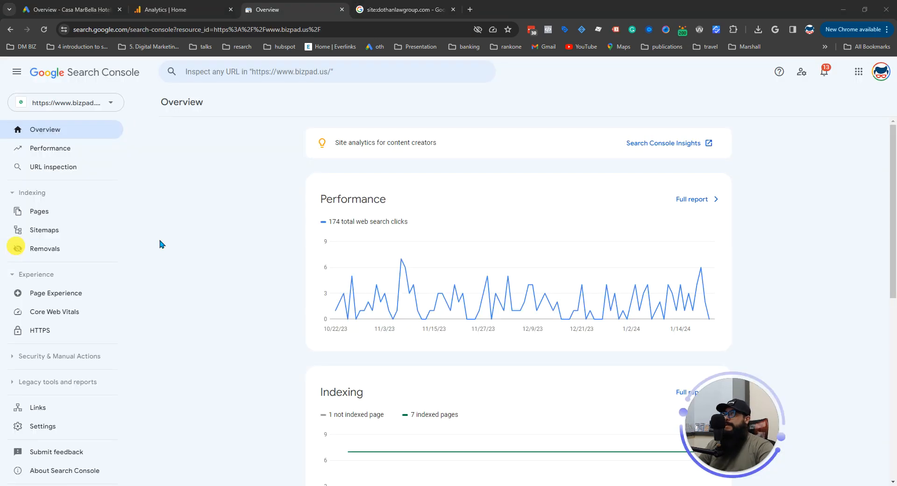
mouse_move(185, 243)
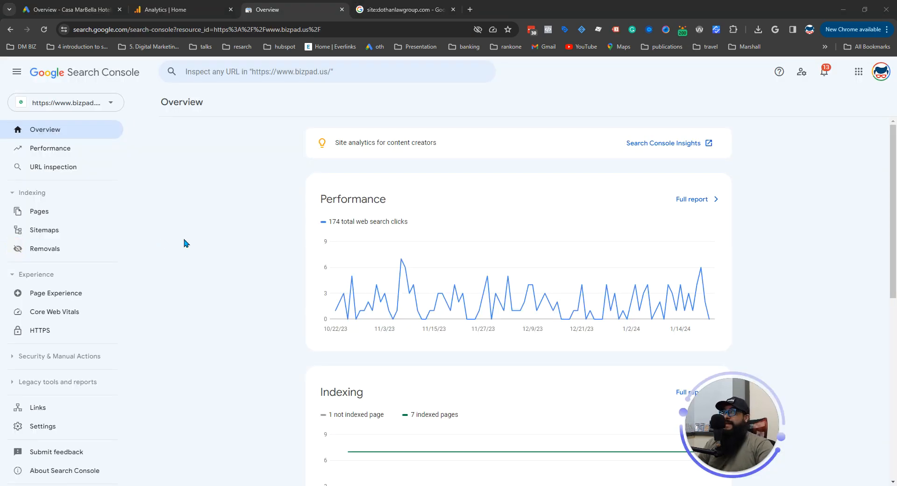
mouse_move(183, 240)
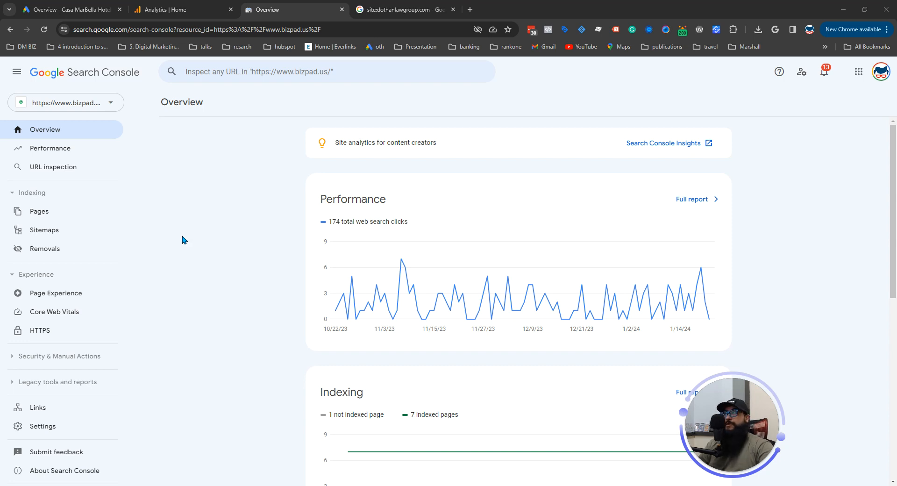
mouse_move(187, 221)
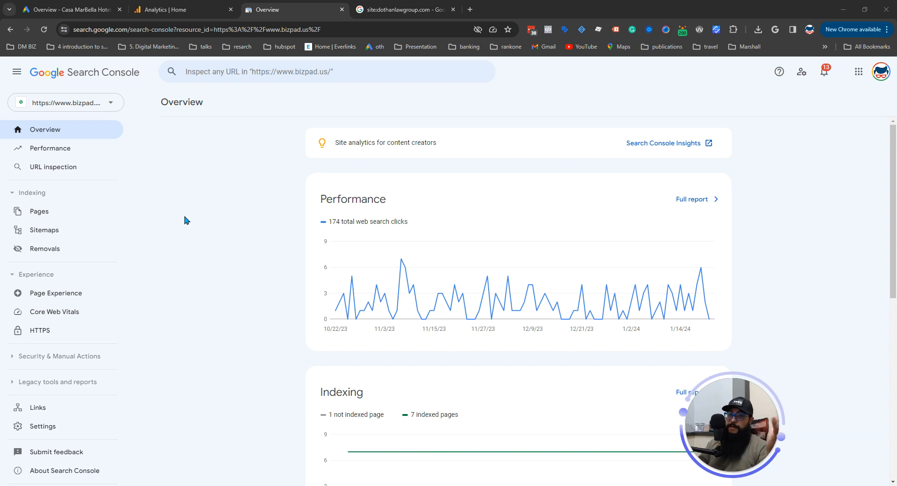
mouse_move(185, 215)
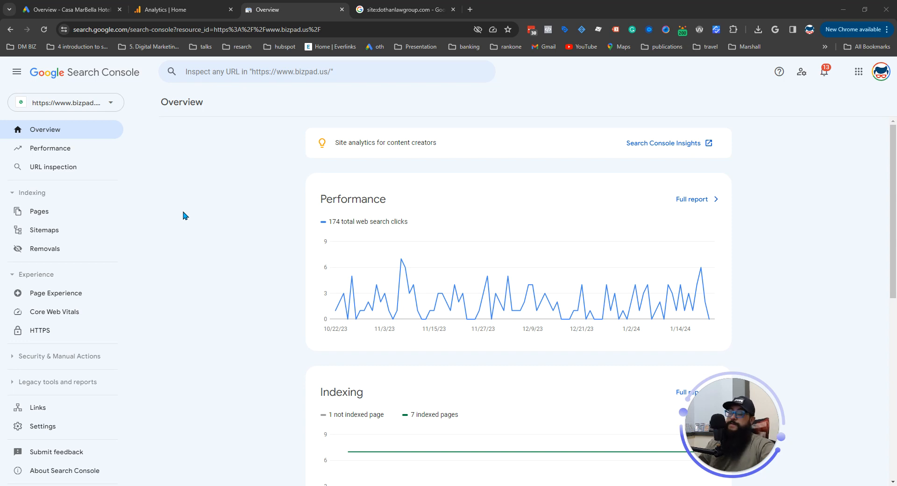
mouse_move(120, 199)
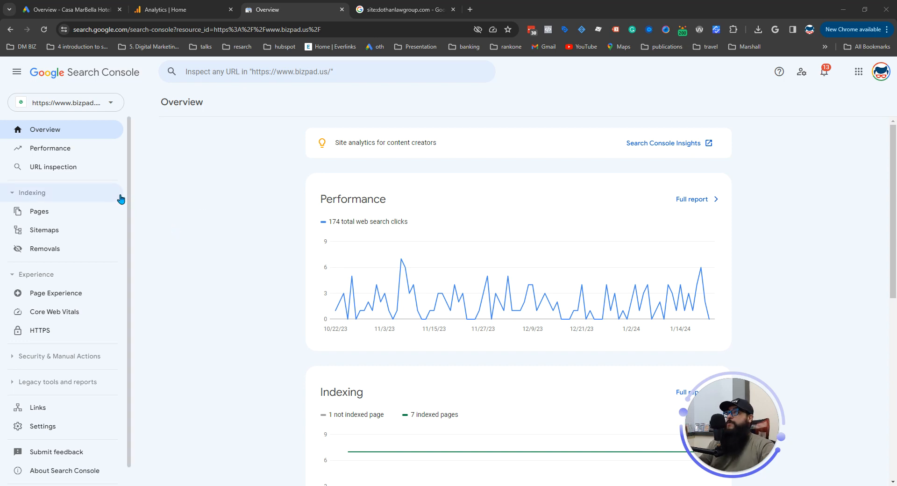
mouse_move(55, 311)
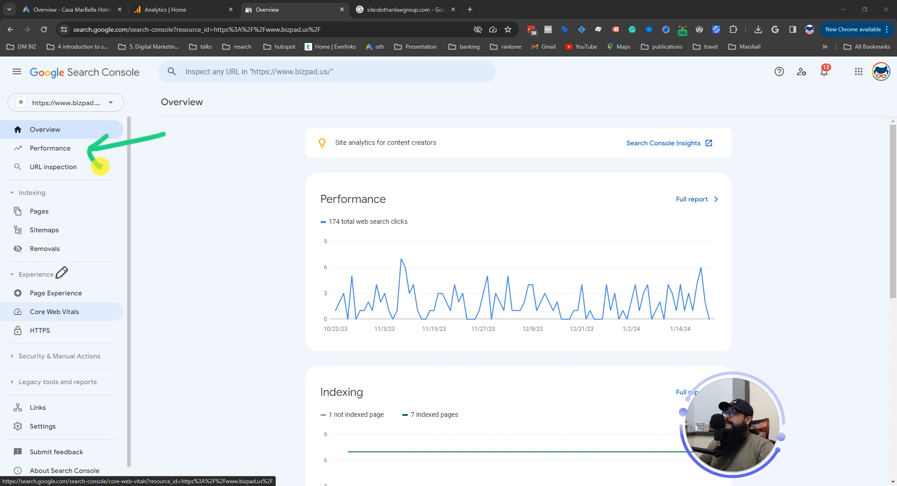
Open the bizpad.us Performance report showing 174 clicks and 718 impressions
click(50, 147)
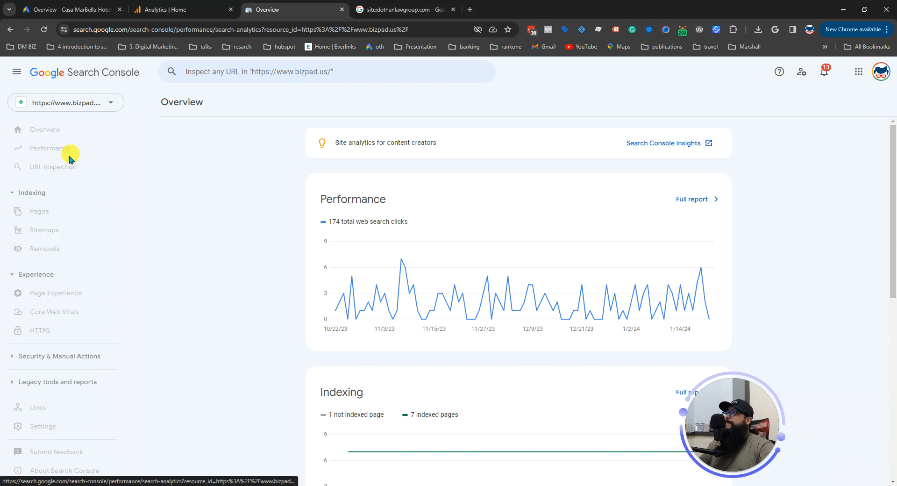
click(51, 148)
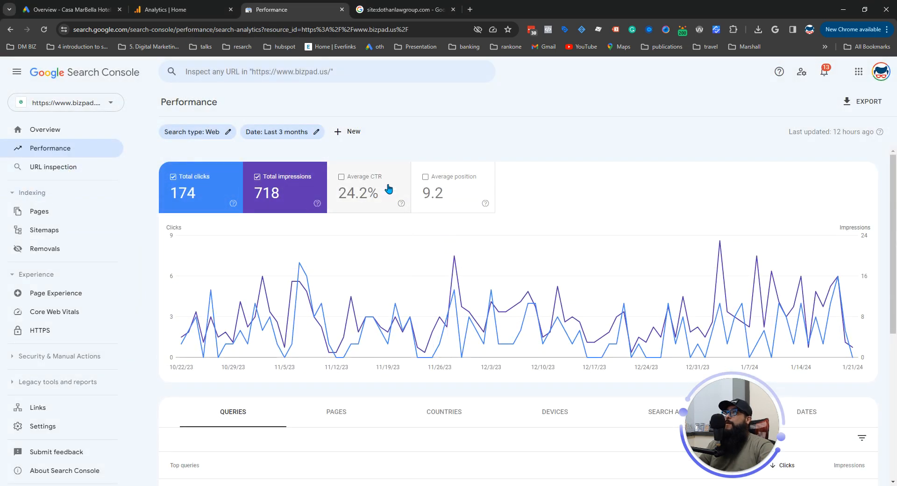
mouse_move(25, 326)
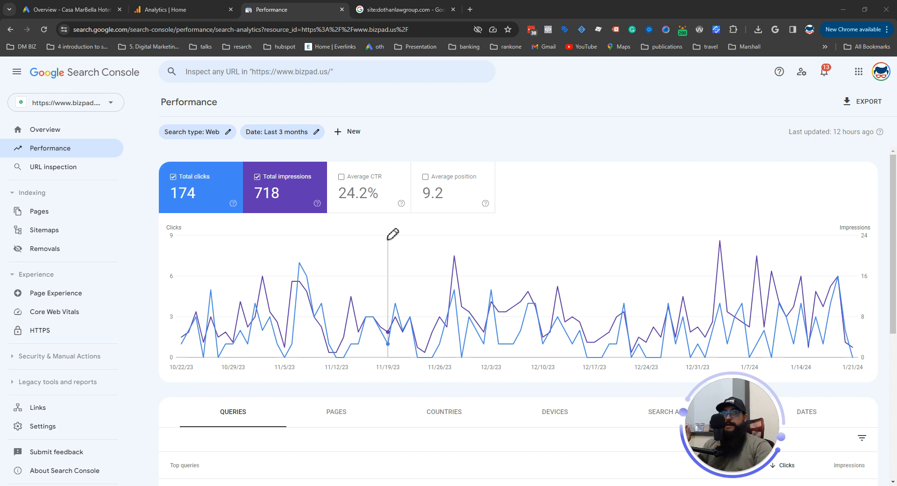
mouse_move(264, 108)
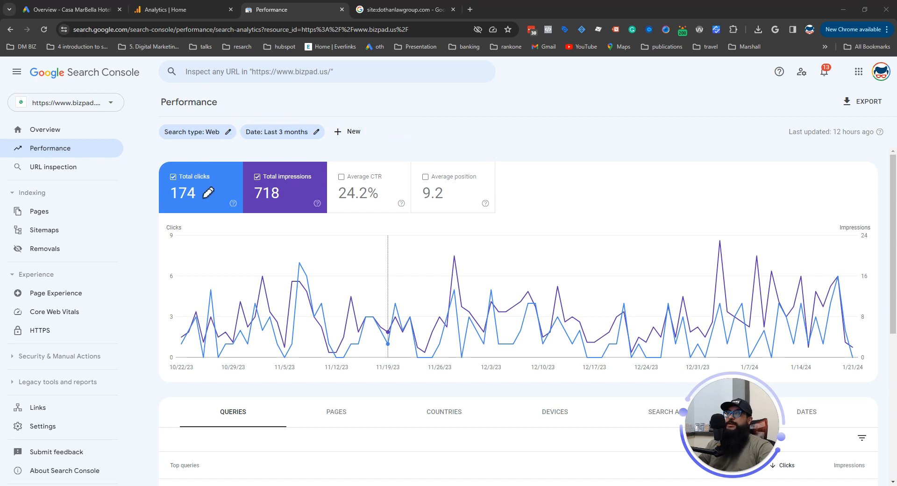
mouse_move(415, 155)
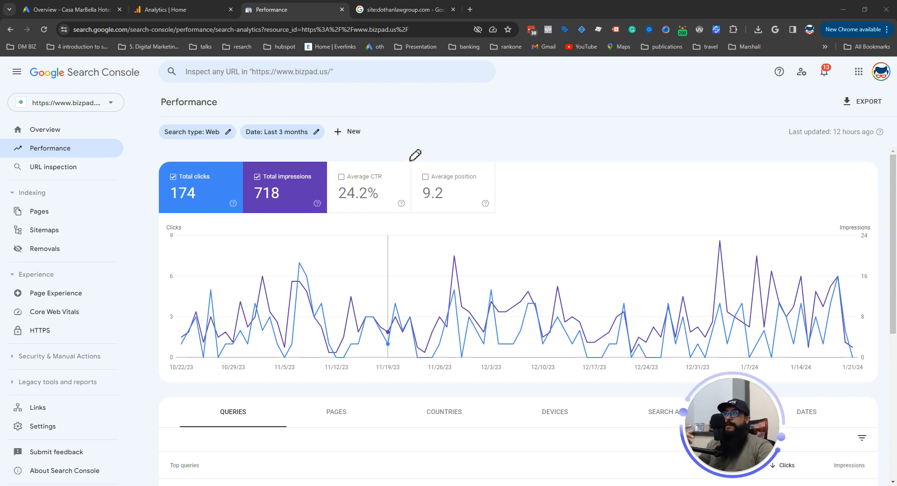
mouse_move(14, 302)
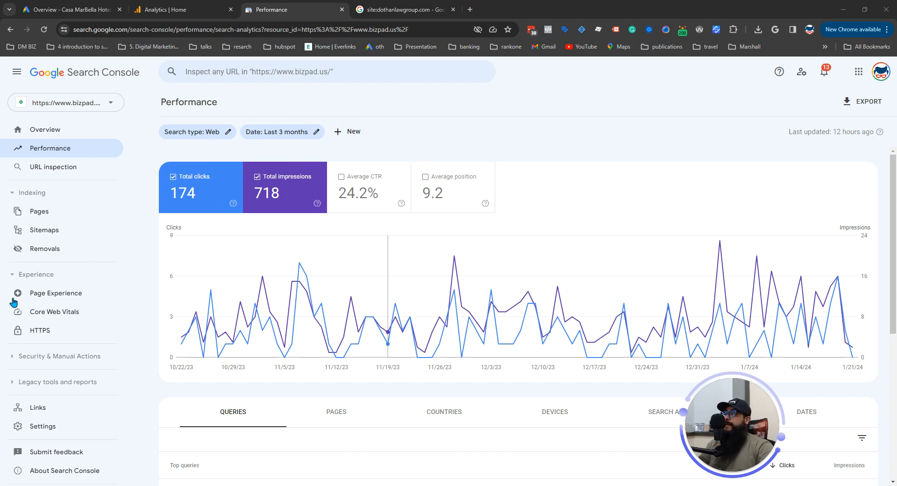
mouse_move(388, 332)
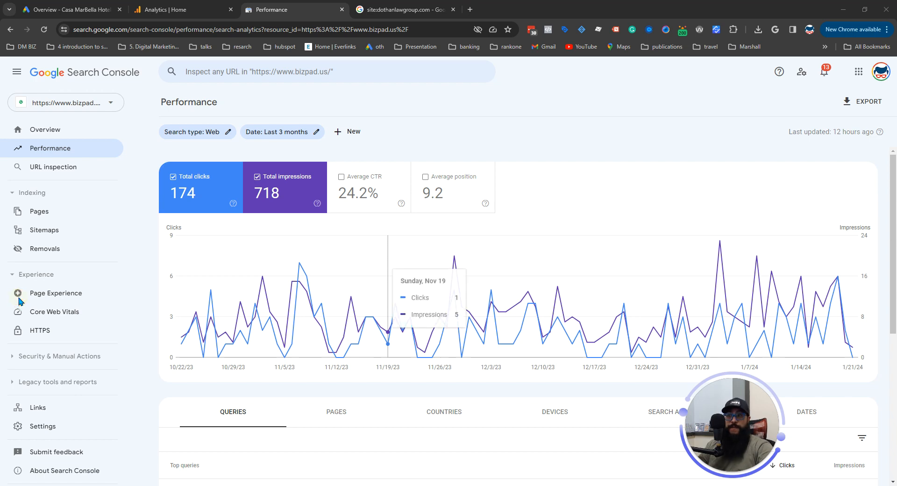
mouse_move(617, 191)
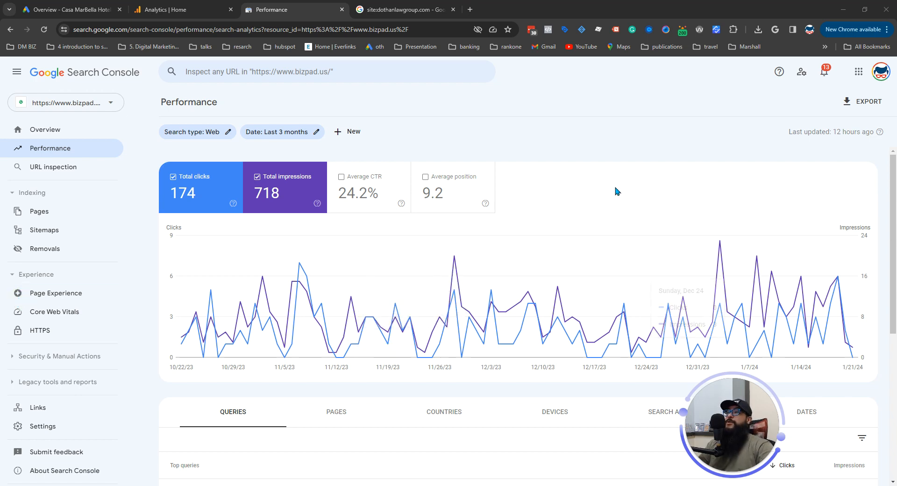
Bring the top Queries table, led by bizpad (54 clicks) and biz pad (26), into view
scroll(down, 3)
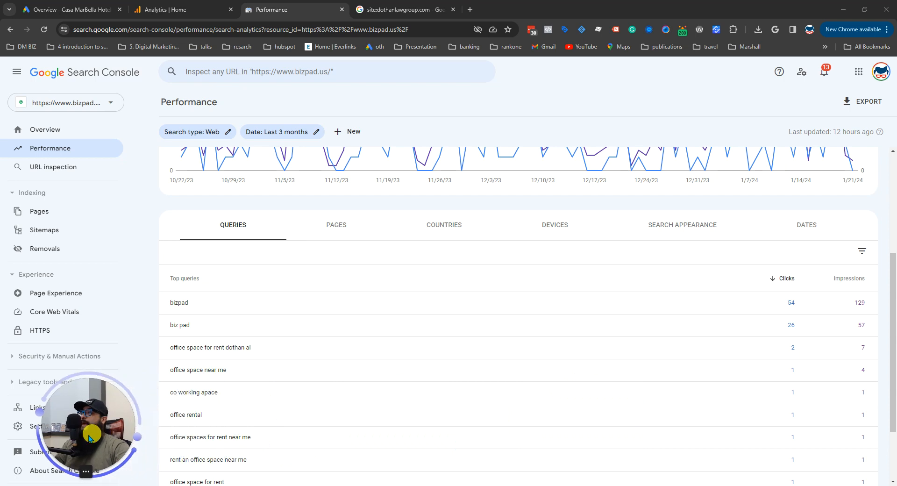
scroll(down, 3)
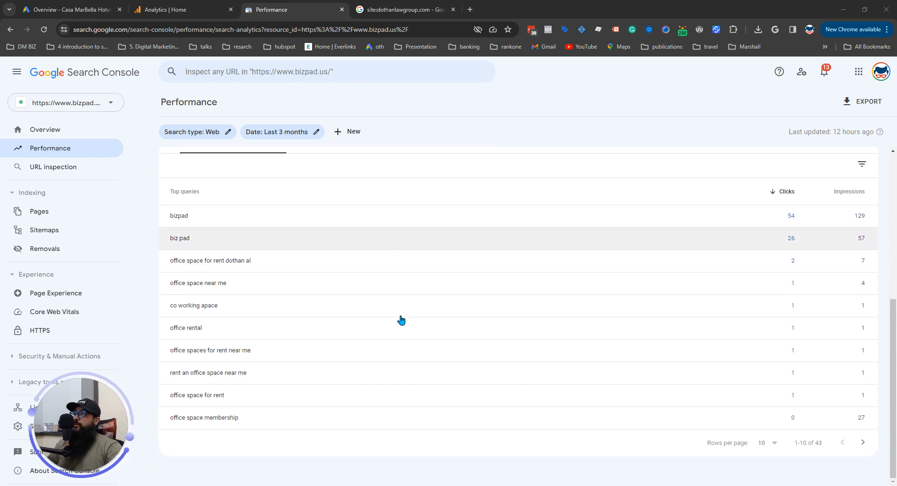
mouse_move(329, 320)
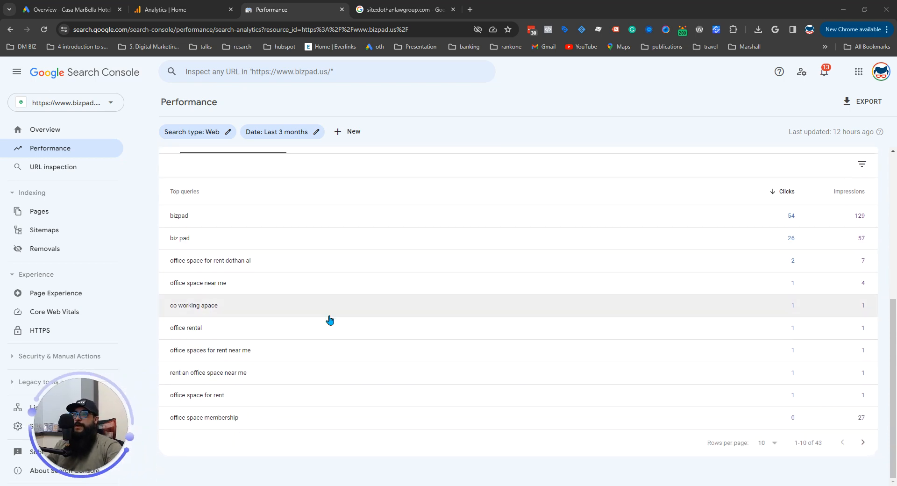
mouse_move(798, 452)
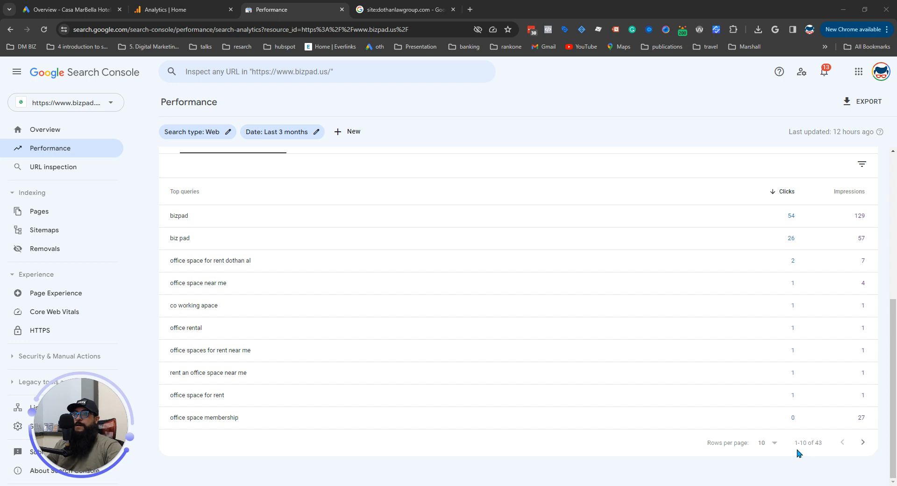
mouse_move(809, 453)
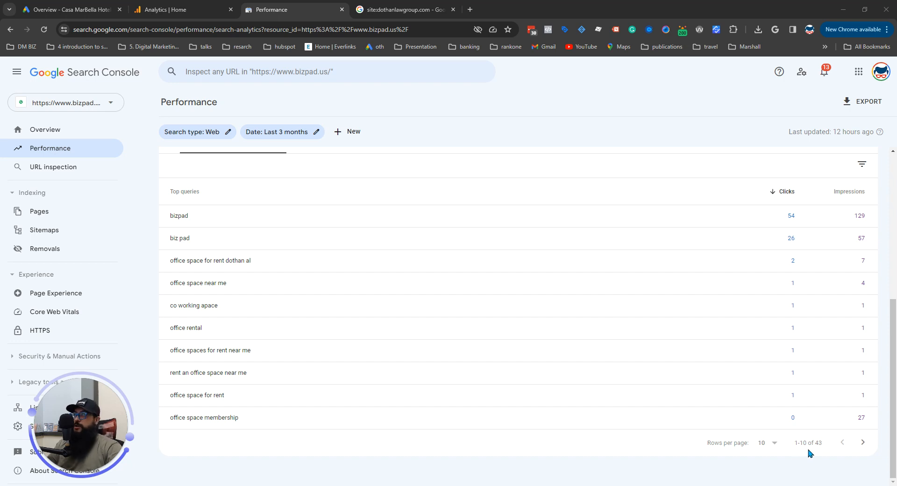
mouse_move(25, 302)
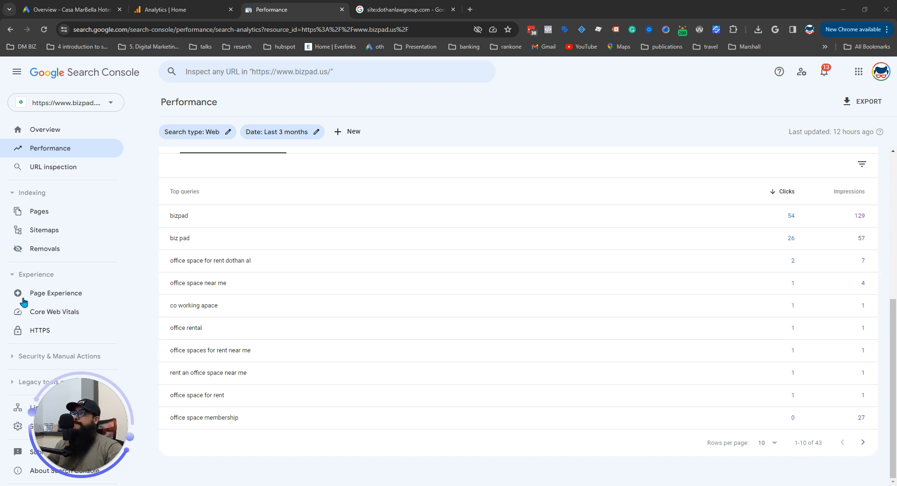
mouse_move(155, 288)
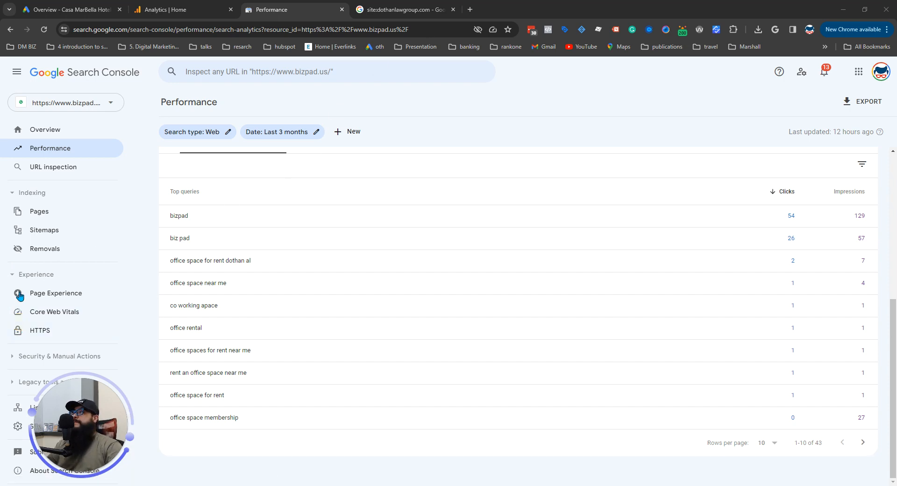
mouse_move(434, 61)
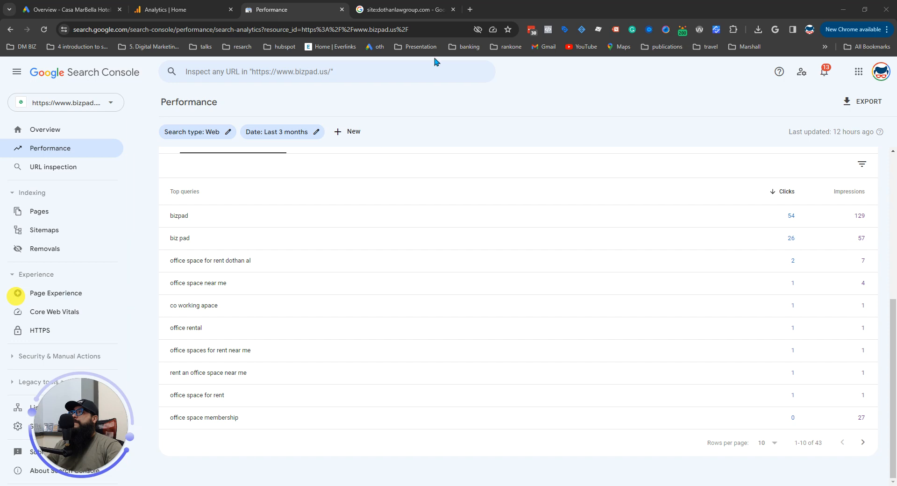
click(580, 9)
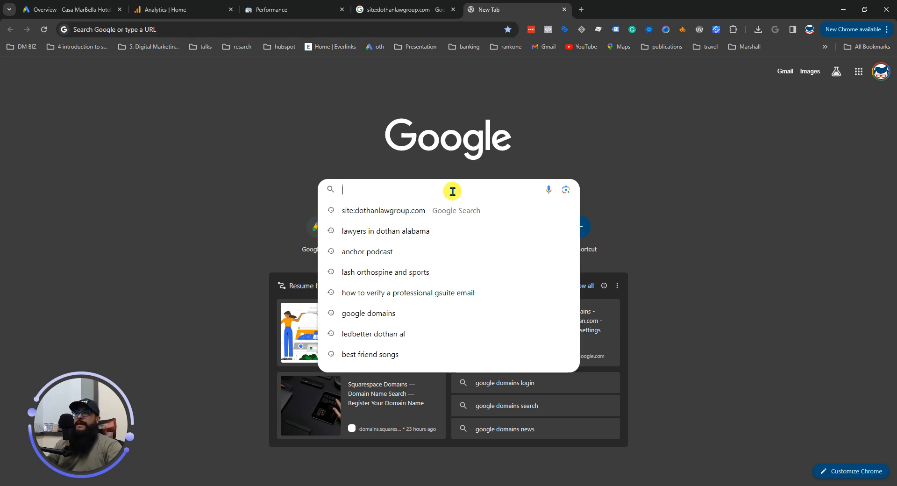
text(;oja;odjfo;ajfo9[sjej)
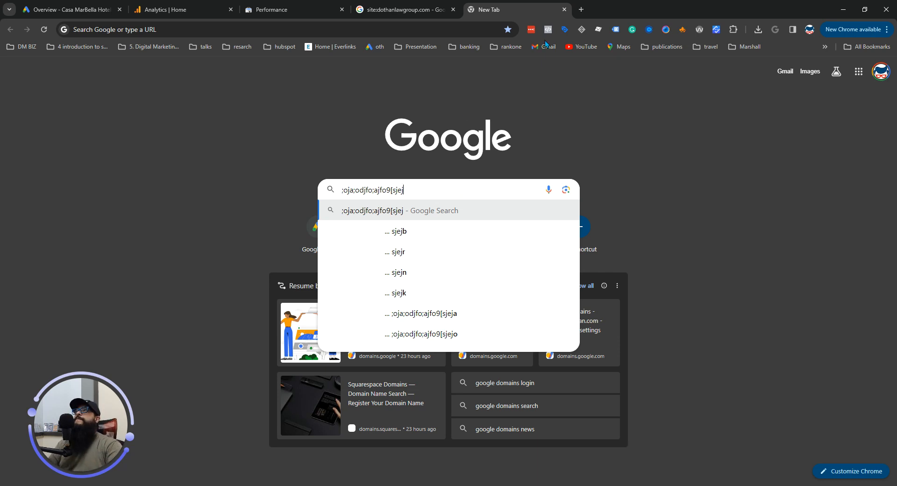
click(294, 10)
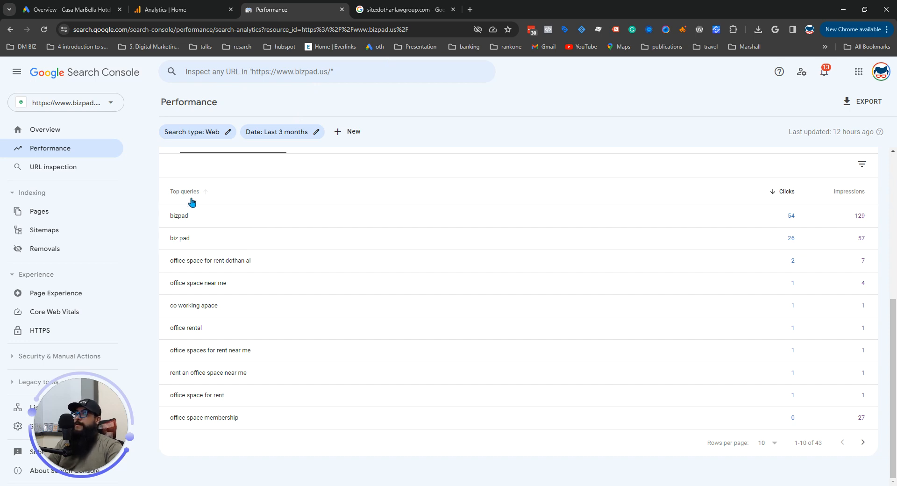
mouse_move(208, 237)
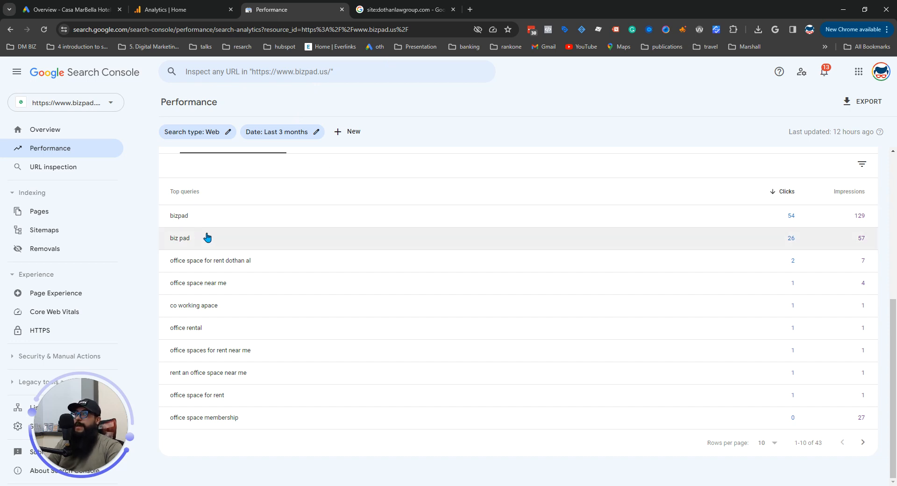
mouse_move(254, 271)
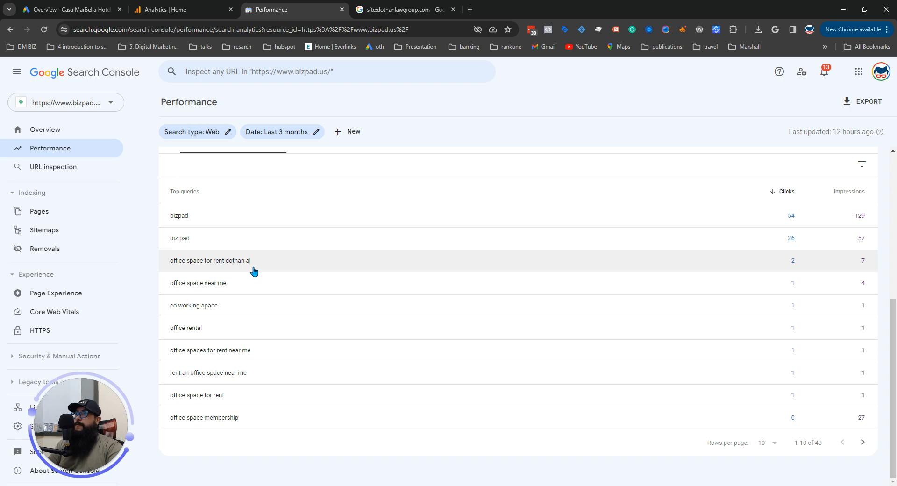
mouse_move(617, 263)
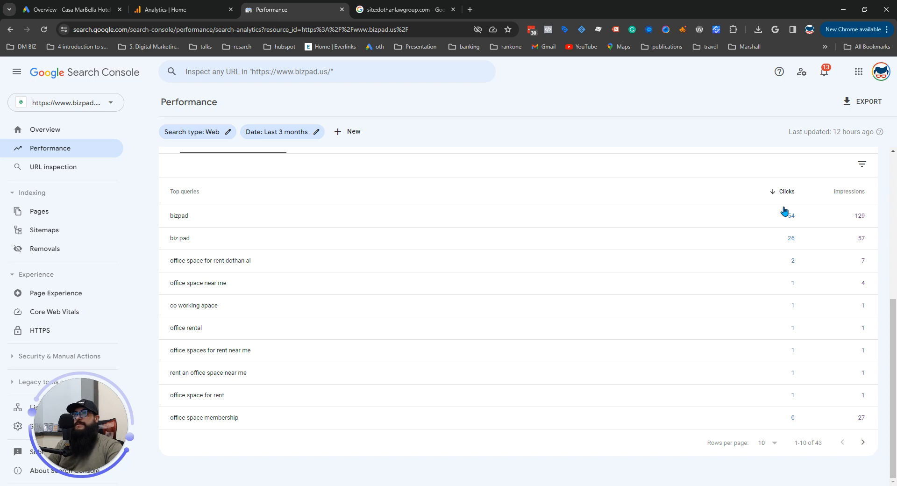
mouse_move(810, 207)
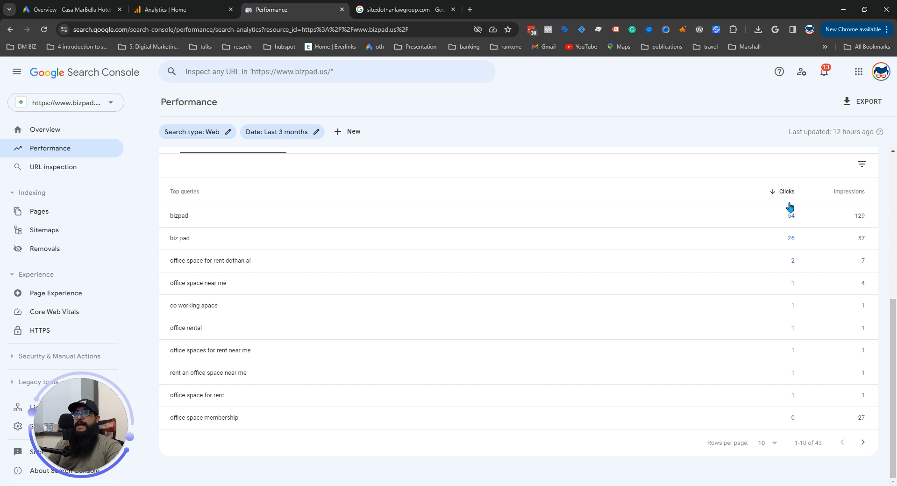
mouse_move(793, 271)
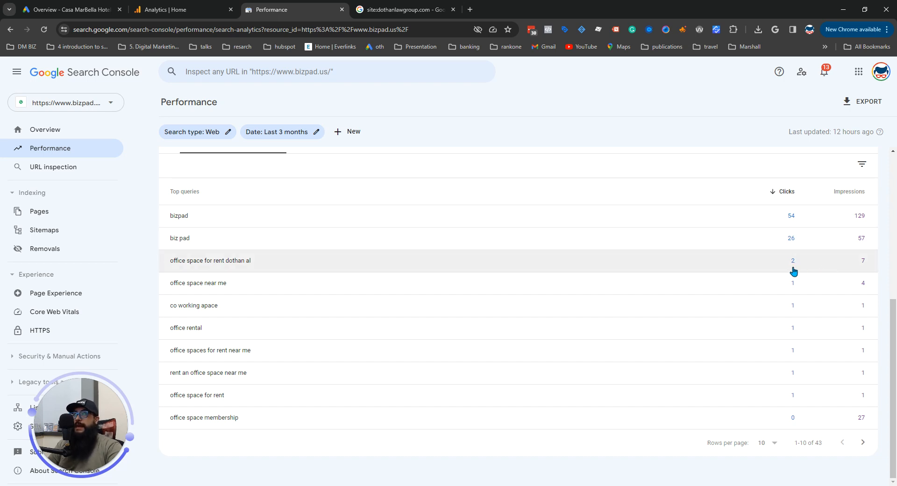
mouse_move(597, 267)
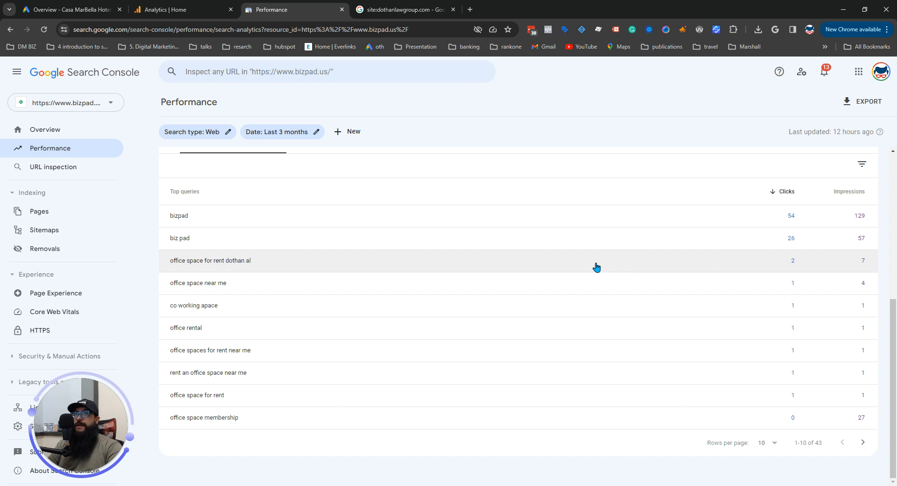
mouse_move(332, 140)
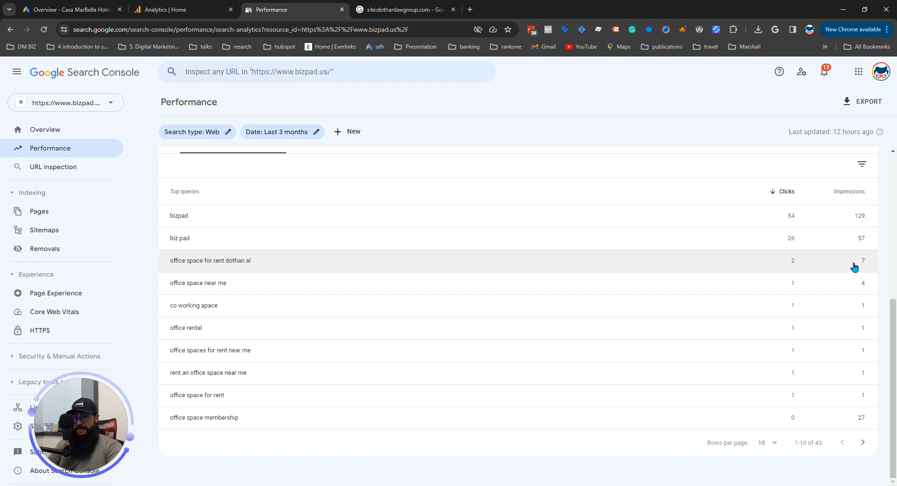
Bring the top queries table with the average position column, e.g. bizpad at 1.3, into view
scroll(up, 3)
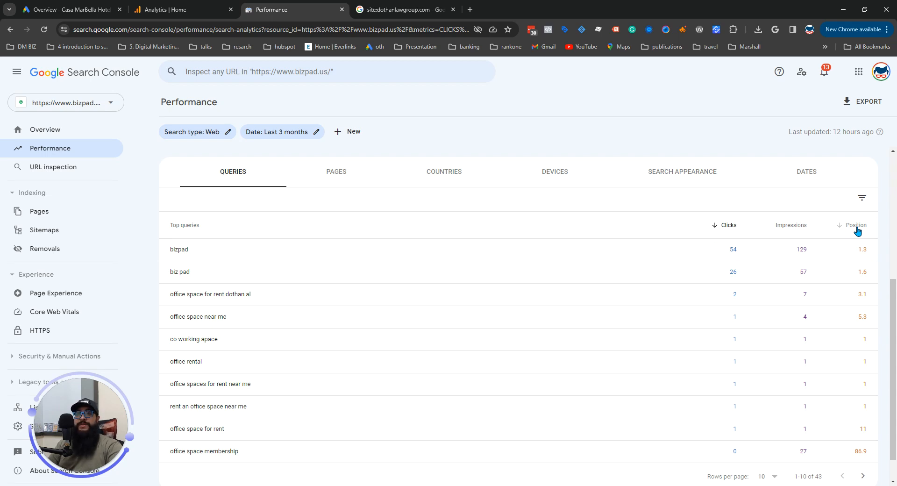
mouse_move(847, 234)
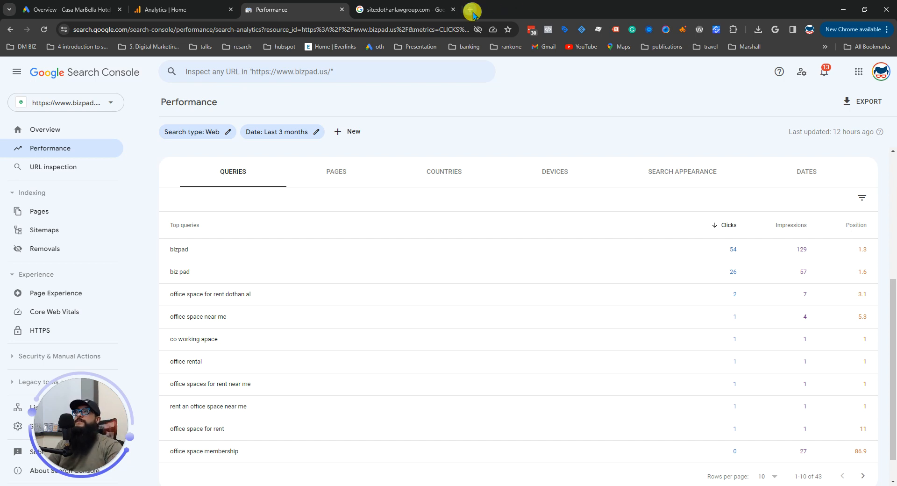
Show the 'lawyers in dothan alabama' results and scroll through the Businesses map pack
click(470, 10)
text(lawyers in dothan alabama)
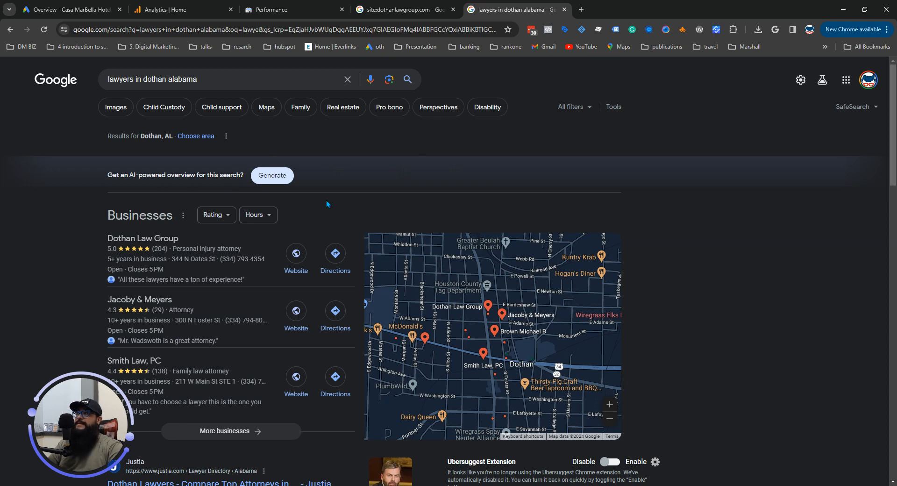
mouse_move(393, 154)
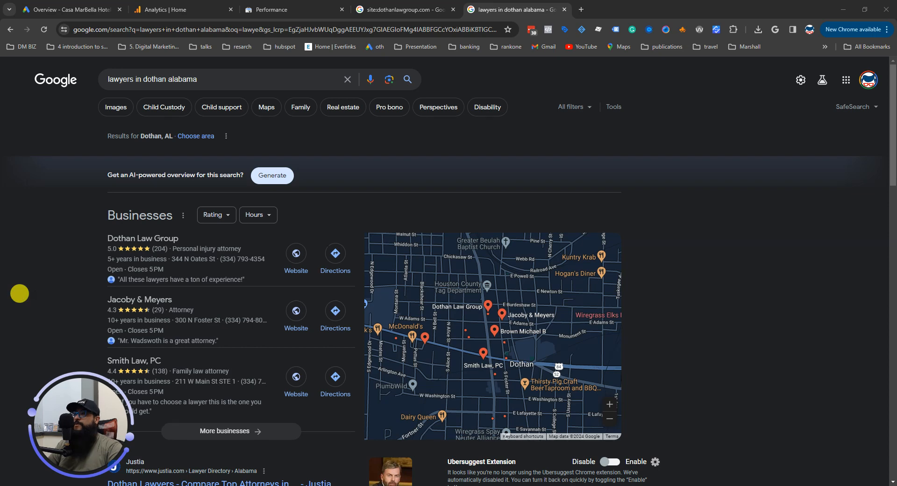
scroll(down, 3)
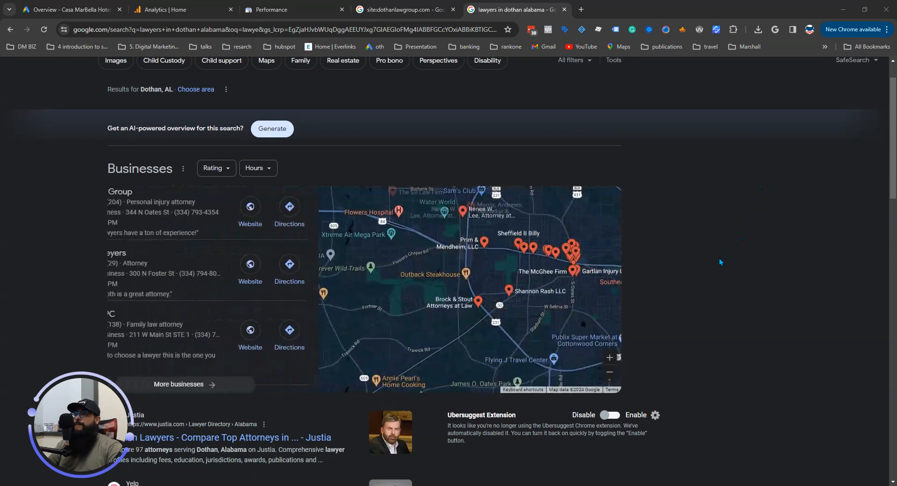
scroll(down, 3)
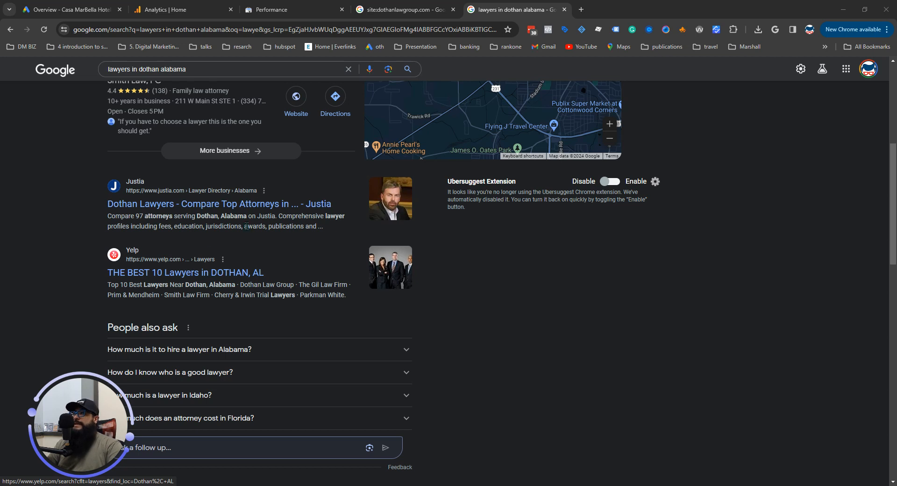
click(293, 9)
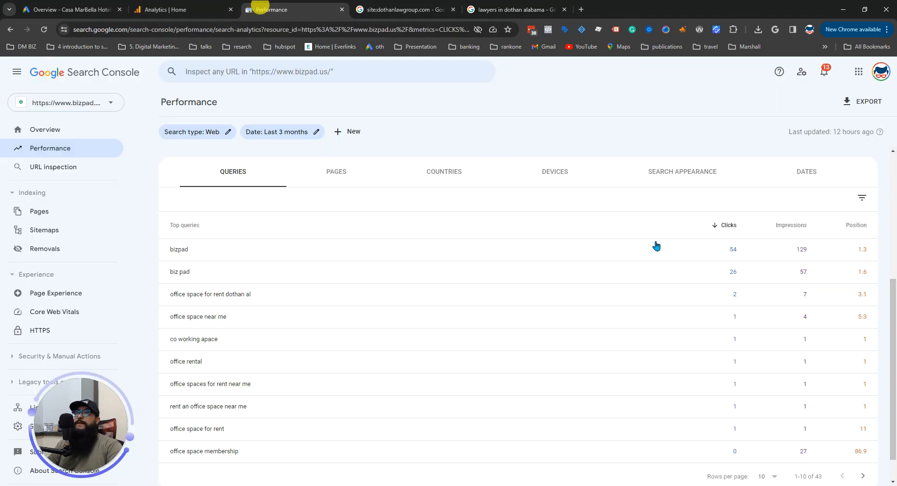
mouse_move(864, 327)
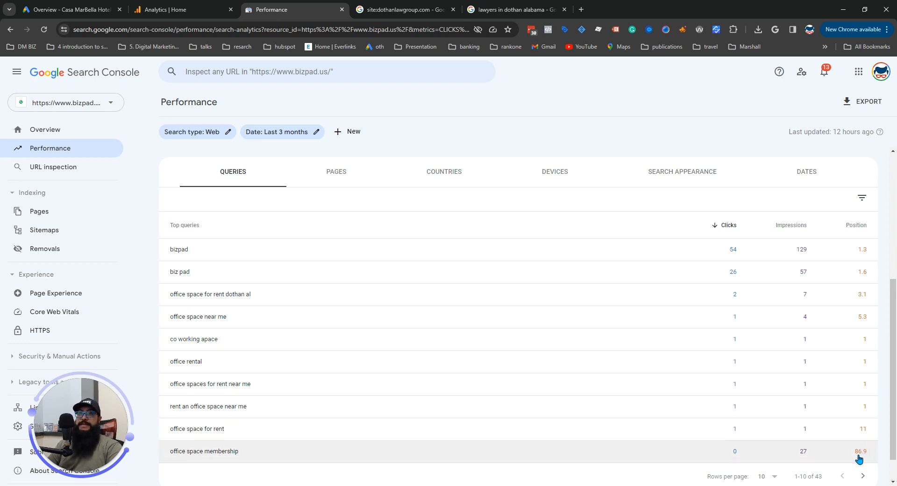
mouse_move(647, 152)
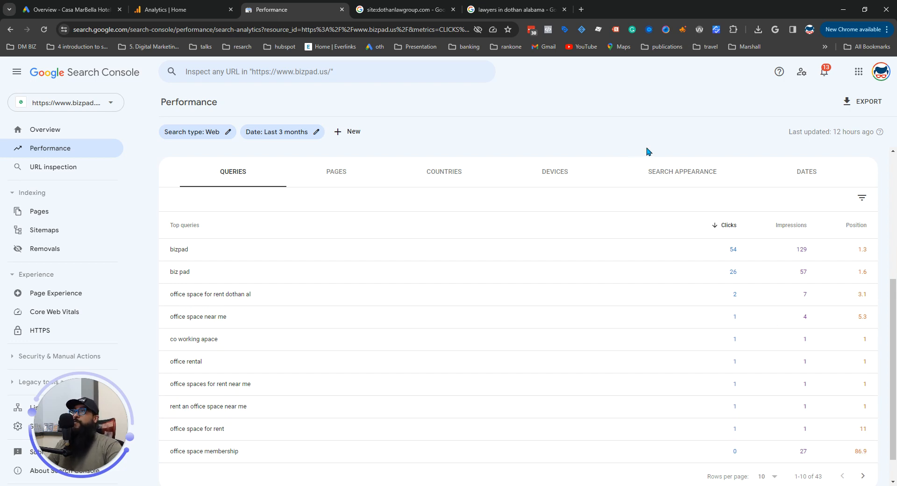
Return from Search Console and scroll into the organic results (Justia, FindLaw, Cornell, Cobb & Boyd)
click(512, 9)
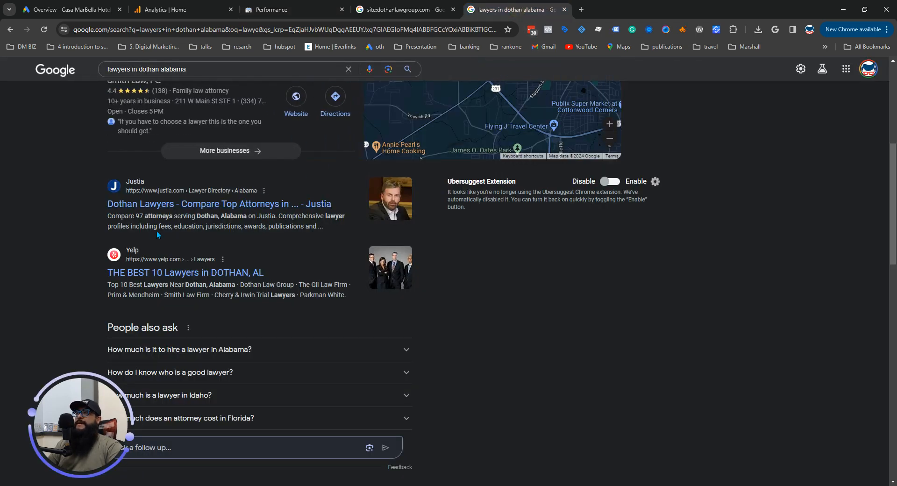
scroll(down, 3)
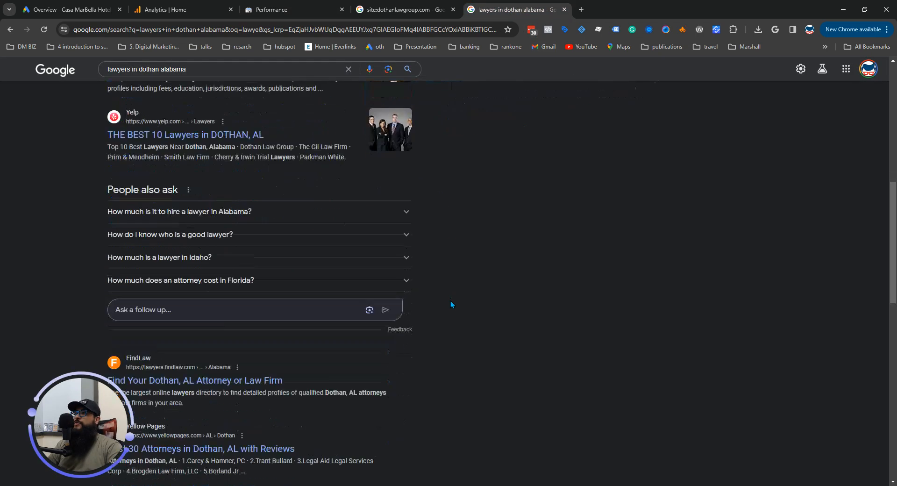
scroll(down, 3)
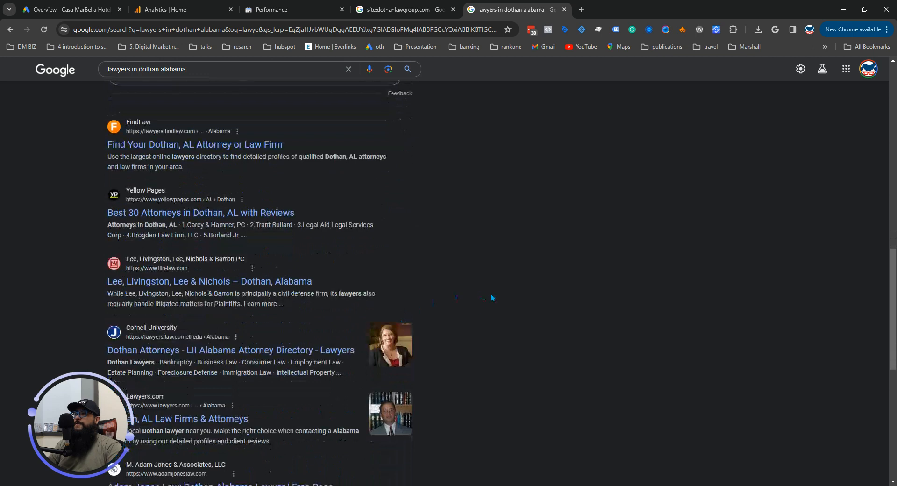
scroll(down, 3)
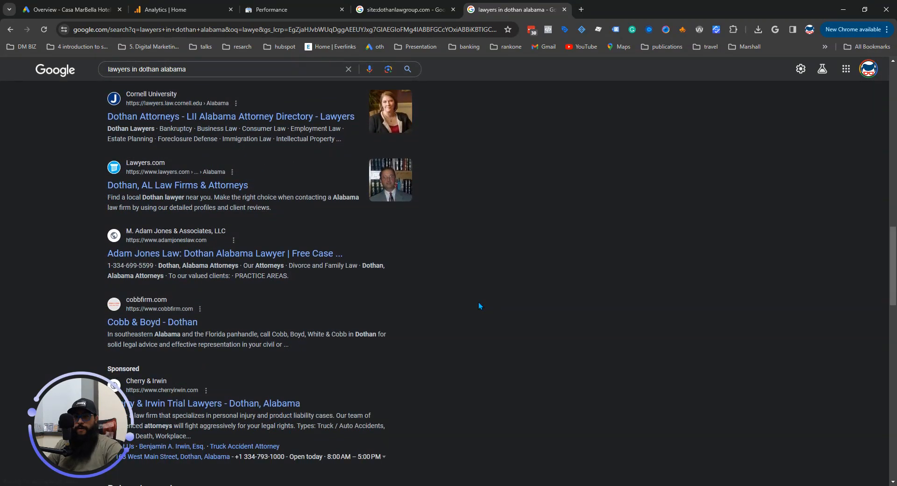
mouse_move(32, 251)
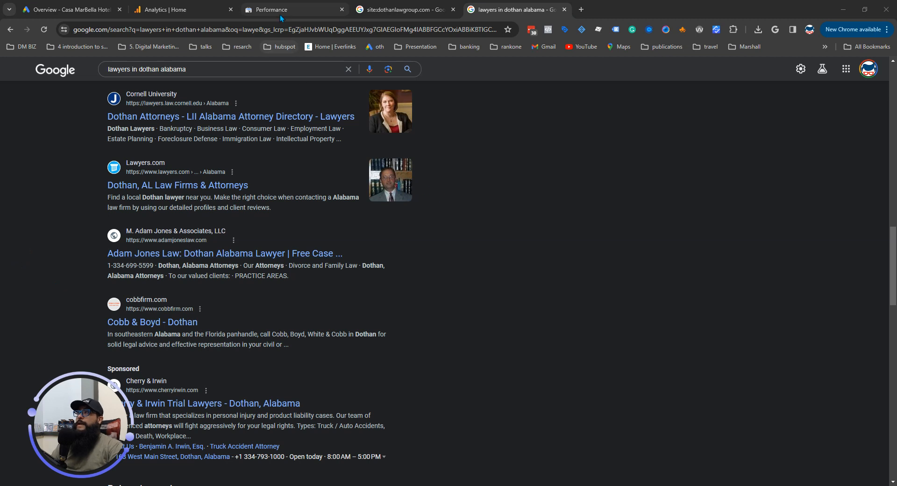
Scroll the Dothan lawyers results past the Dothan Law Group listing, then return to Search Console
click(294, 9)
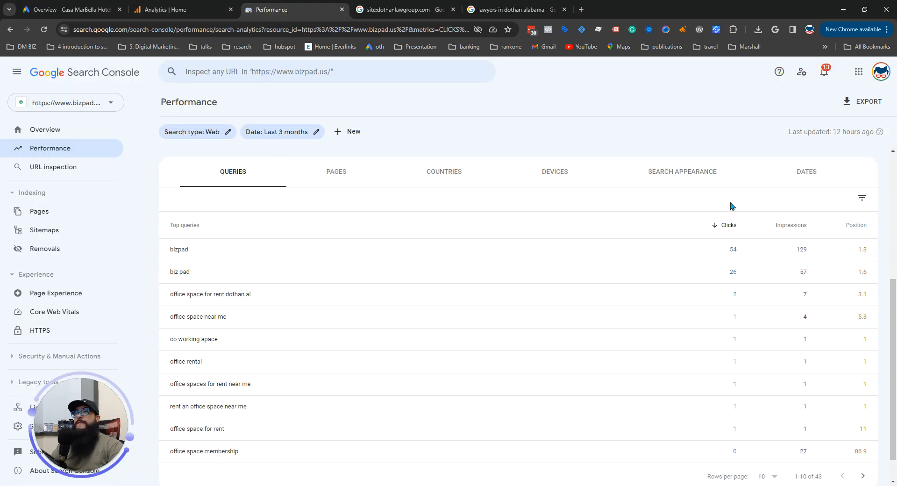
mouse_move(523, 10)
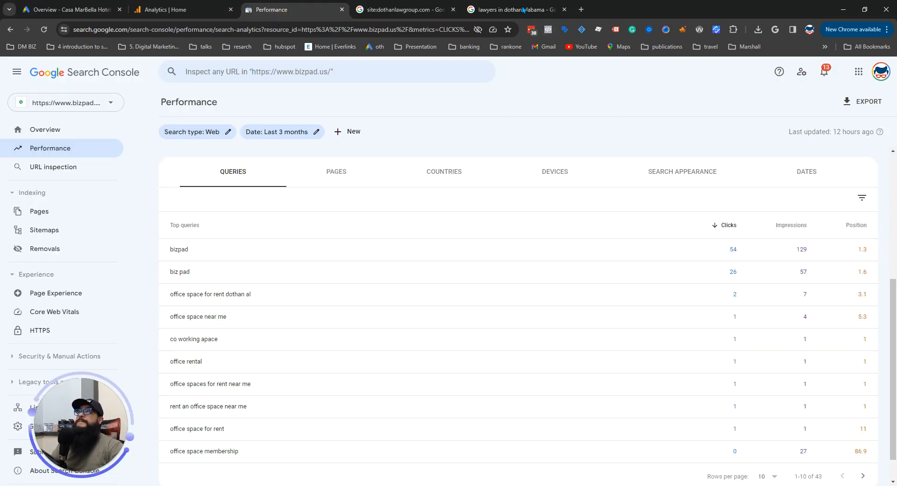
click(512, 9)
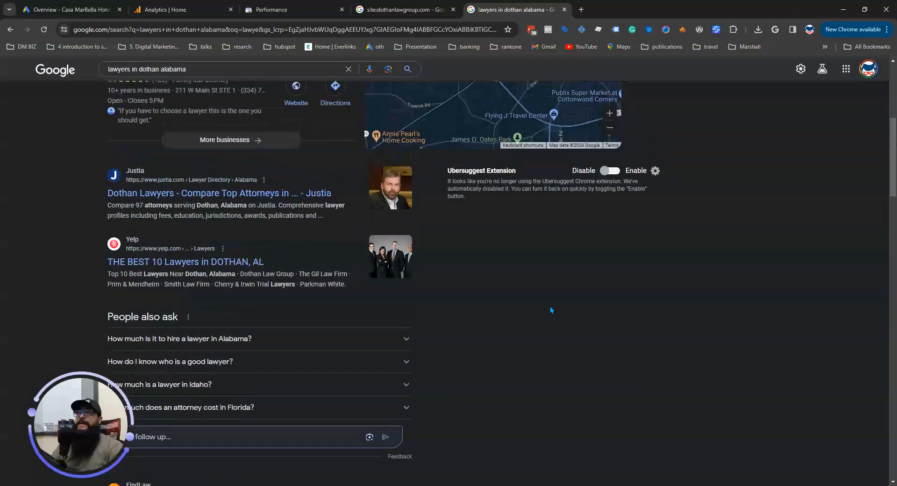
scroll(up, 3)
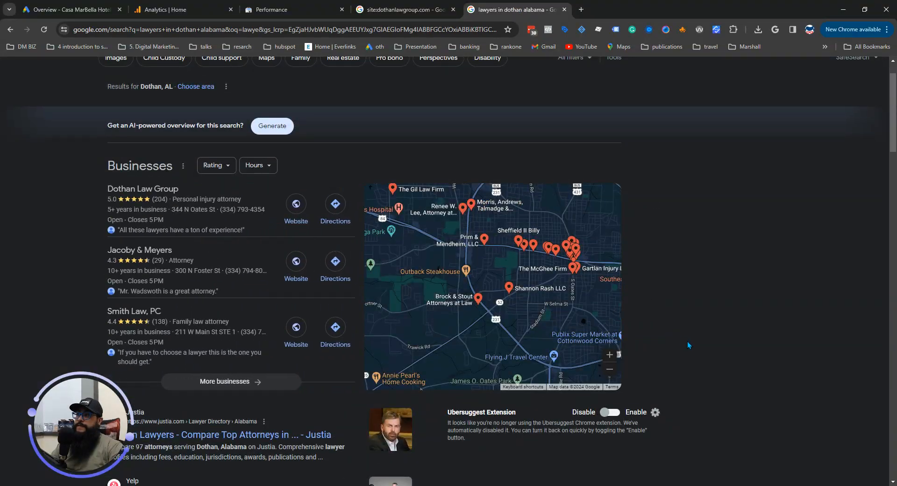
scroll(down, 3)
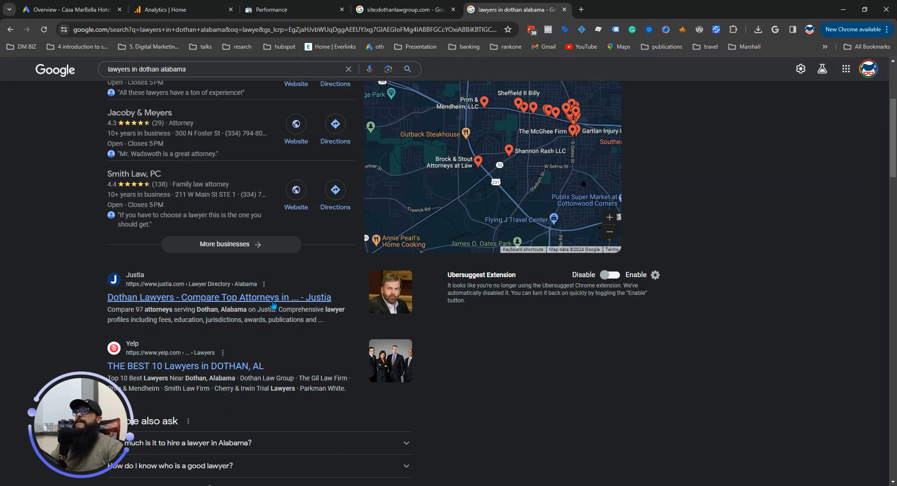
scroll(down, 3)
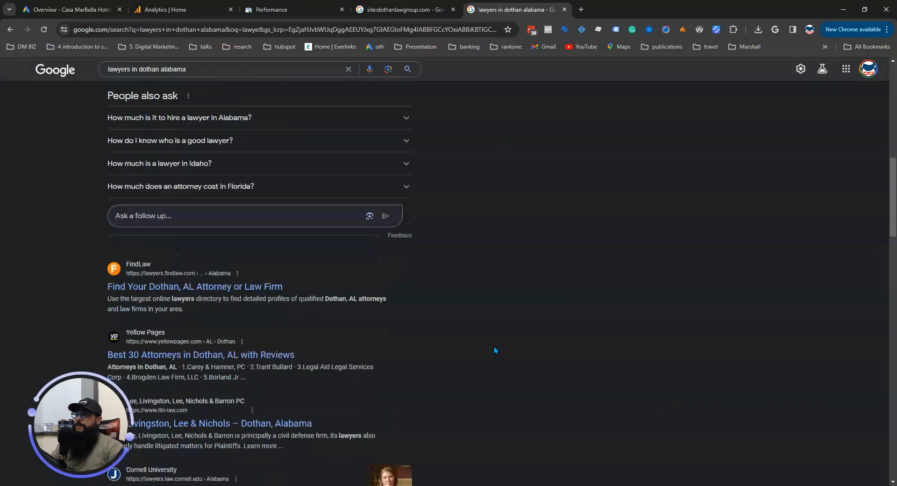
scroll(down, 3)
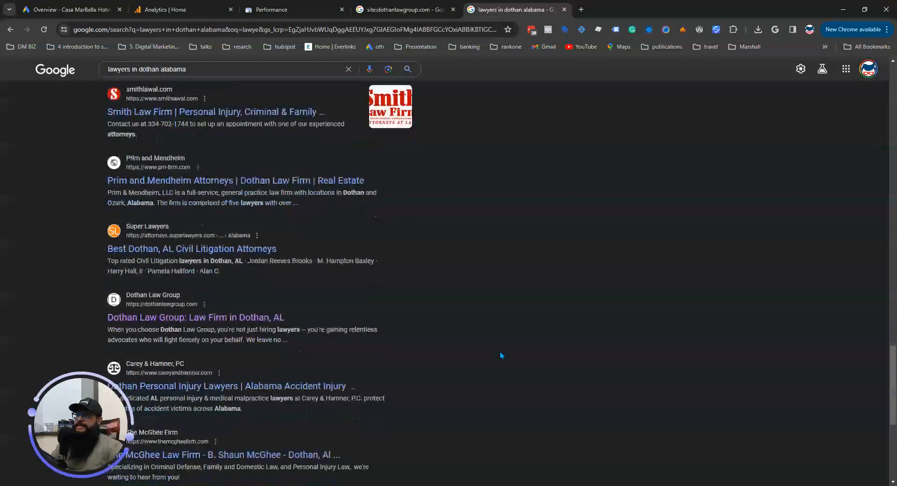
scroll(down, 3)
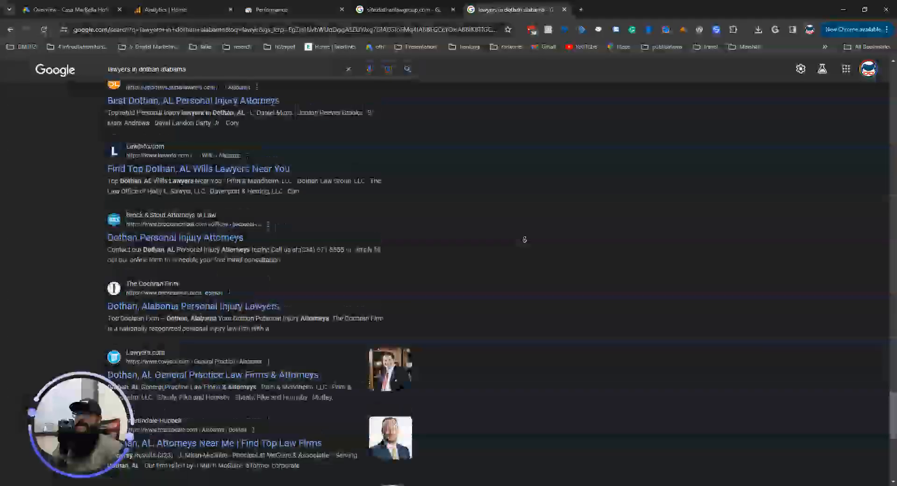
scroll(down, 3)
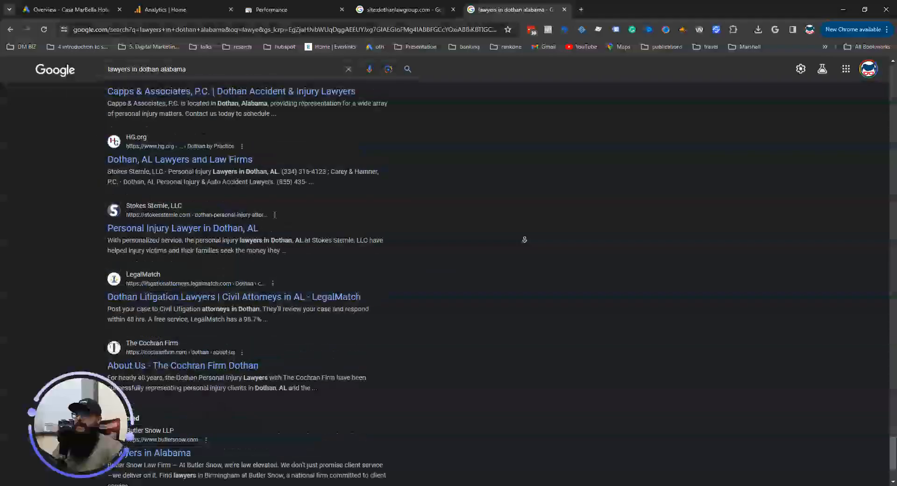
scroll(down, 3)
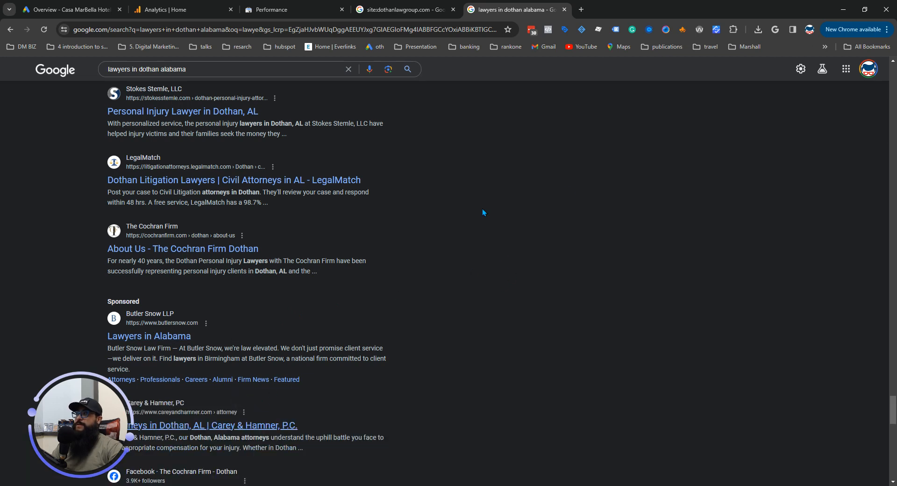
click(292, 10)
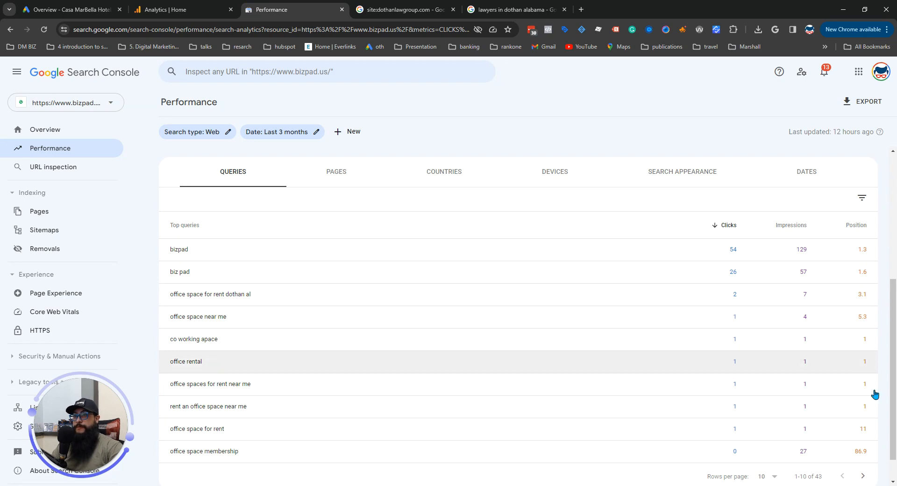
Page twice through the bizpad.us Top queries table, then switch to the BeachHouze search
click(863, 475)
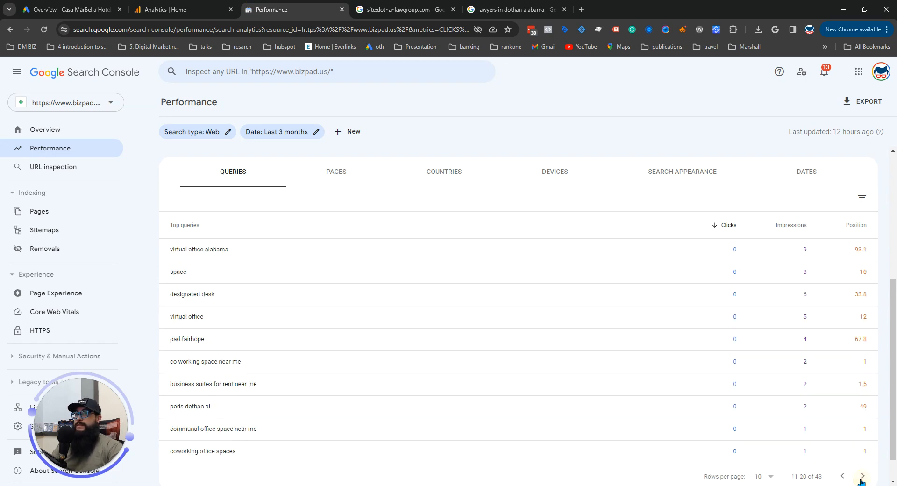
click(862, 475)
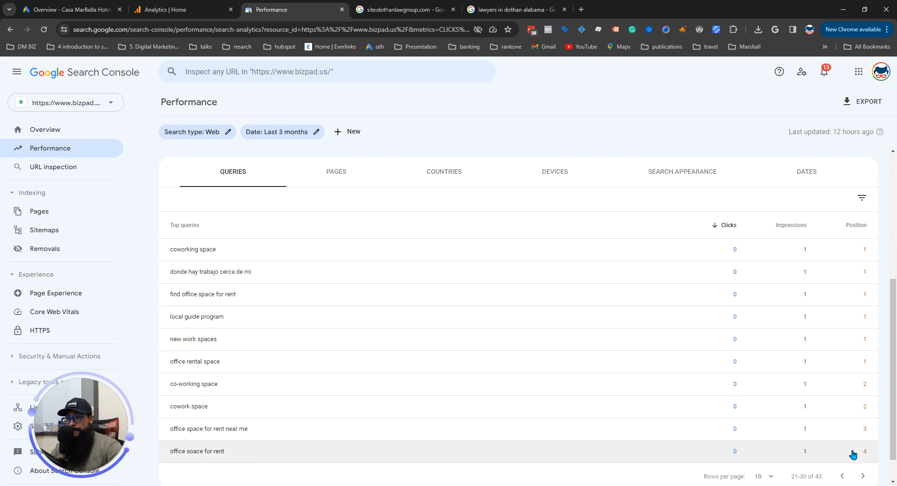
mouse_move(804, 249)
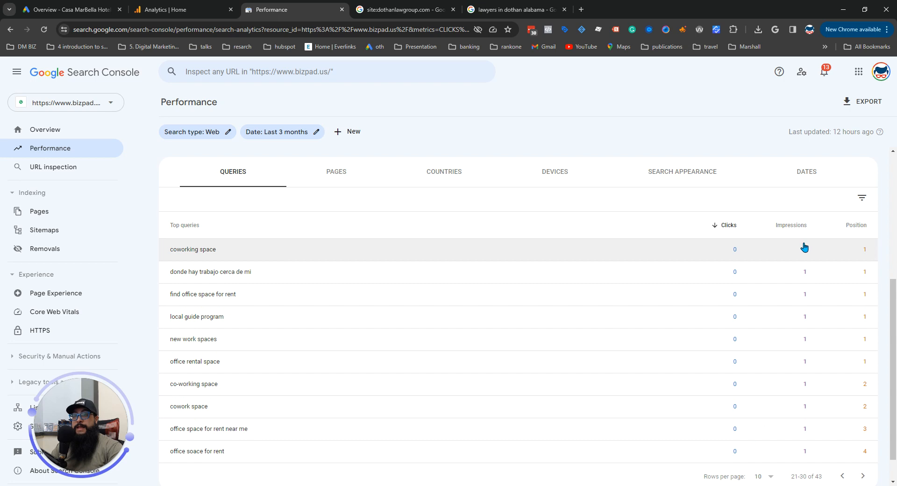
mouse_move(807, 390)
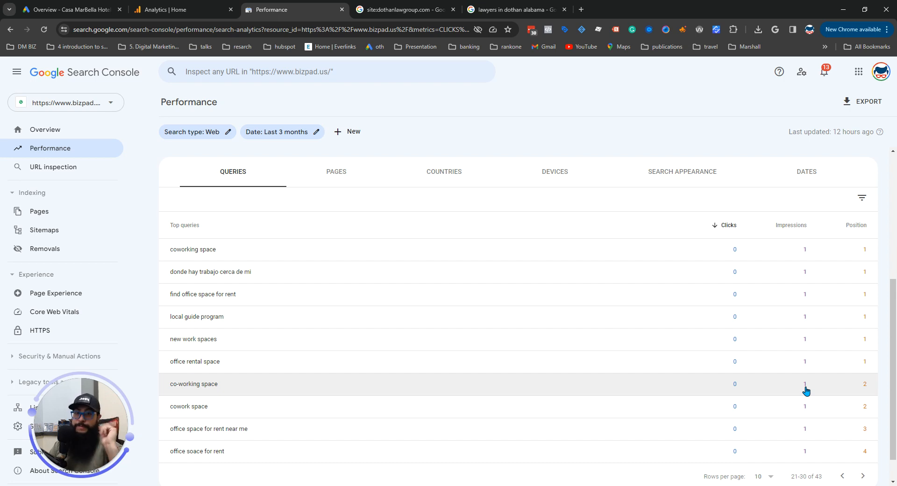
mouse_move(559, 246)
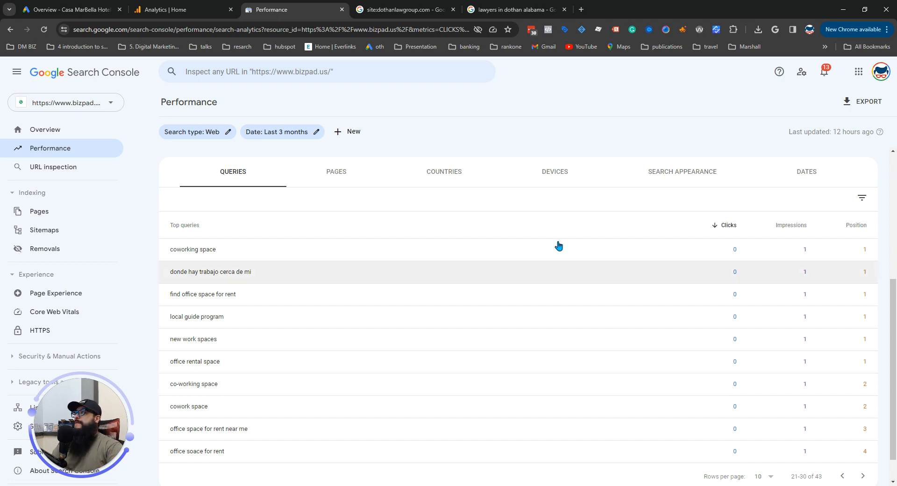
click(400, 10)
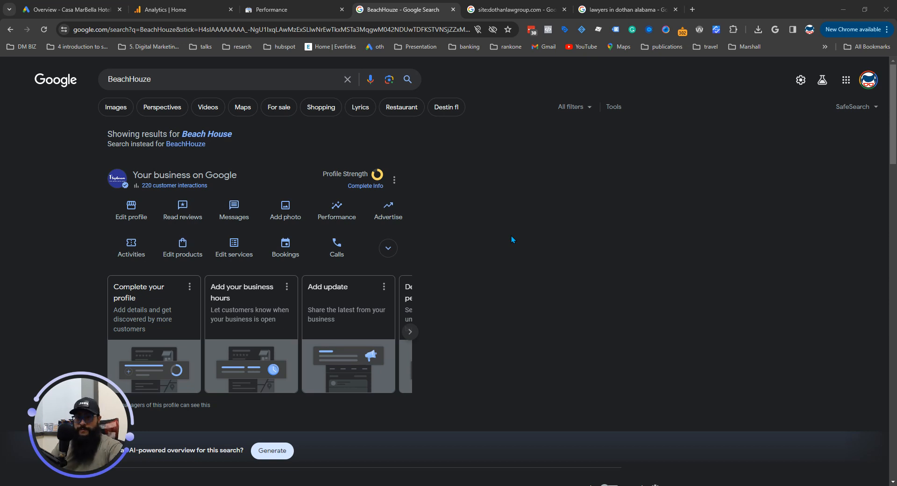
mouse_move(21, 246)
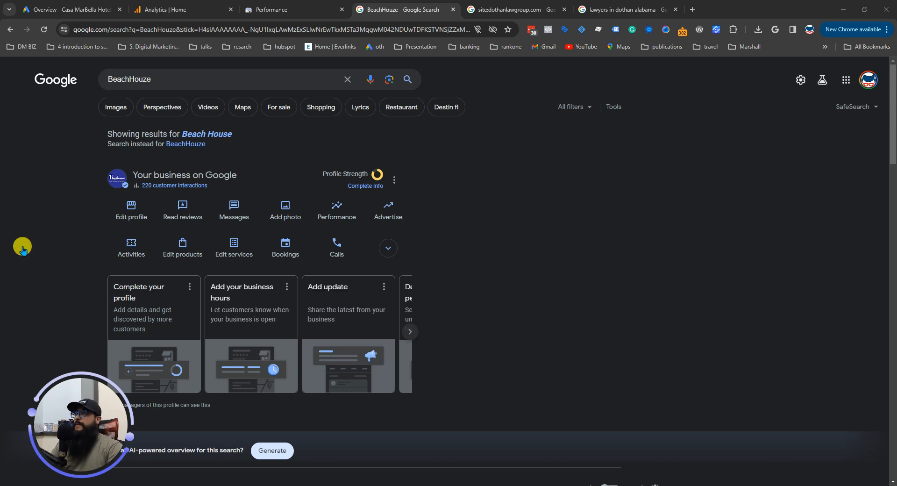
mouse_move(23, 250)
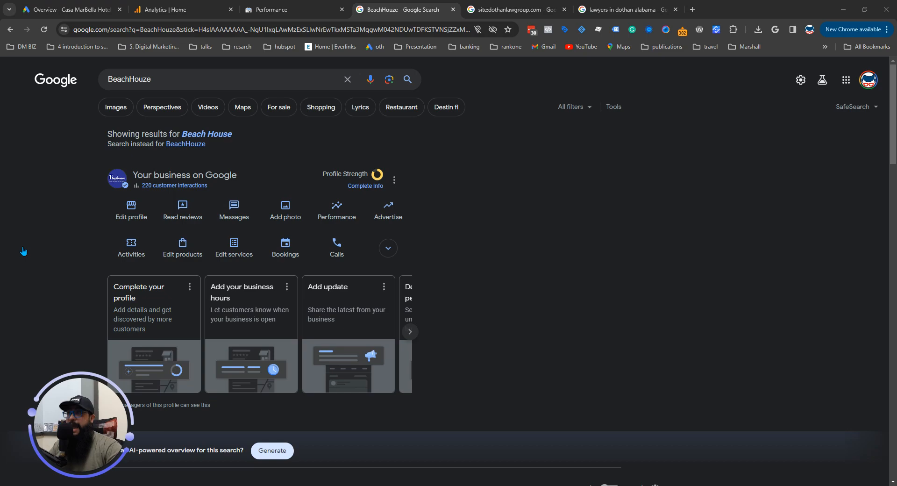
Revisit the Dothan lawyers Businesses map pack with Dothan Law Group first, then return to BeachHouze
click(623, 9)
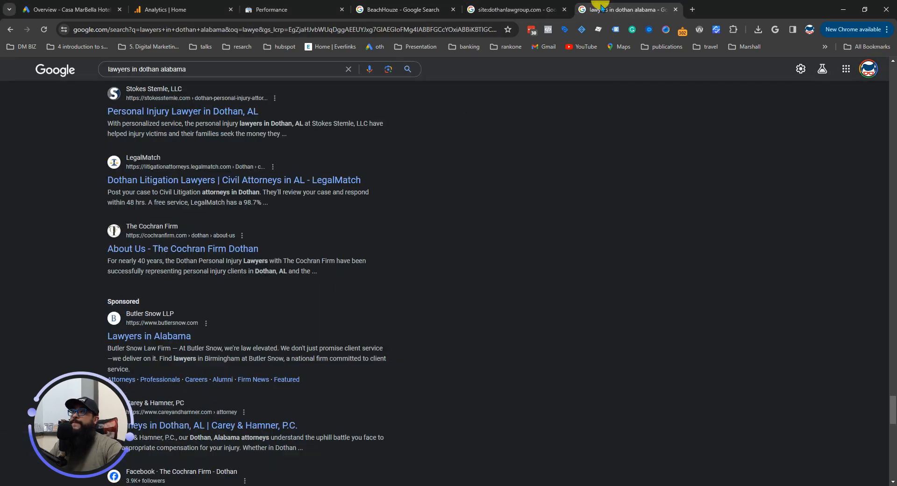
scroll(up, 3)
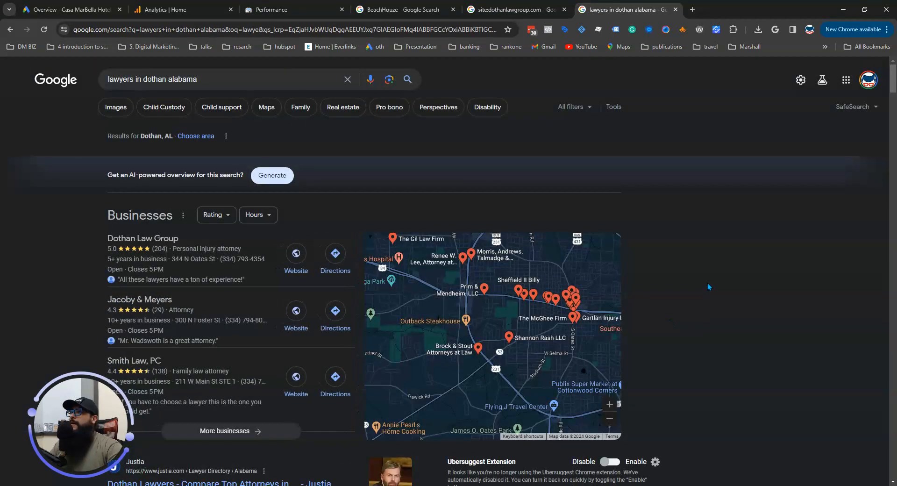
scroll(down, 3)
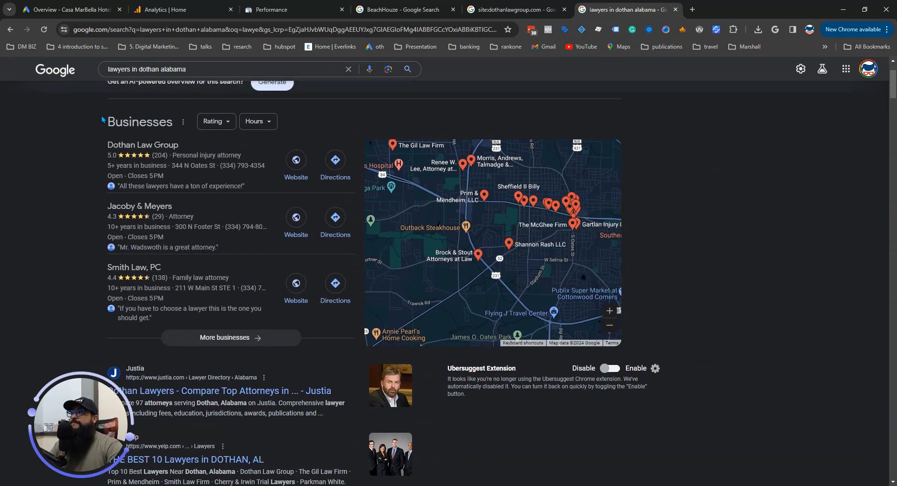
mouse_move(128, 141)
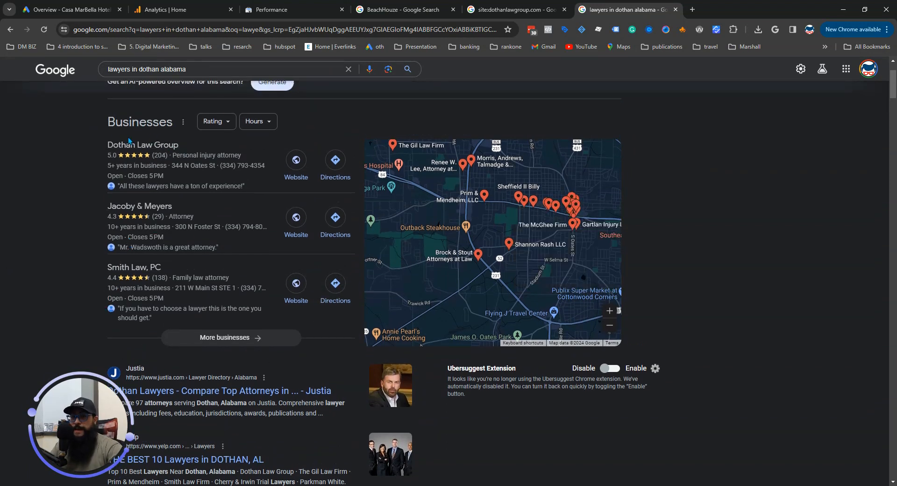
mouse_move(29, 255)
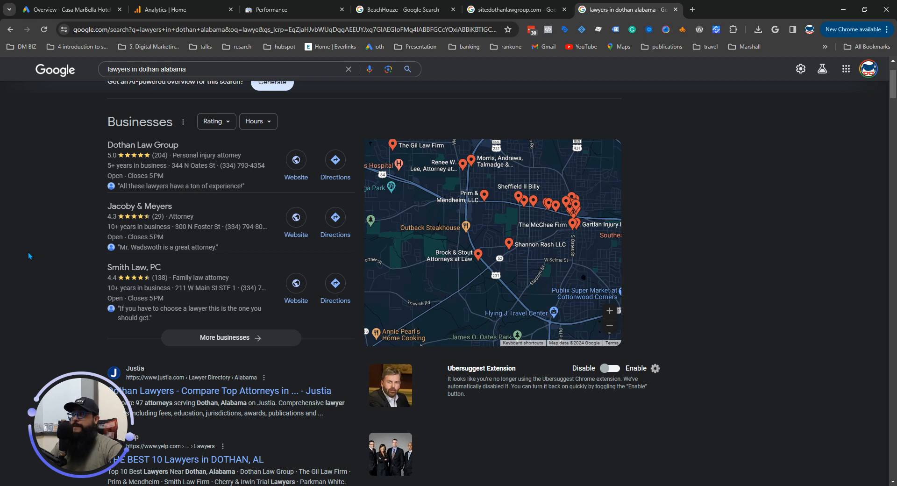
click(401, 10)
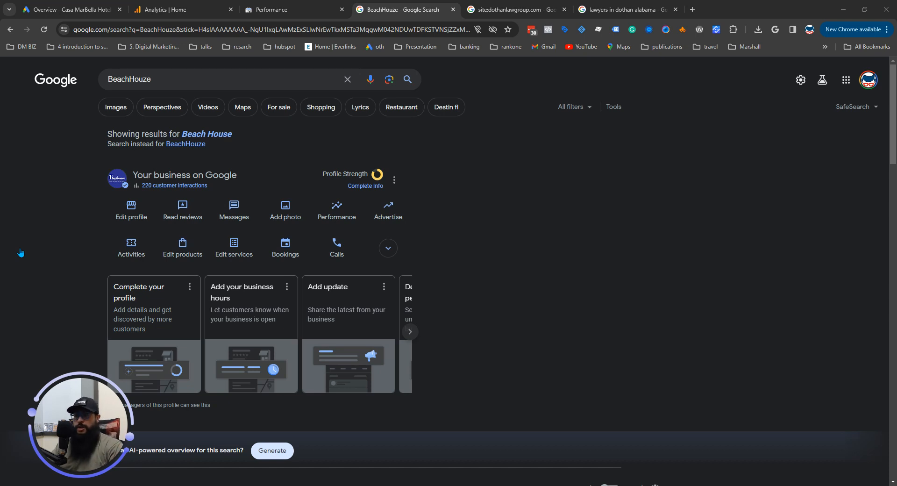
mouse_move(25, 264)
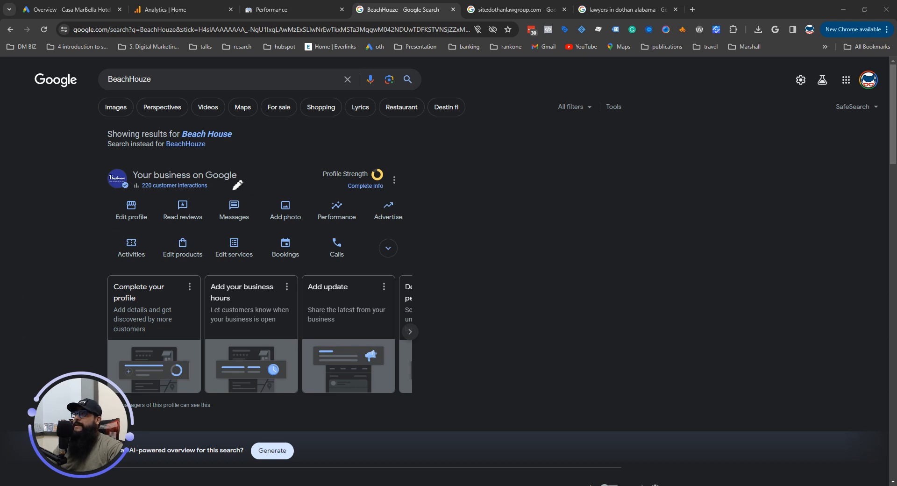
mouse_move(234, 180)
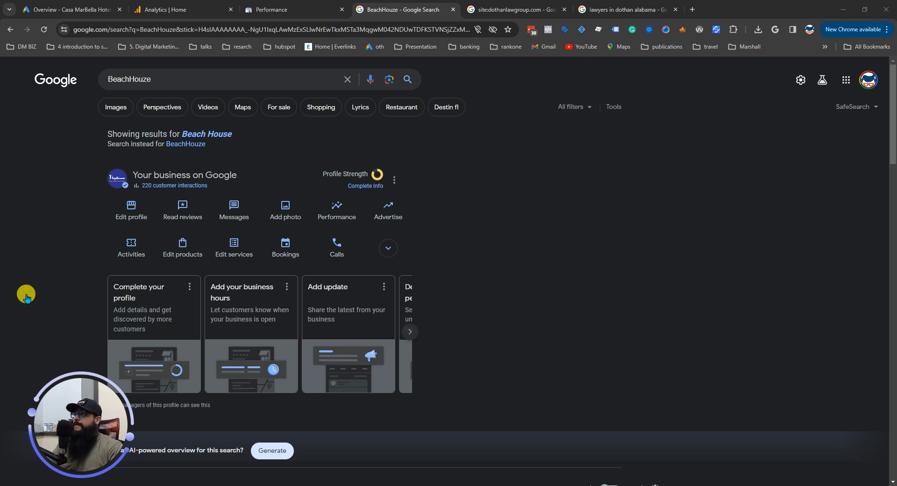
Open BeachHouze's Performance panel showing 220 profile interactions and scroll its Overview
click(336, 209)
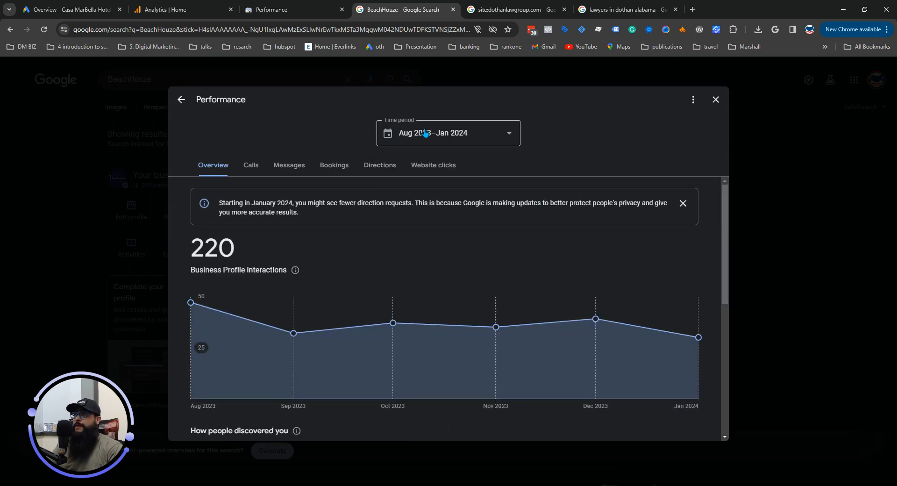
mouse_move(676, 114)
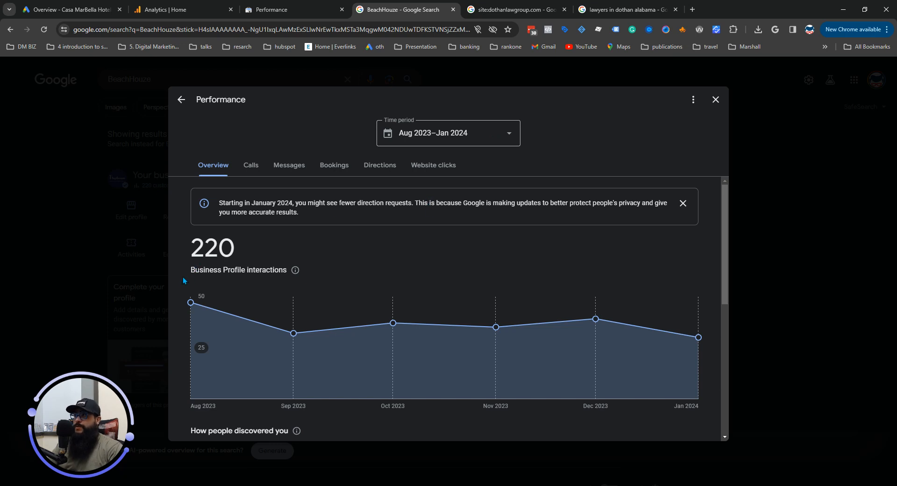
mouse_move(319, 273)
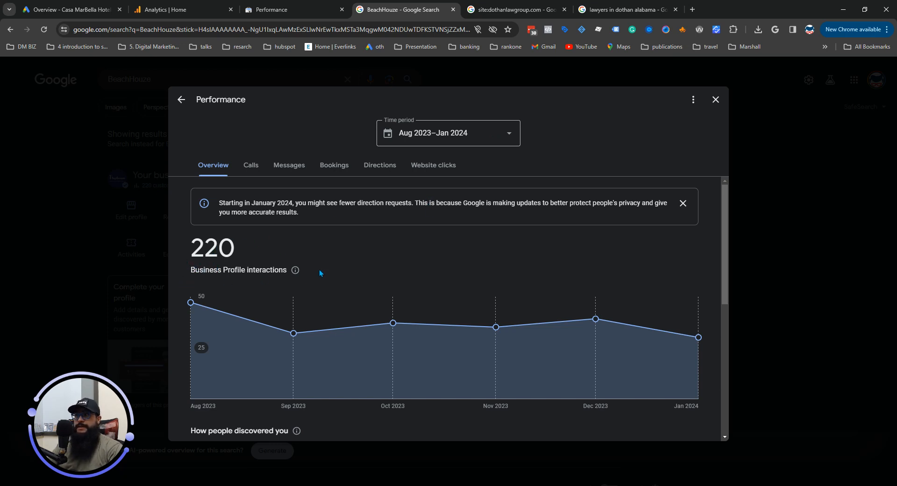
mouse_move(371, 281)
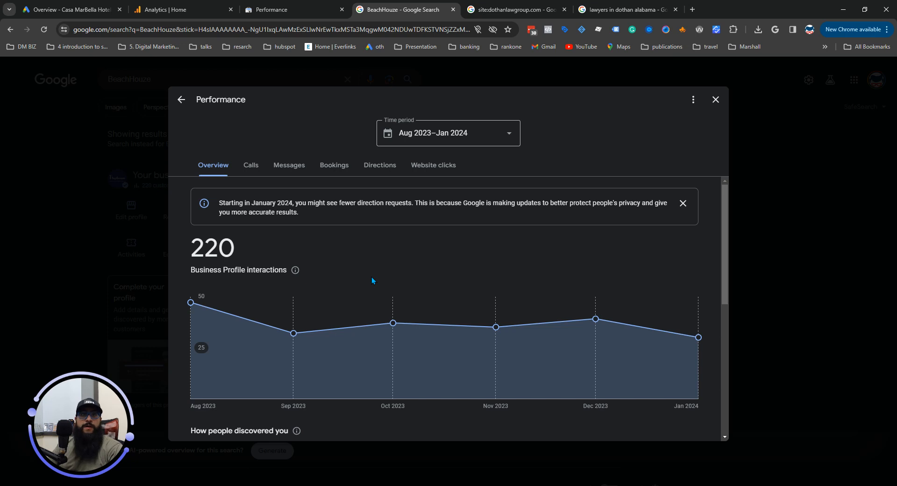
mouse_move(417, 285)
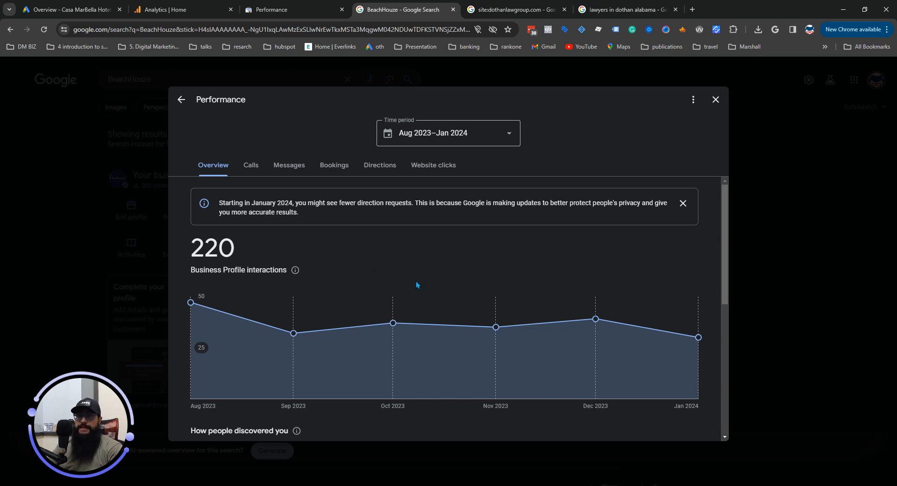
mouse_move(430, 269)
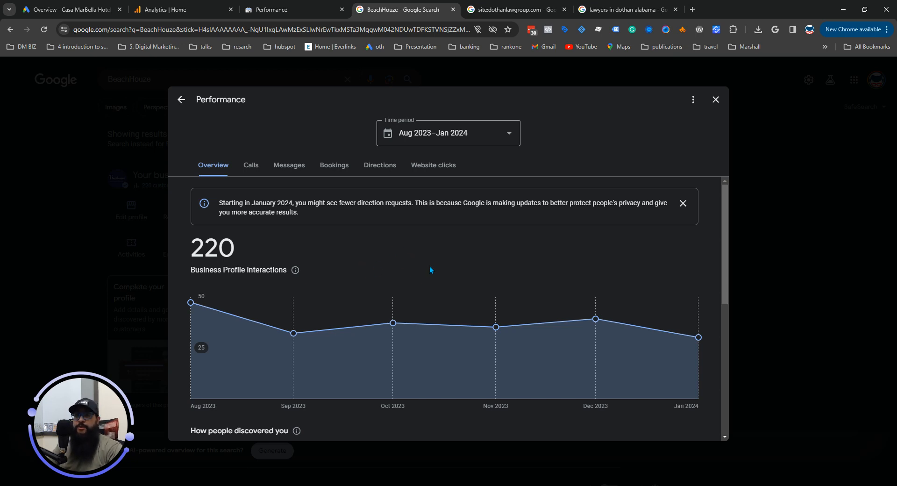
scroll(down, 3)
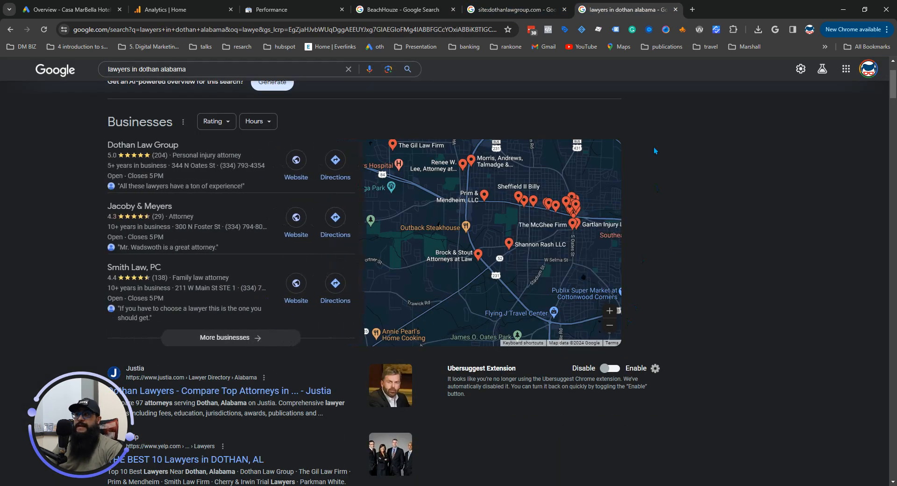
mouse_move(11, 258)
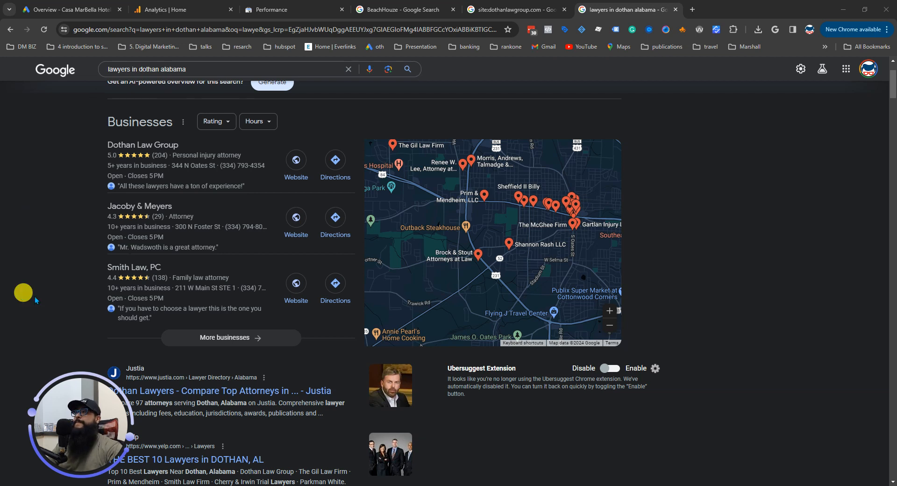
mouse_move(401, 10)
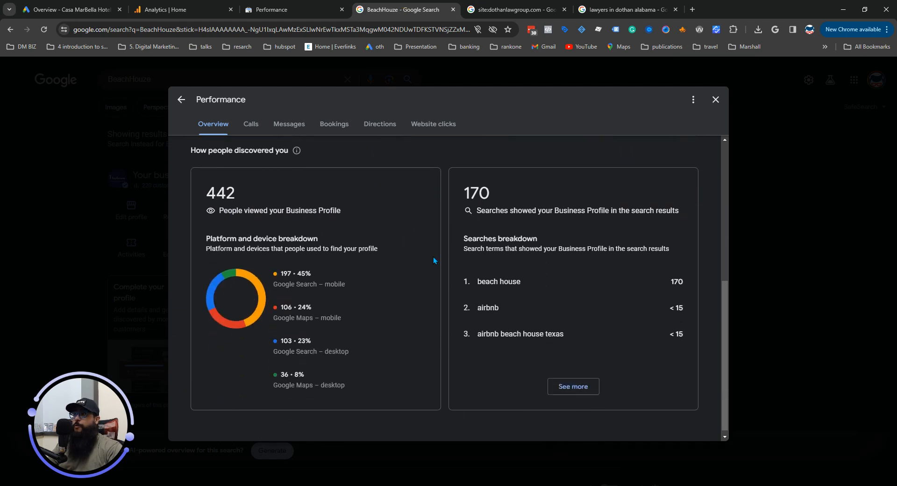
mouse_move(229, 234)
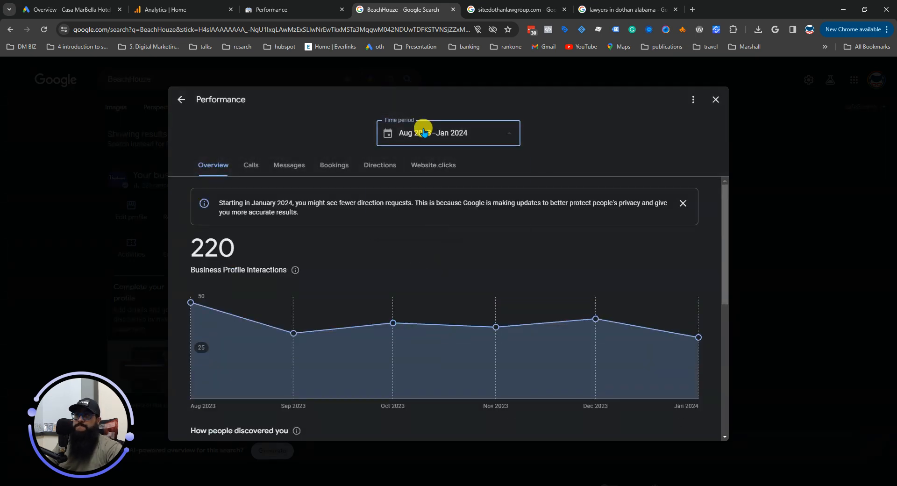
Scroll to 'How people discovered you': 442 views, 170 searches, mostly mobile Search
scroll(down, 3)
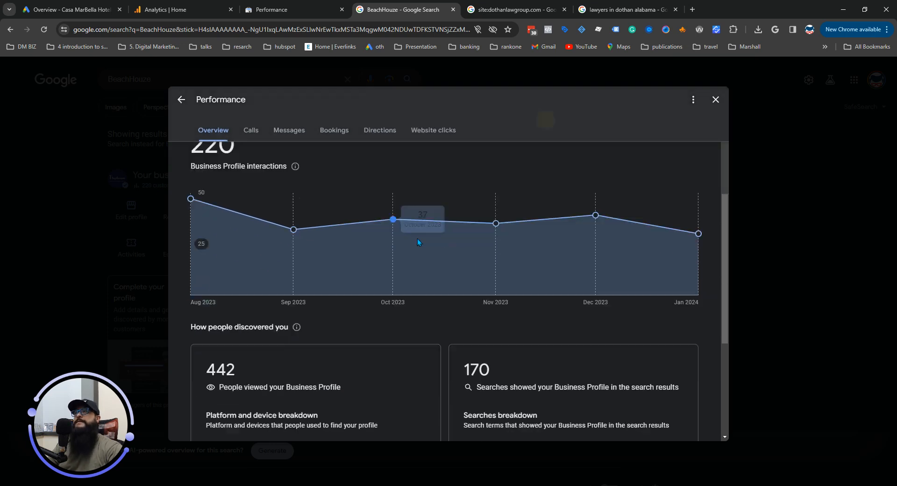
scroll(down, 3)
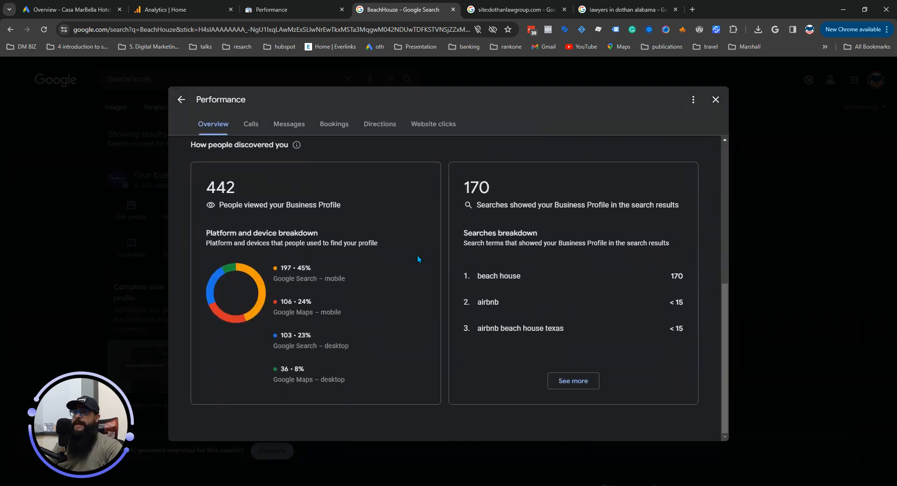
mouse_move(317, 289)
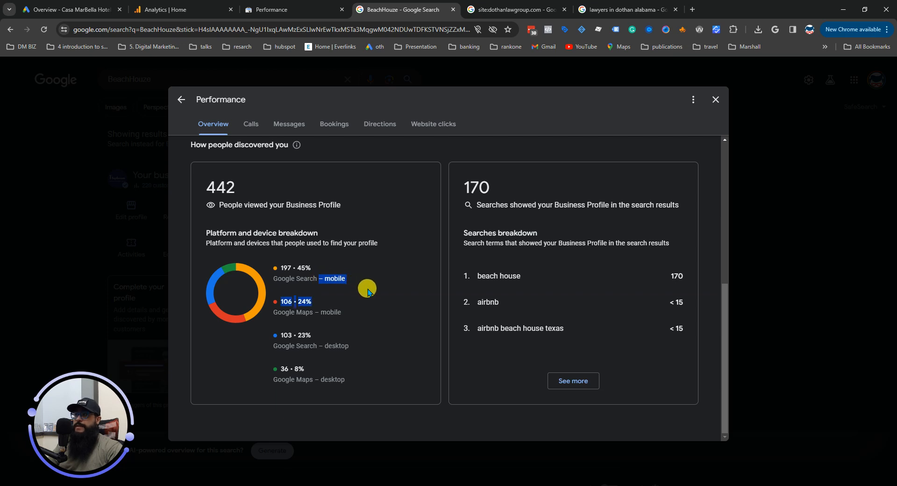
mouse_move(368, 292)
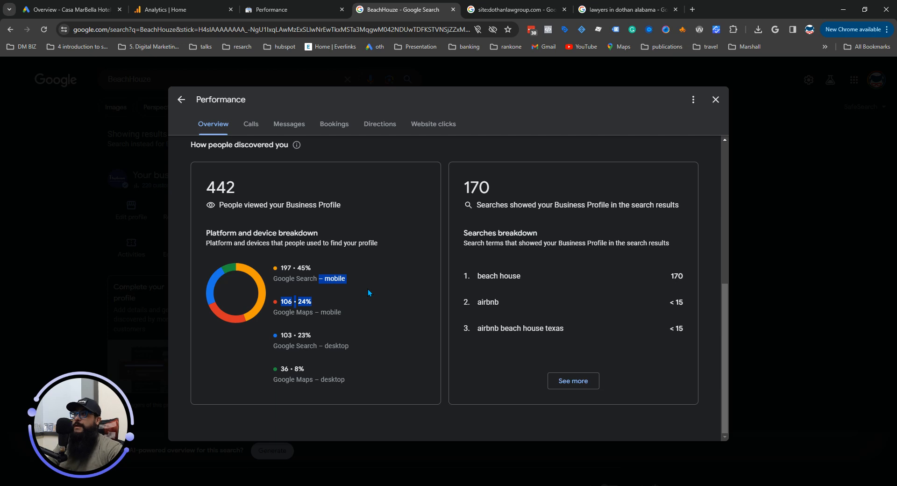
mouse_move(345, 302)
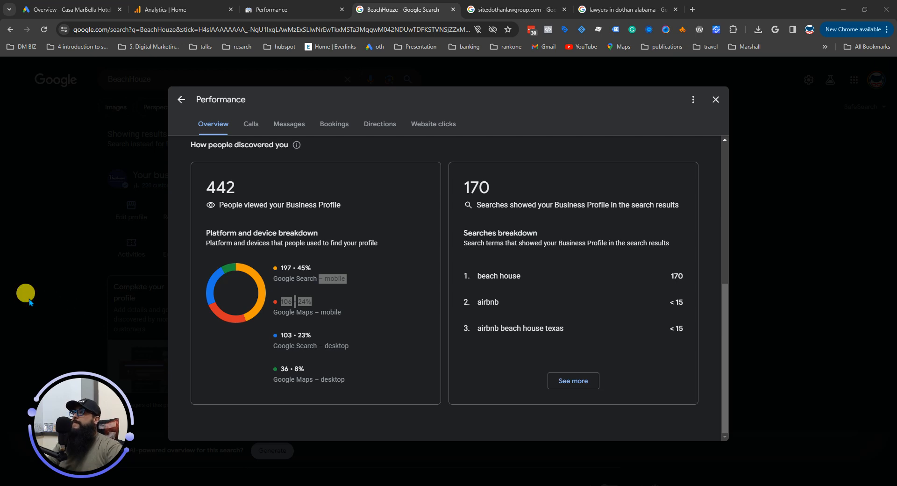
Show Google Analytics Home with 8.3K users, 2.7K new users and 59 active now
click(184, 9)
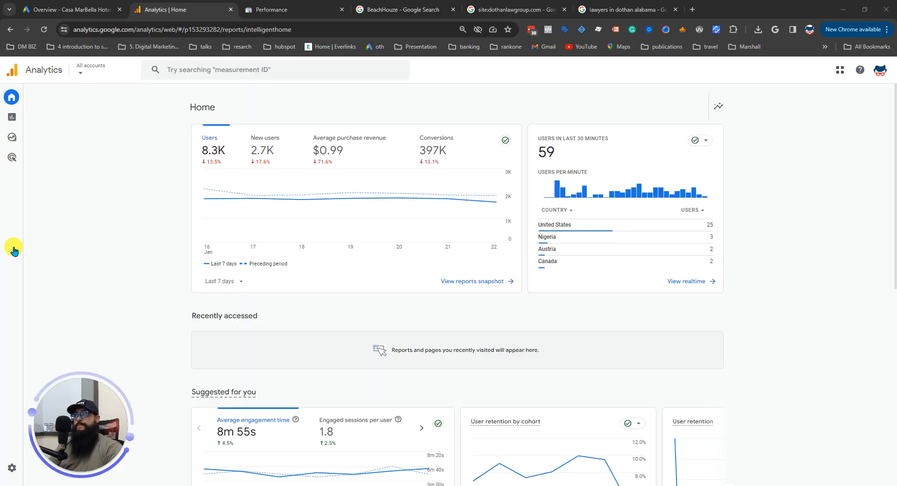
mouse_move(98, 260)
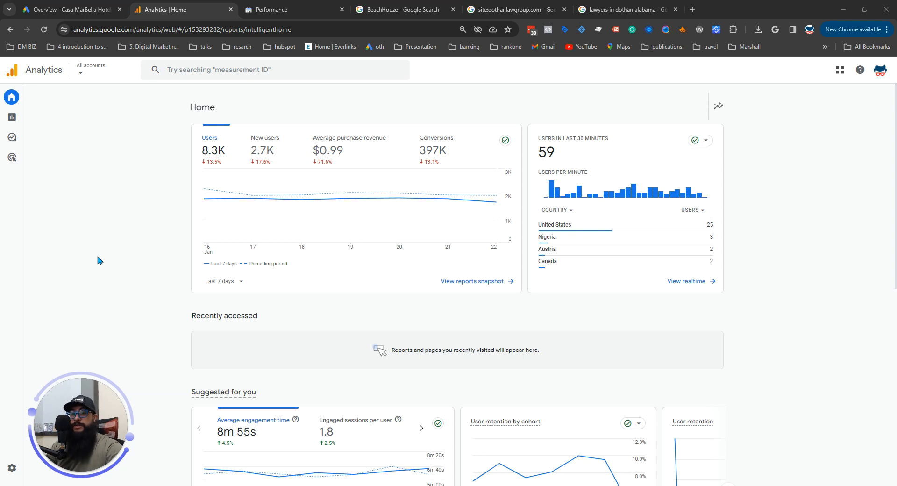
mouse_move(24, 256)
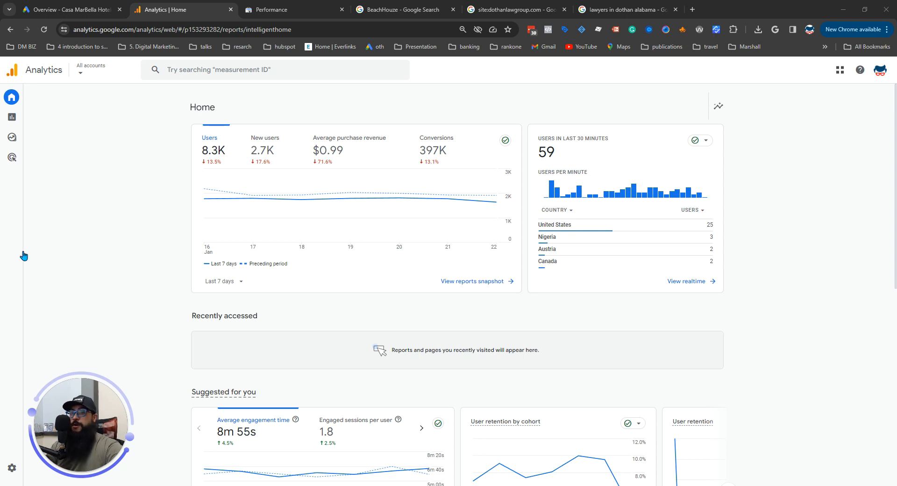
mouse_move(147, 236)
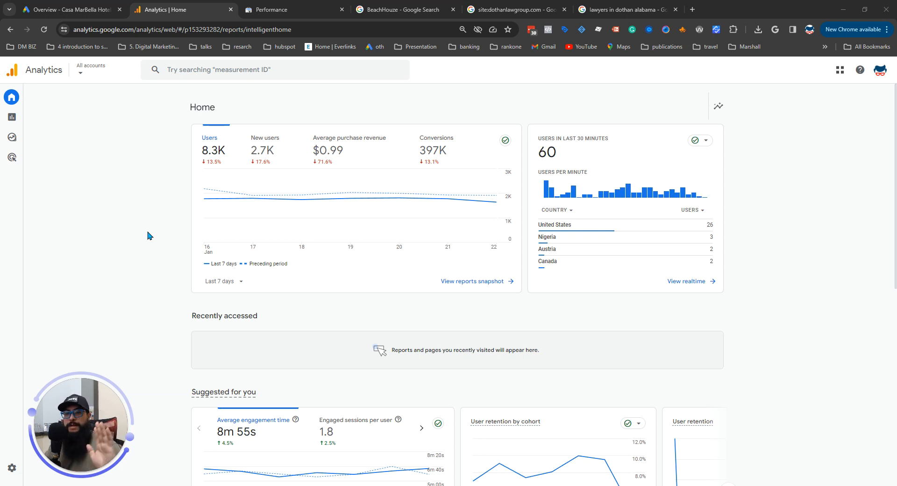
mouse_move(141, 238)
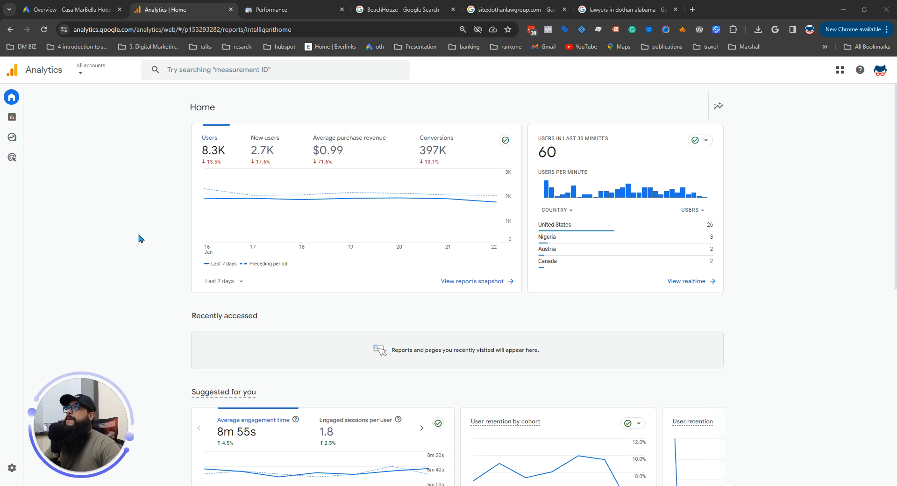
mouse_move(22, 318)
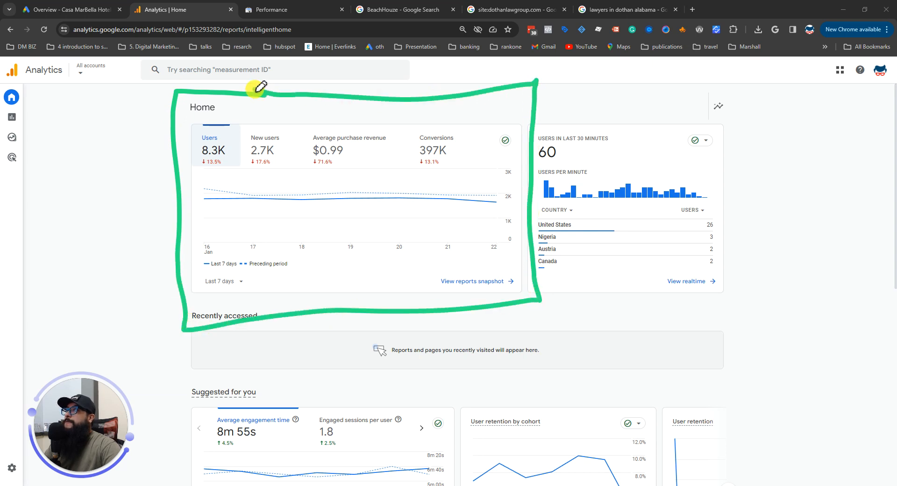
mouse_move(262, 87)
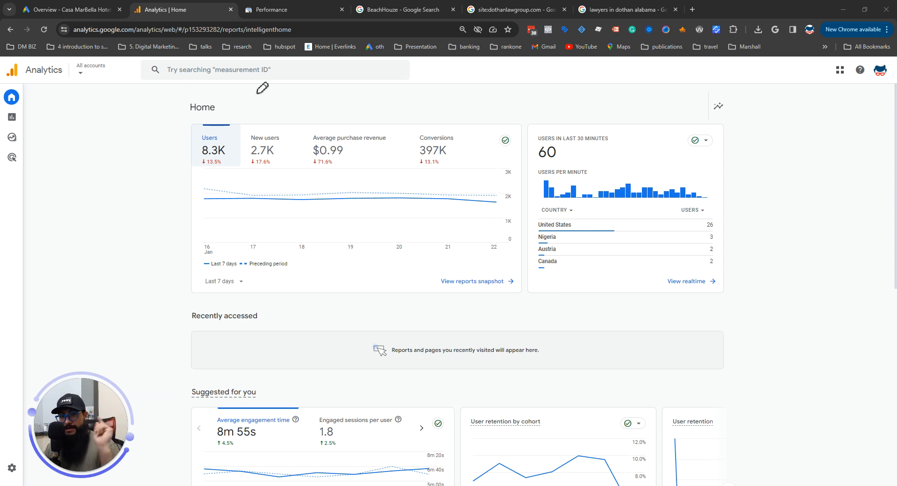
mouse_move(62, 199)
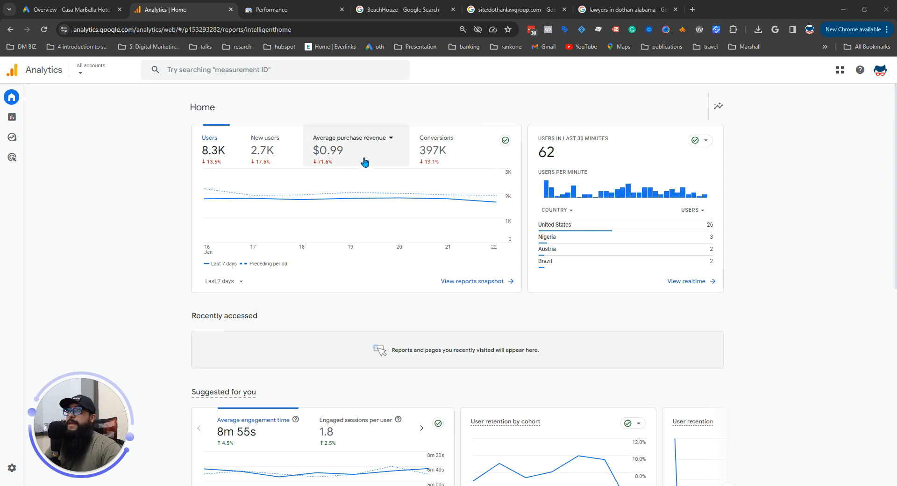
mouse_move(343, 160)
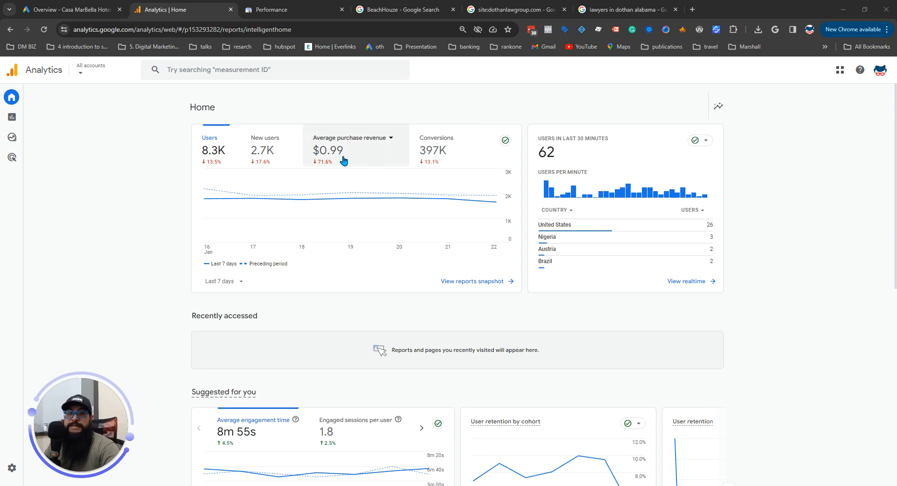
mouse_move(417, 163)
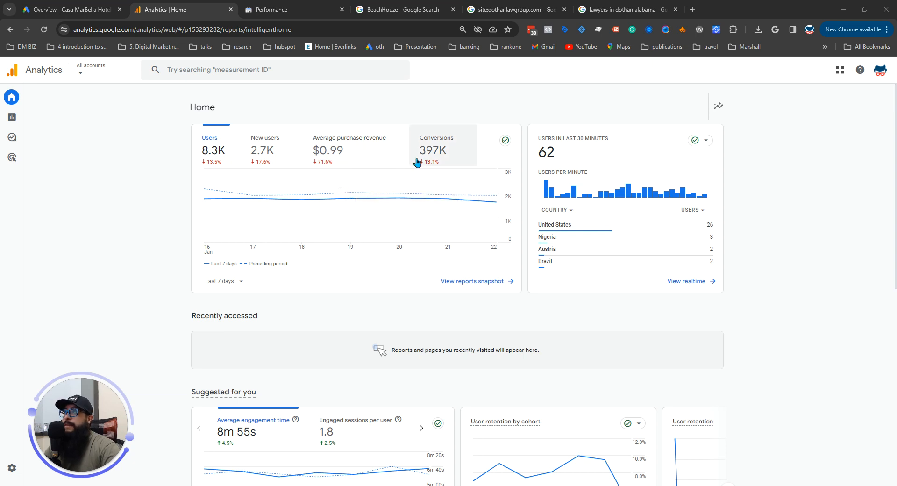
mouse_move(17, 262)
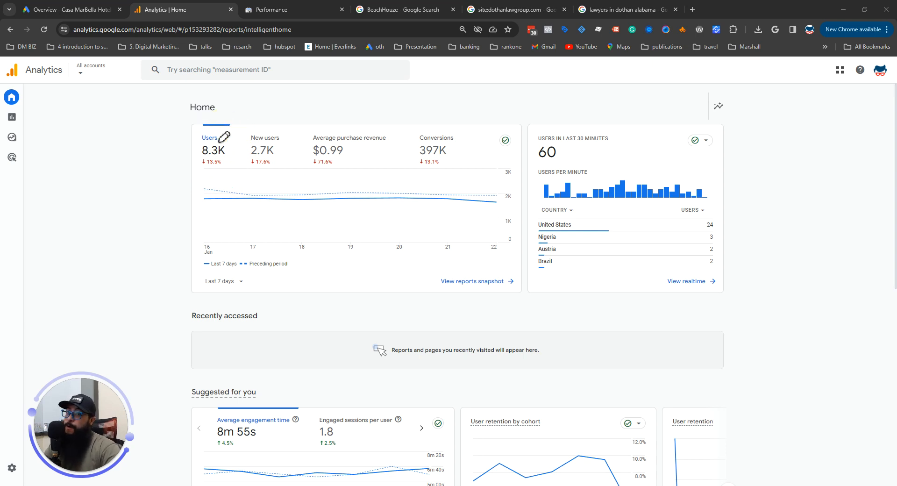
mouse_move(25, 297)
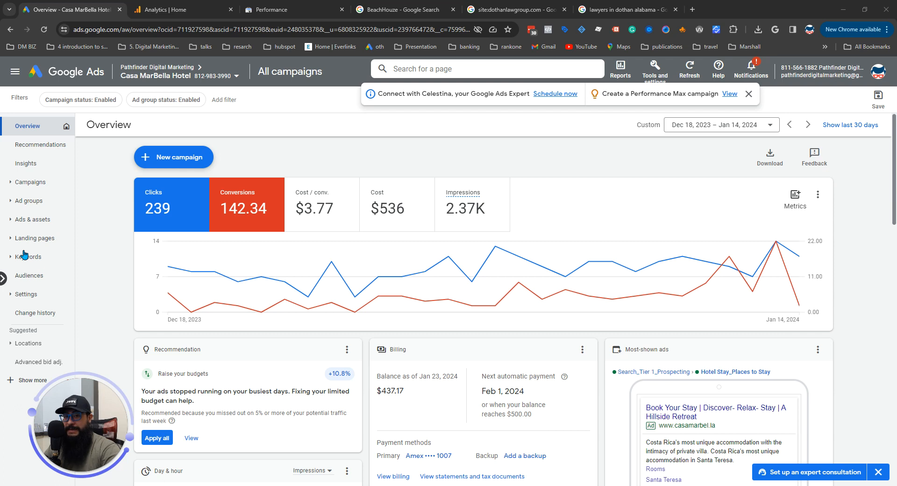
mouse_move(22, 251)
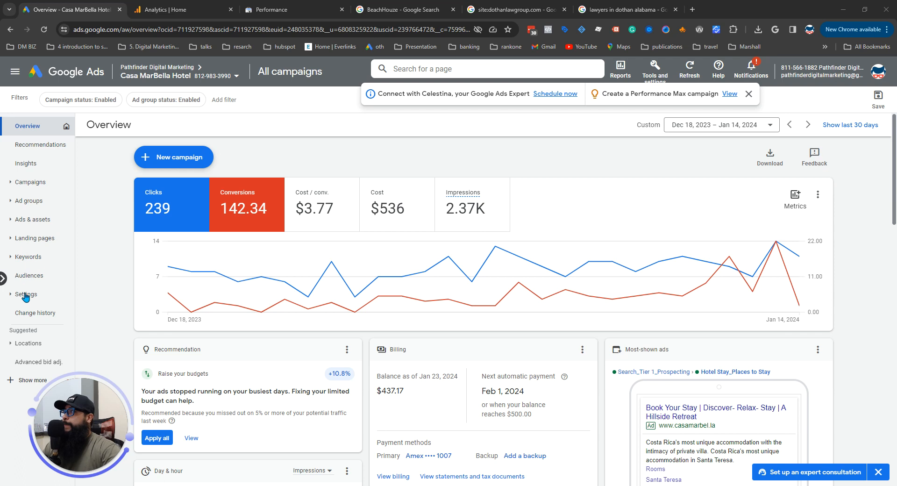
mouse_move(27, 312)
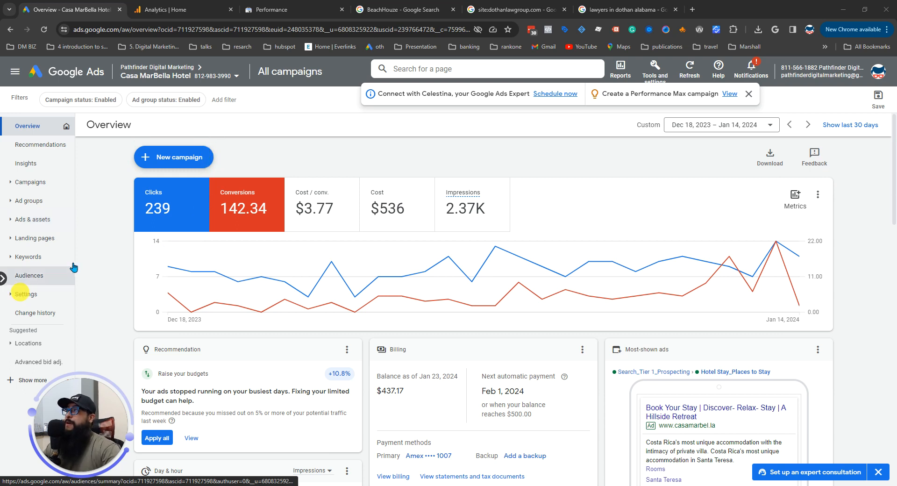
Swap Conversions for Impressions so the Casa MarBella chart plots Clicks vs Impressions
click(245, 205)
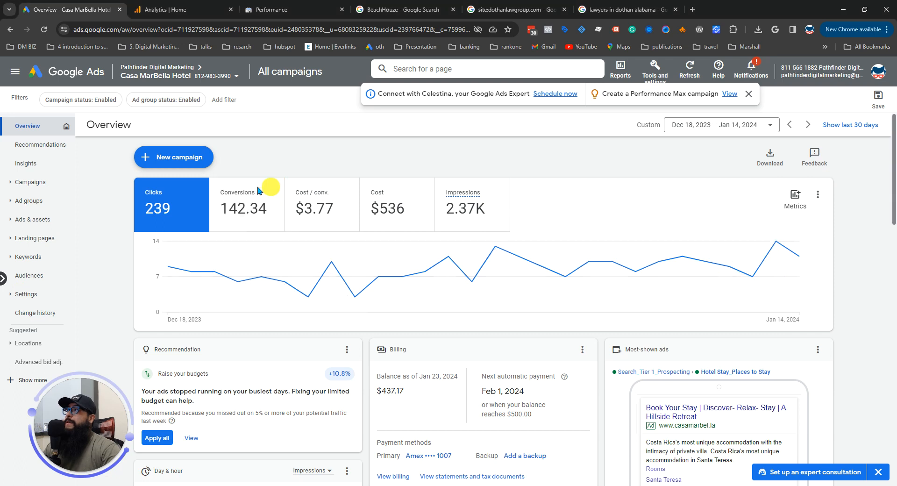
click(245, 205)
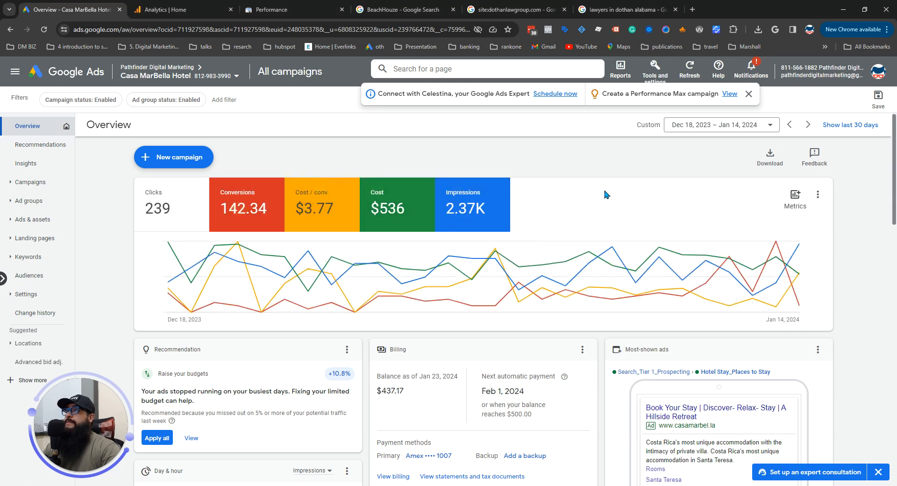
mouse_move(24, 321)
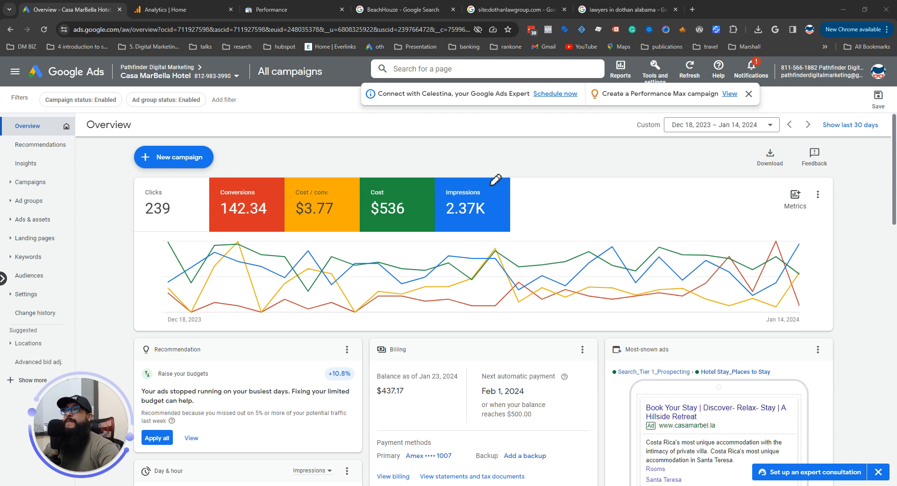
mouse_move(25, 293)
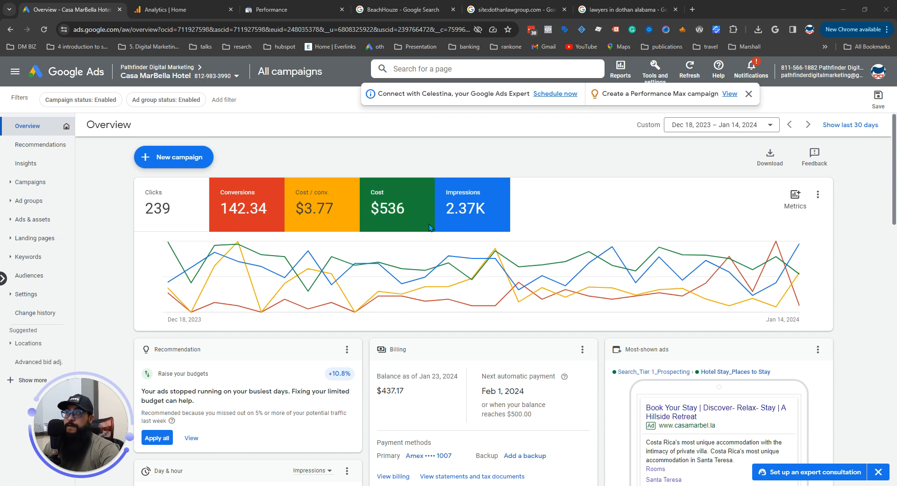
mouse_move(465, 220)
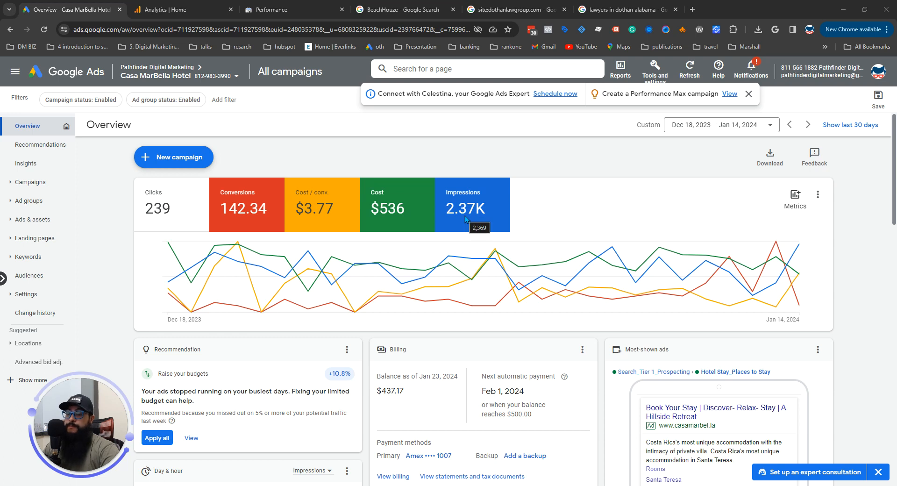
click(171, 207)
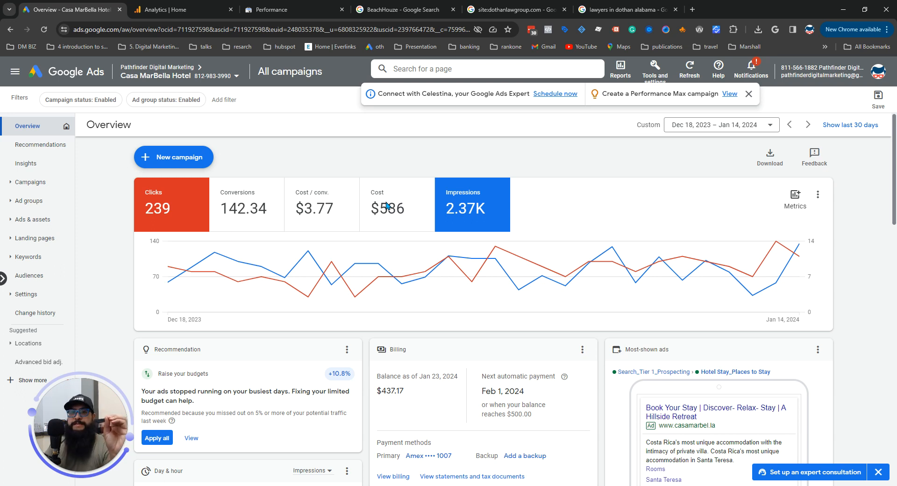
mouse_move(386, 204)
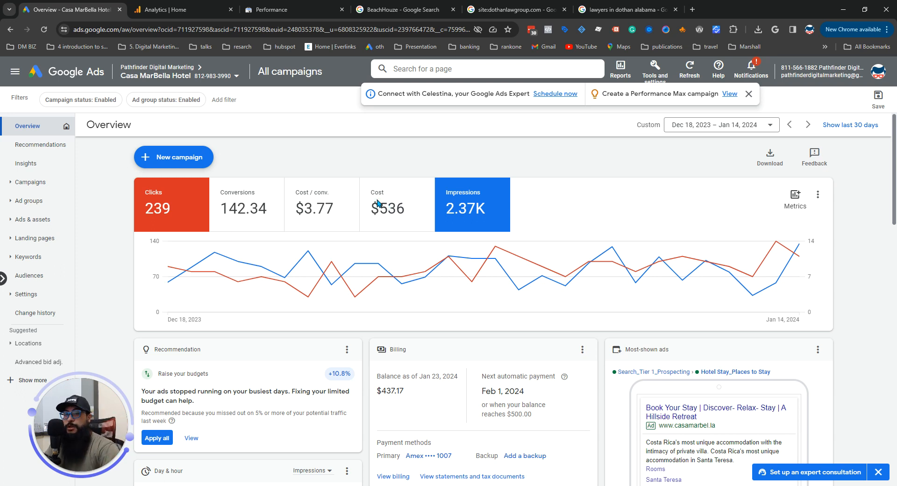
Show the site:dothanlawgroup.com Google results listing the site's indexed pages
click(511, 10)
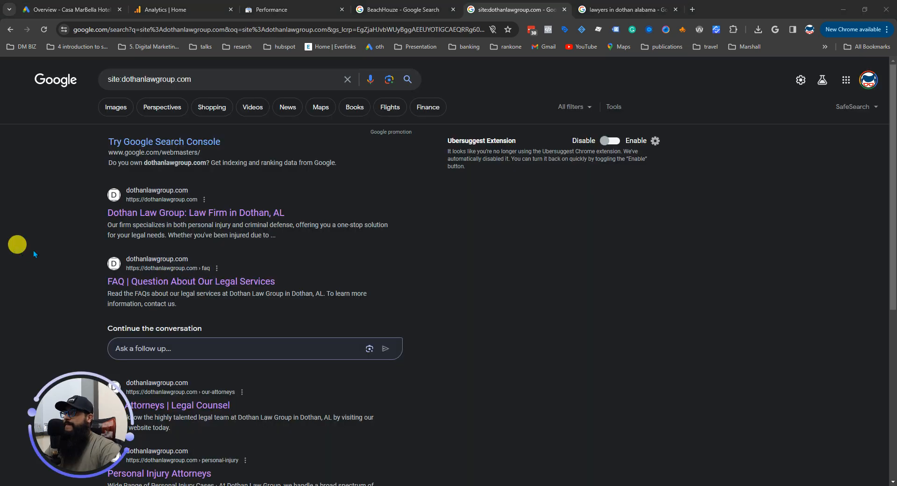
mouse_move(96, 258)
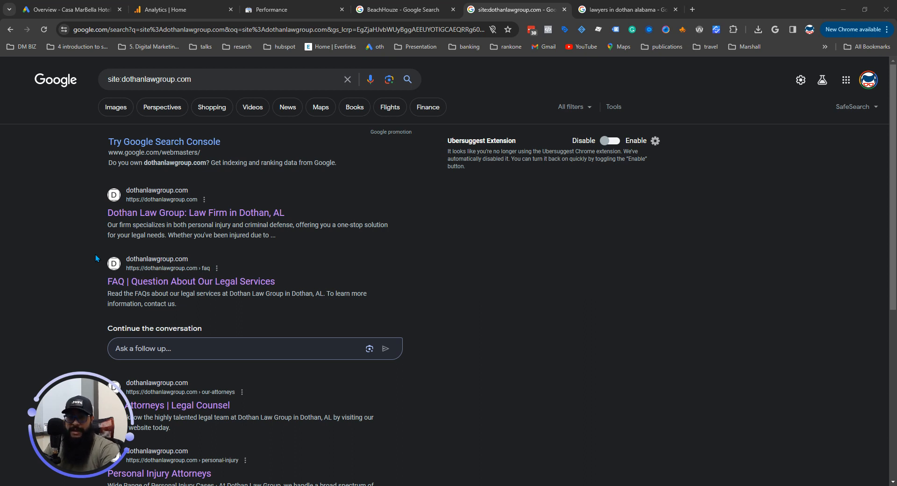
mouse_move(102, 256)
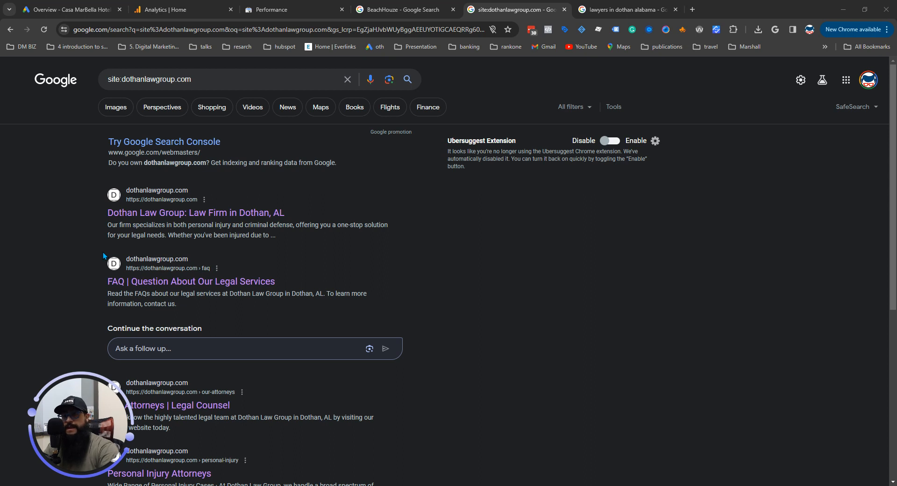
mouse_move(19, 219)
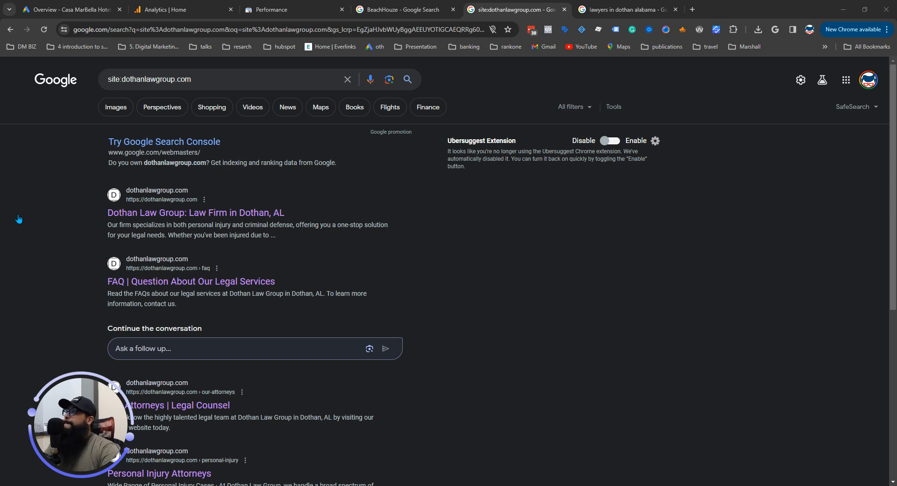